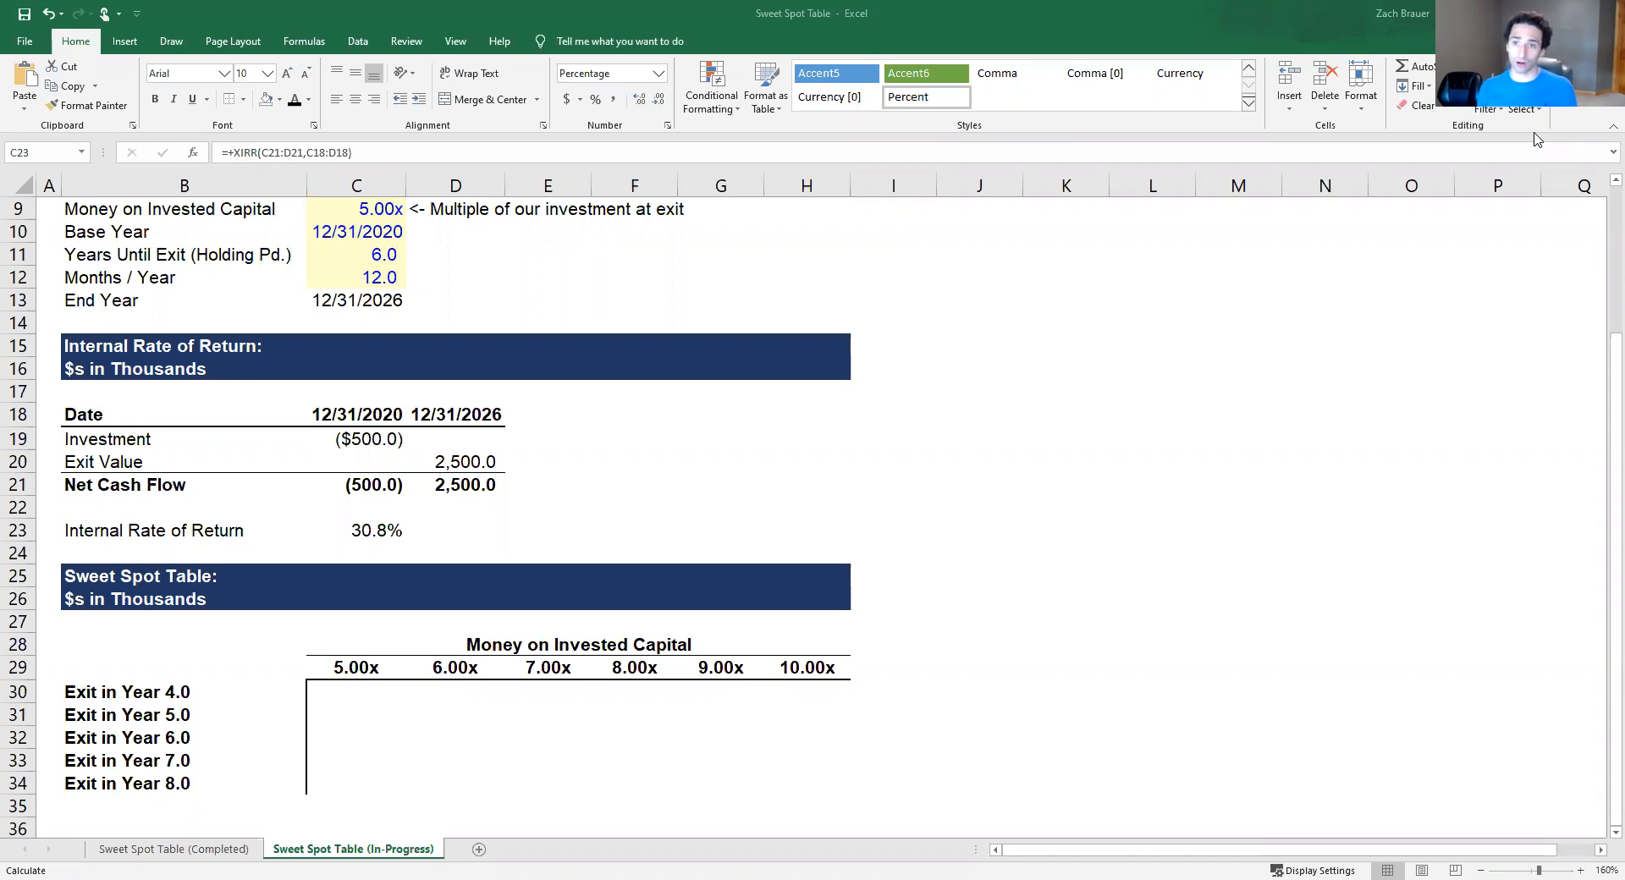
pyautogui.moveTo(477, 547)
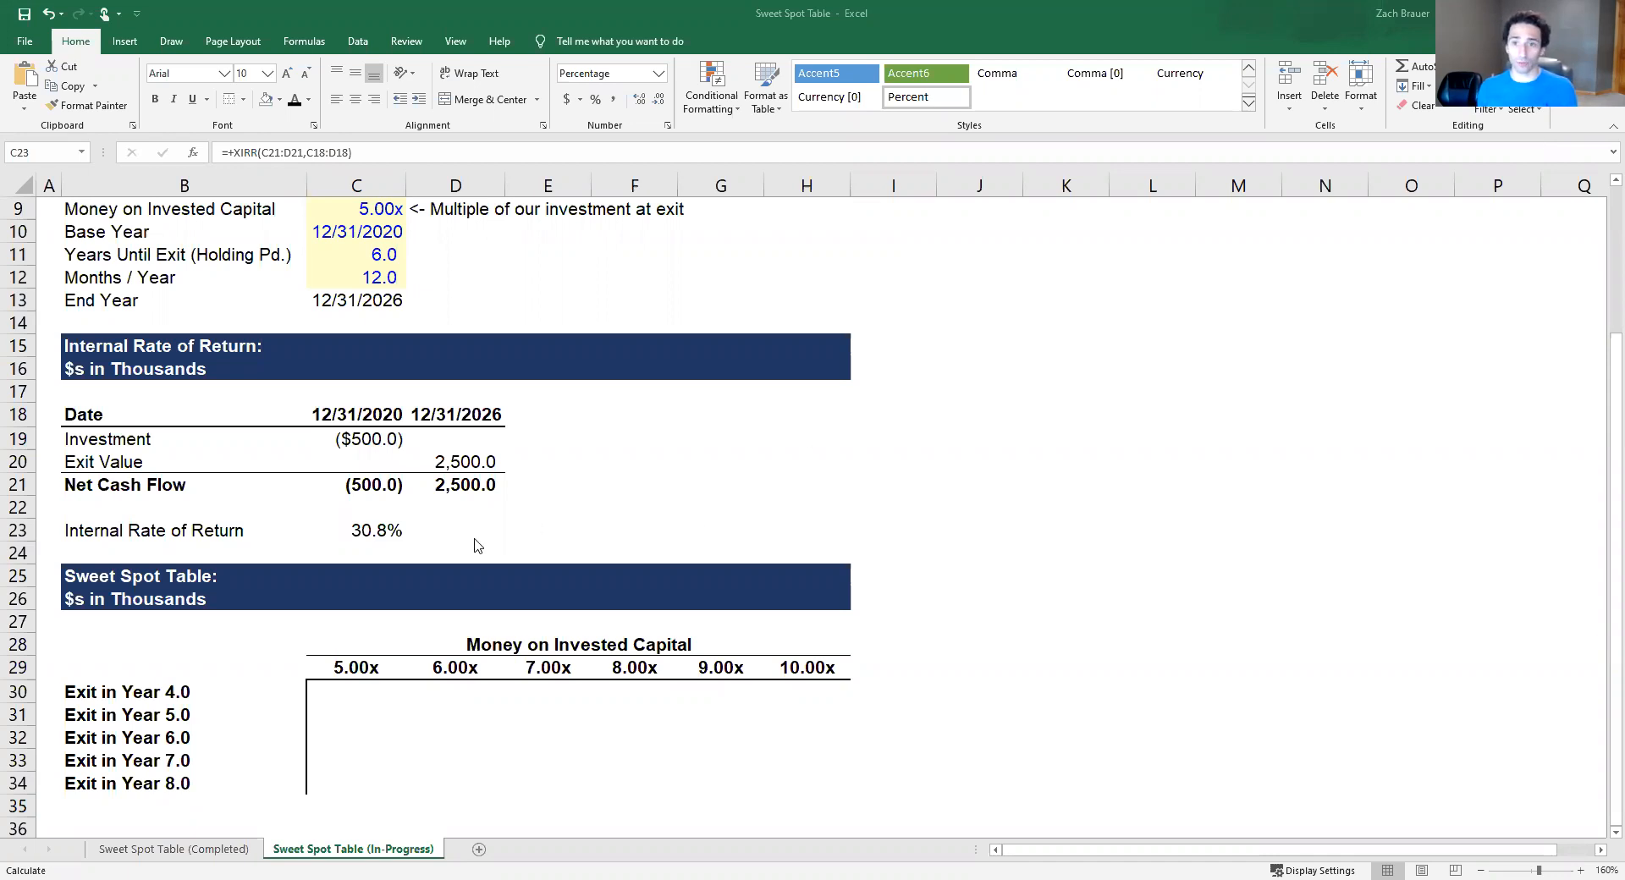
# Set B29 to +C23 so the table corner shows the 30.8% IRR
pyautogui.click(356, 529)
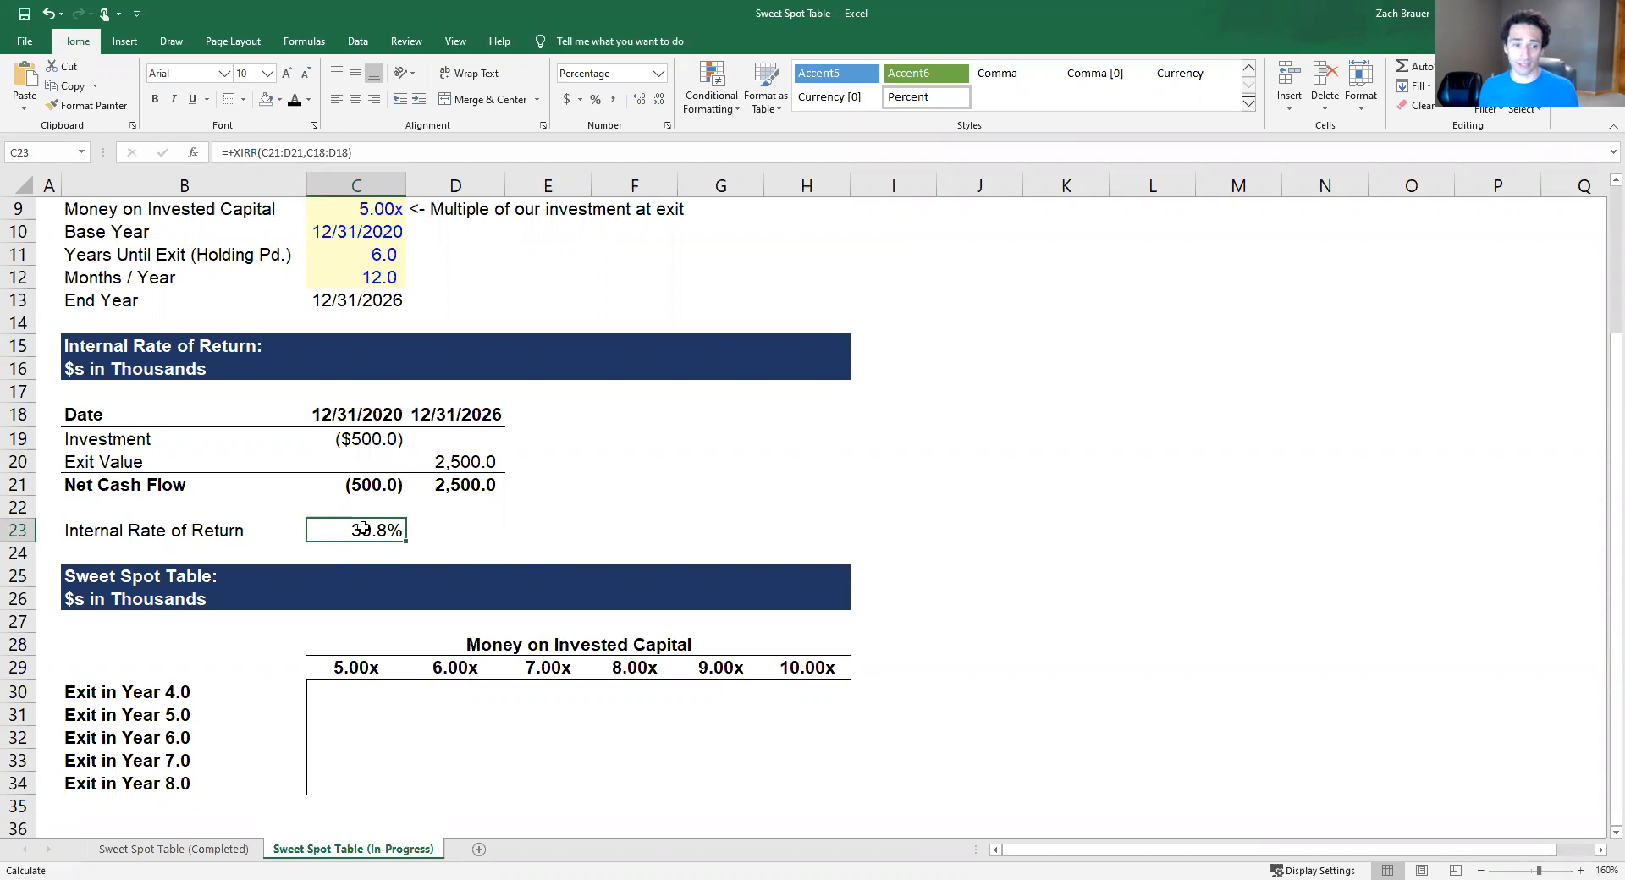
pyautogui.moveTo(293, 591)
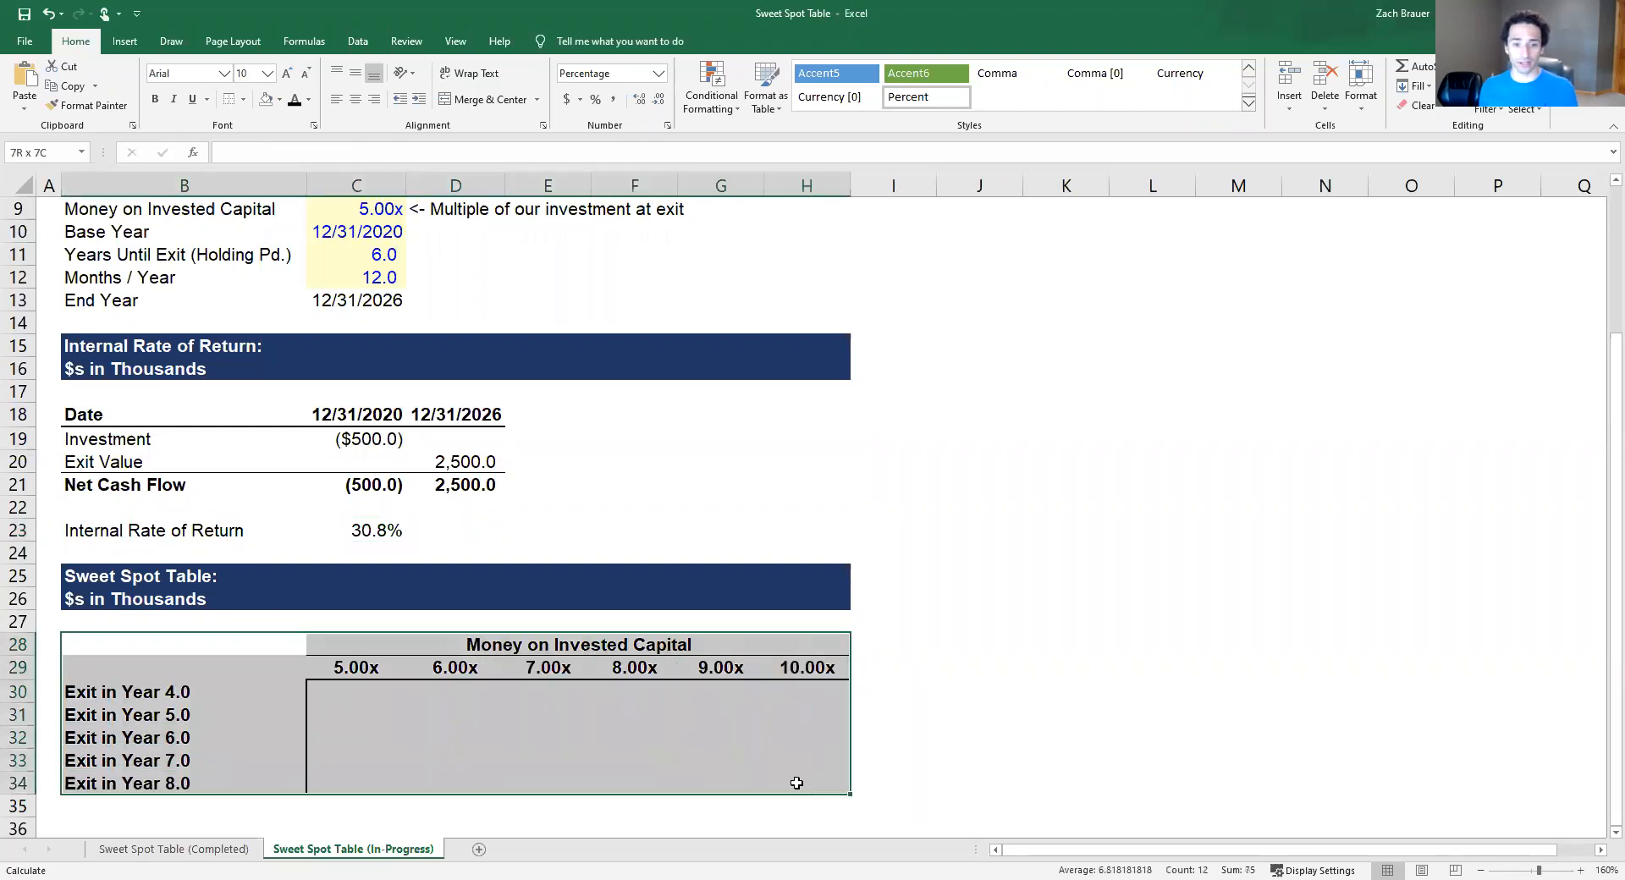
pyautogui.click(184, 667)
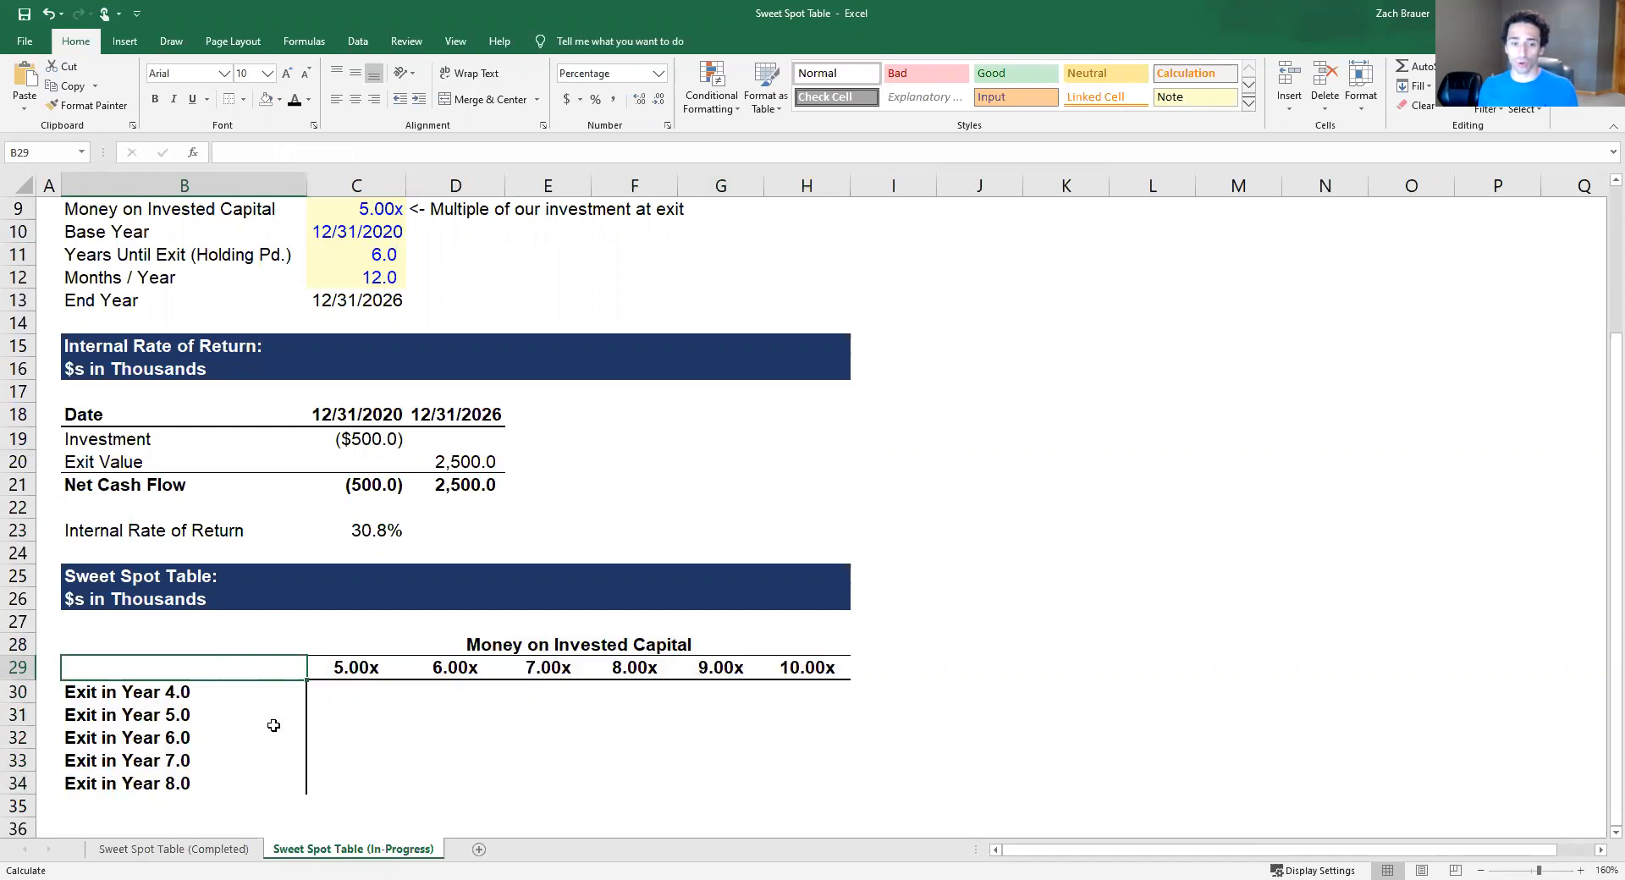
pyautogui.moveTo(594, 712)
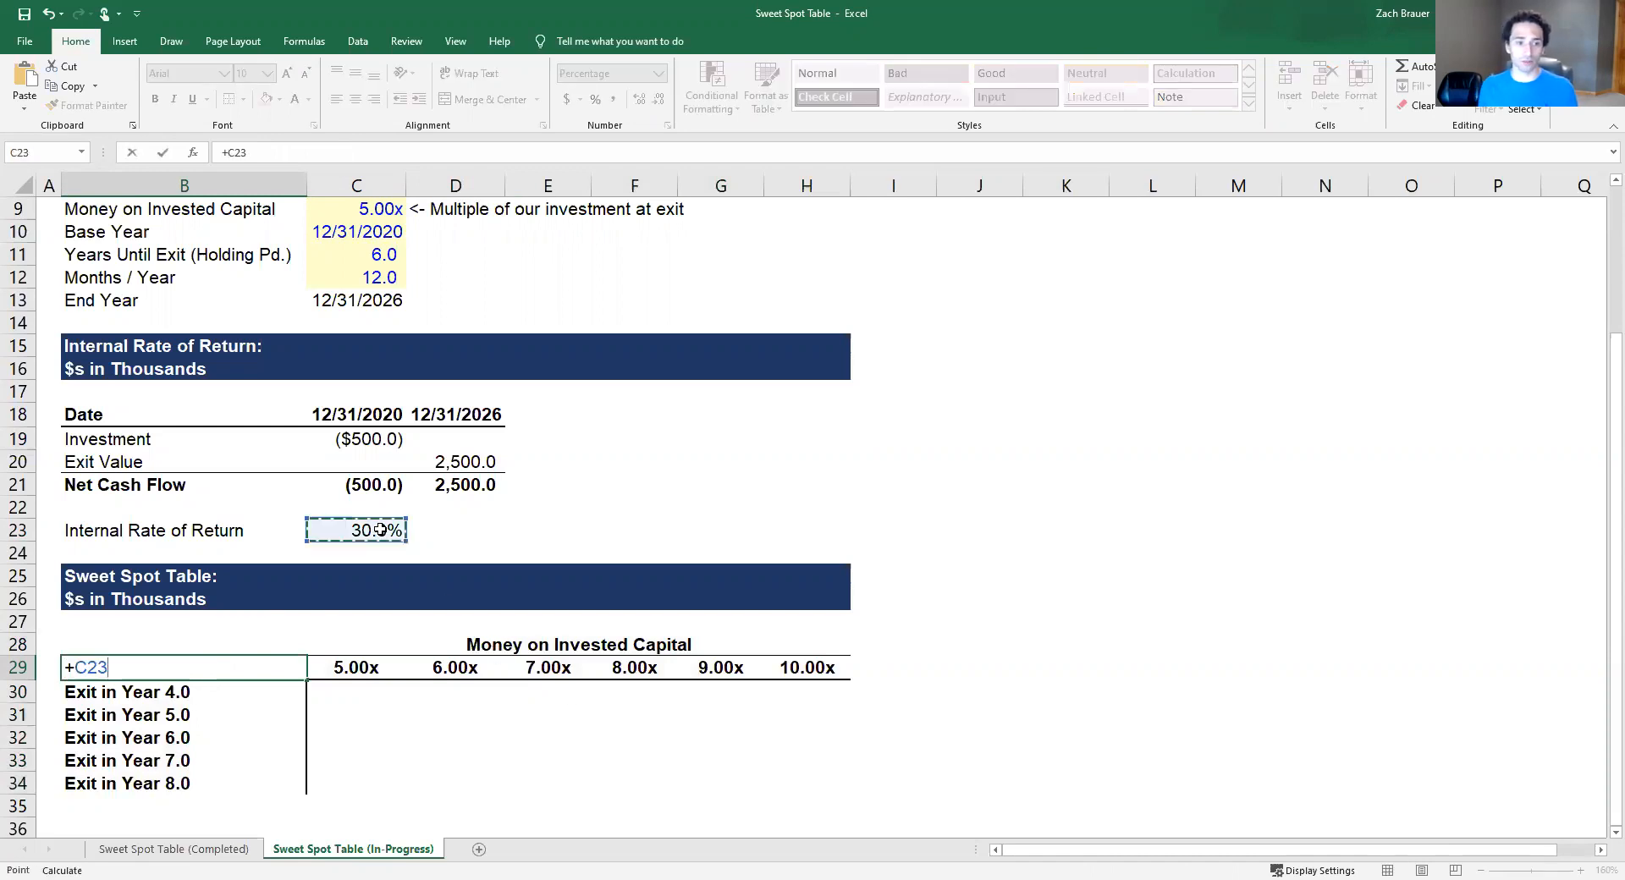
pyautogui.press('Return')
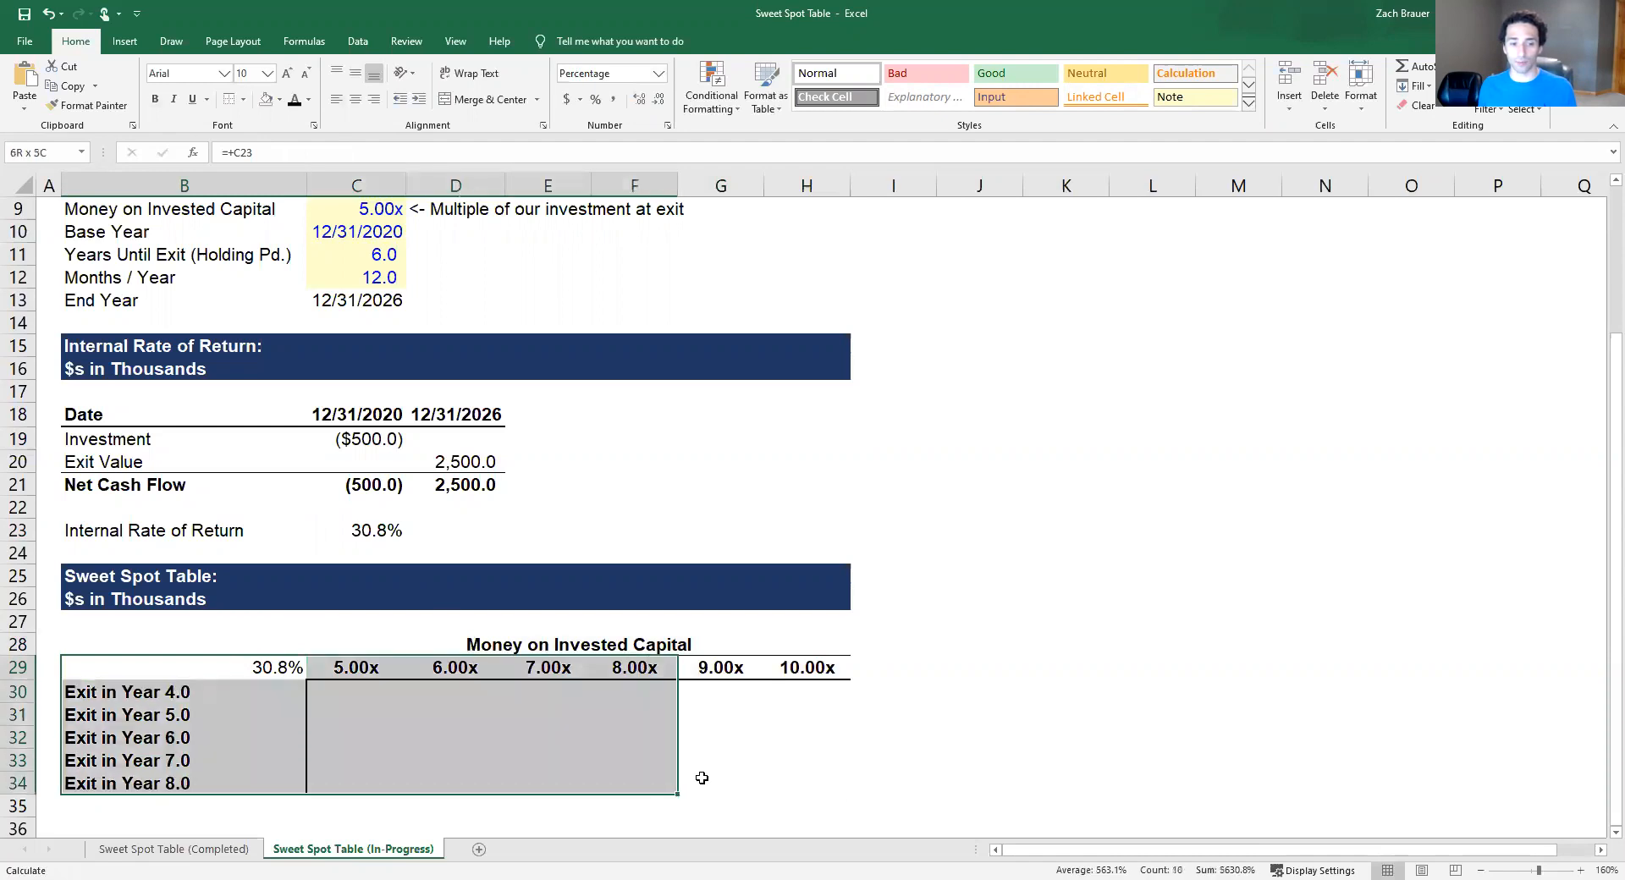
pyautogui.click(184, 667)
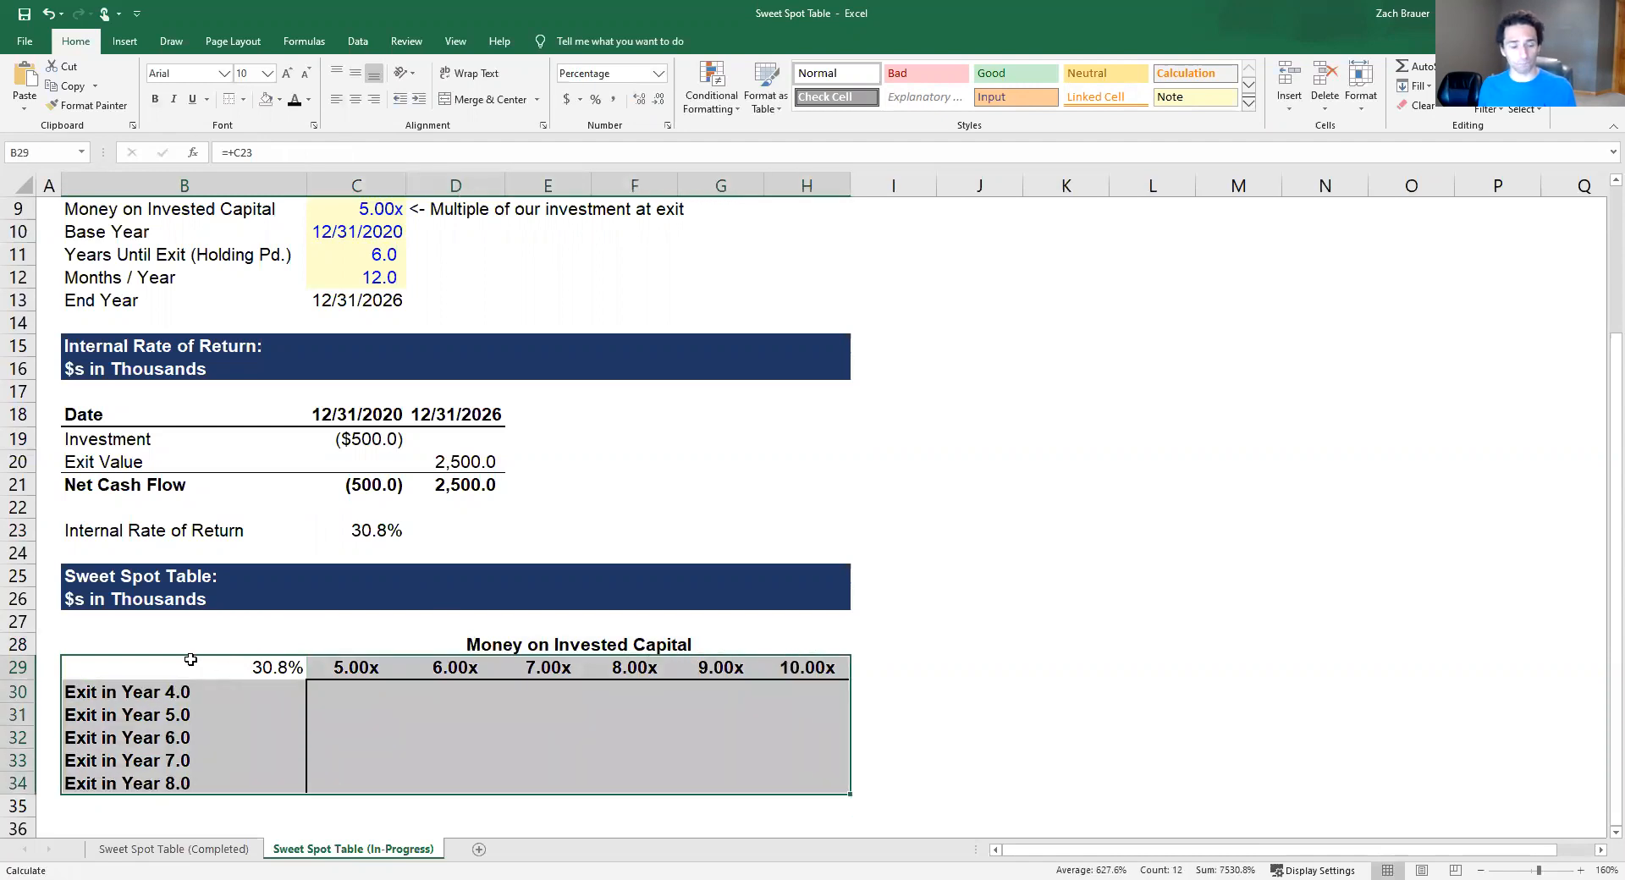
pyautogui.click(185, 644)
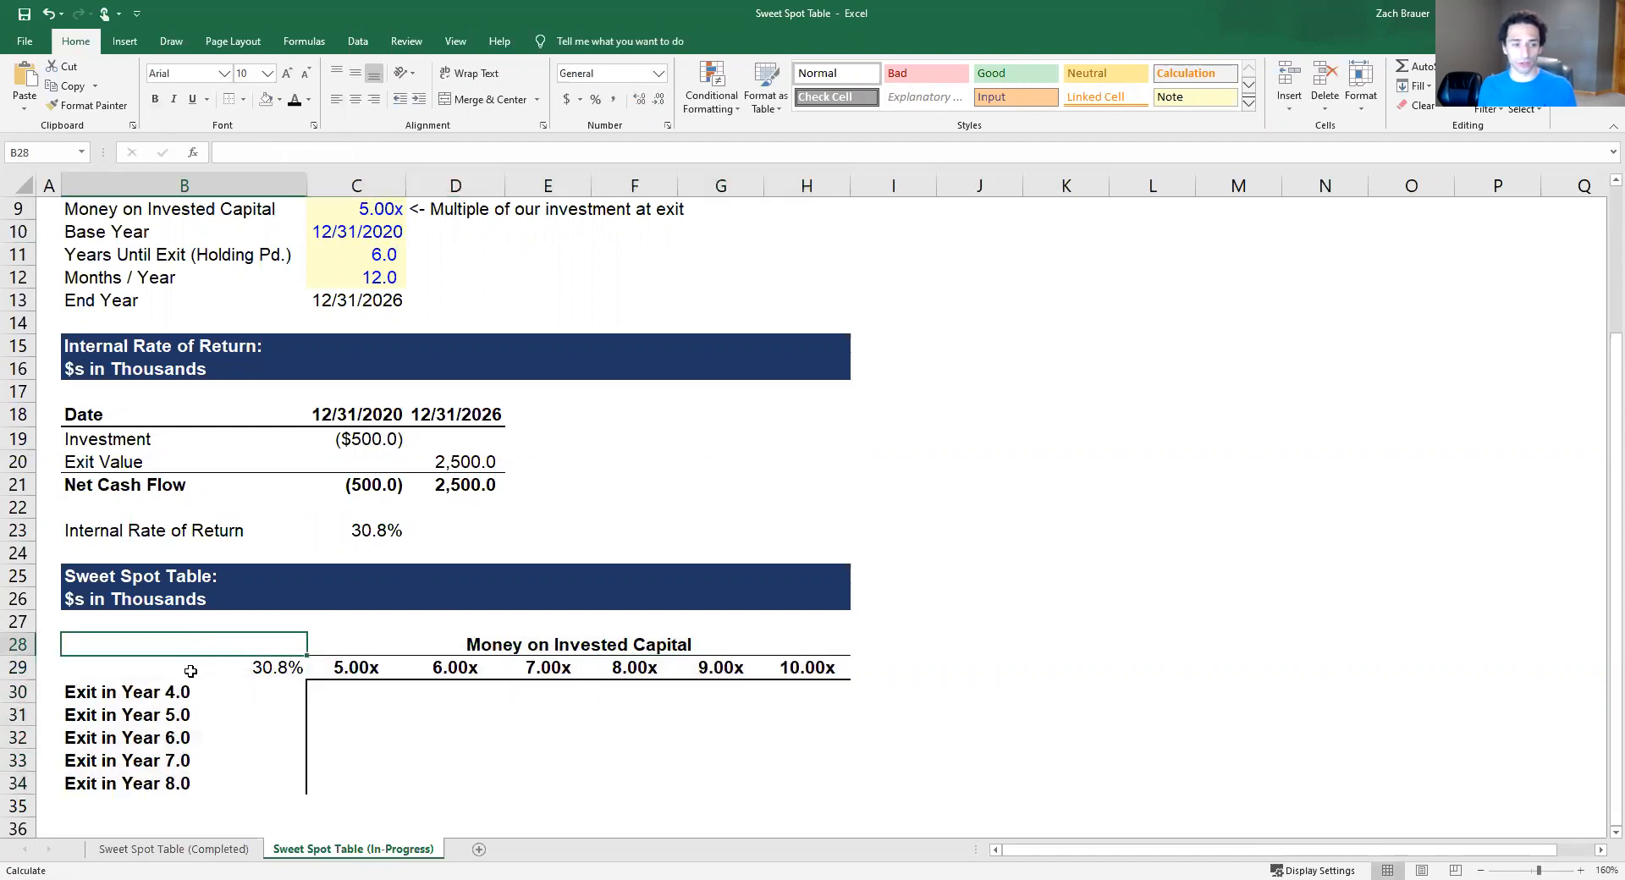
pyautogui.click(184, 667)
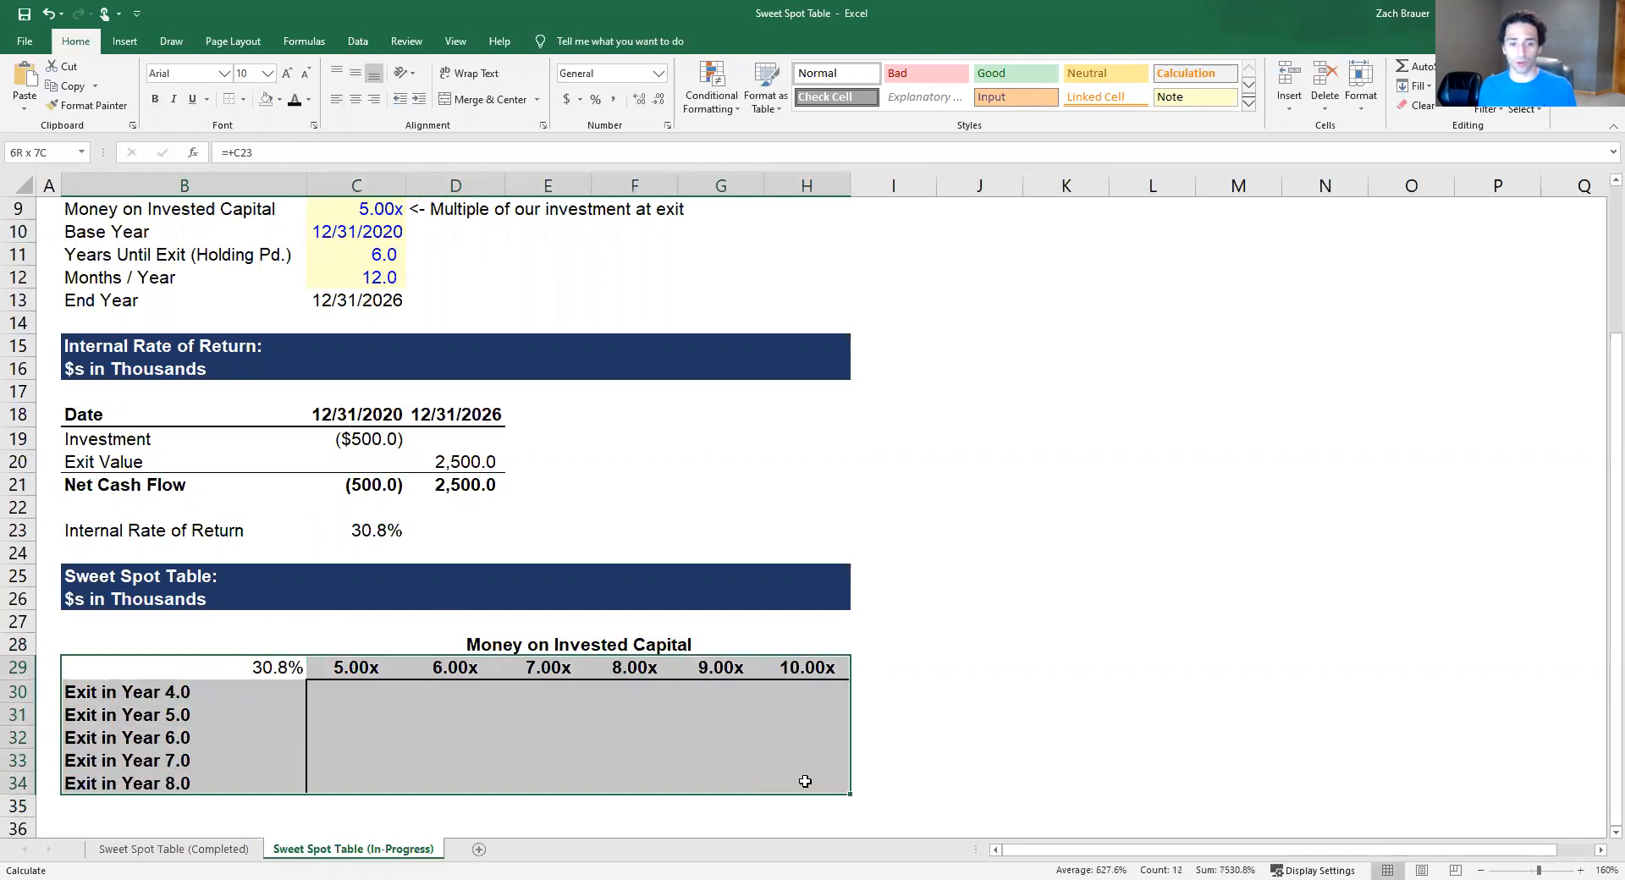
pyautogui.click(185, 667)
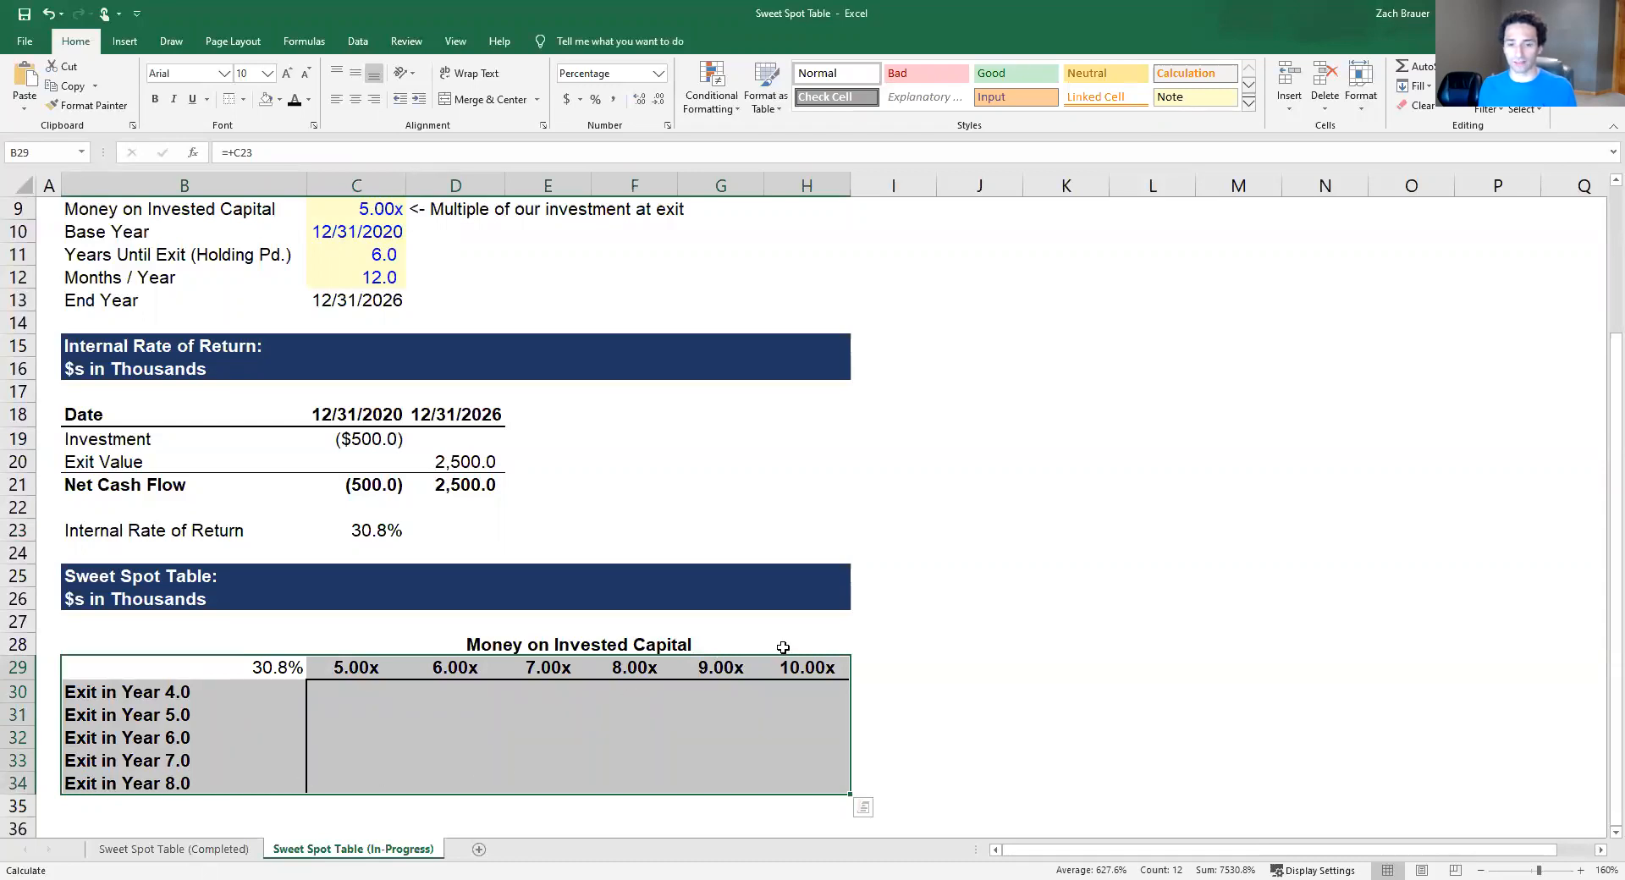
pyautogui.moveTo(790, 674)
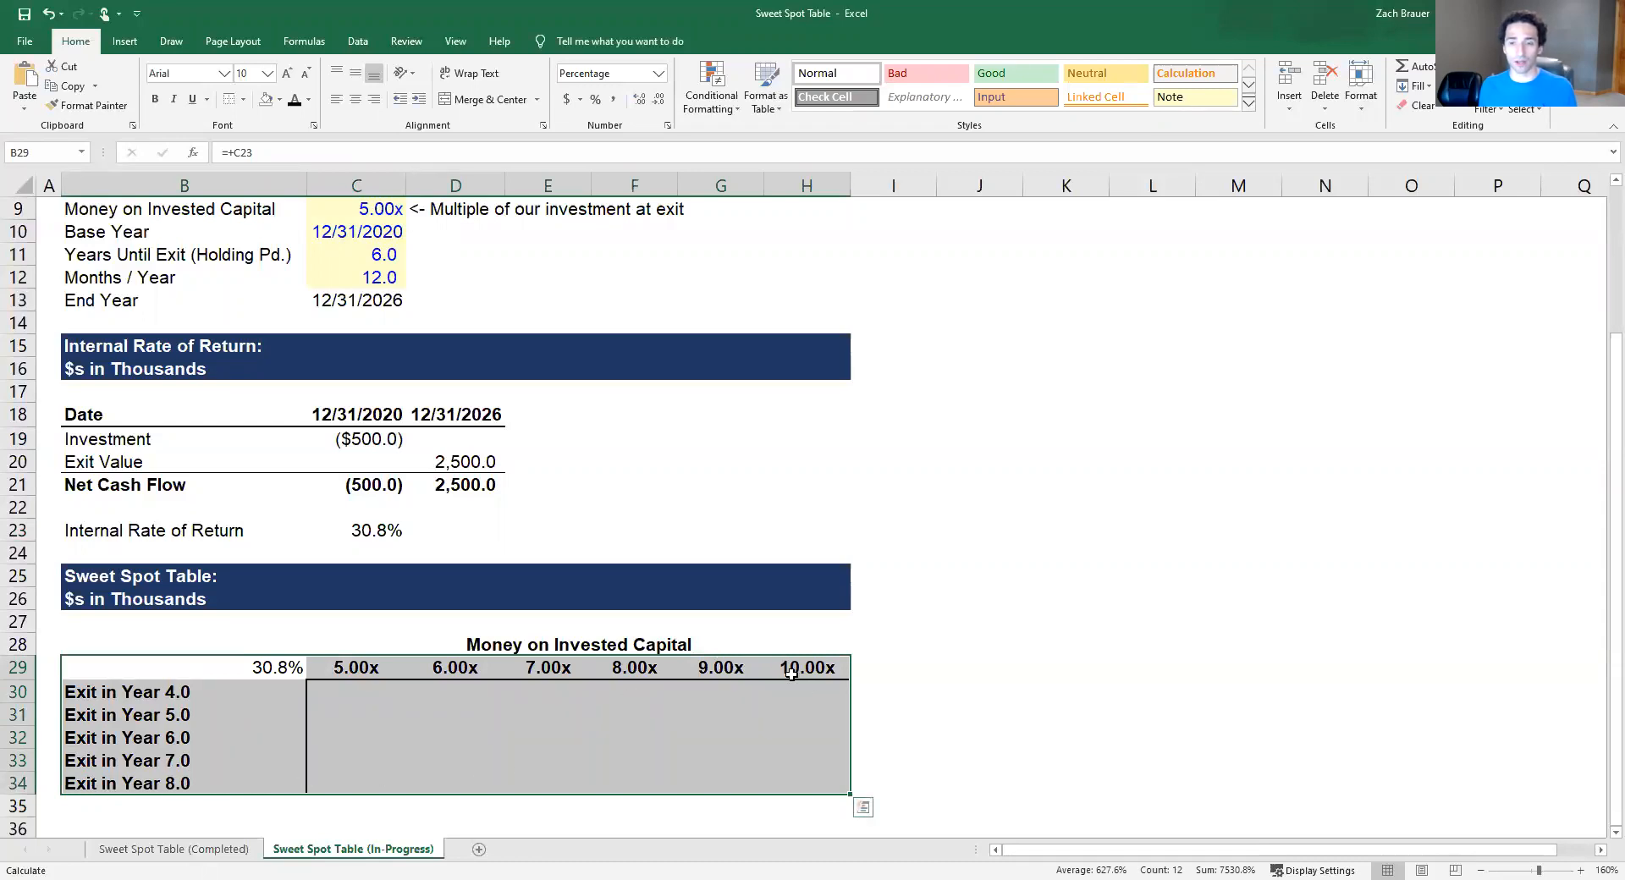
pyautogui.moveTo(718, 689)
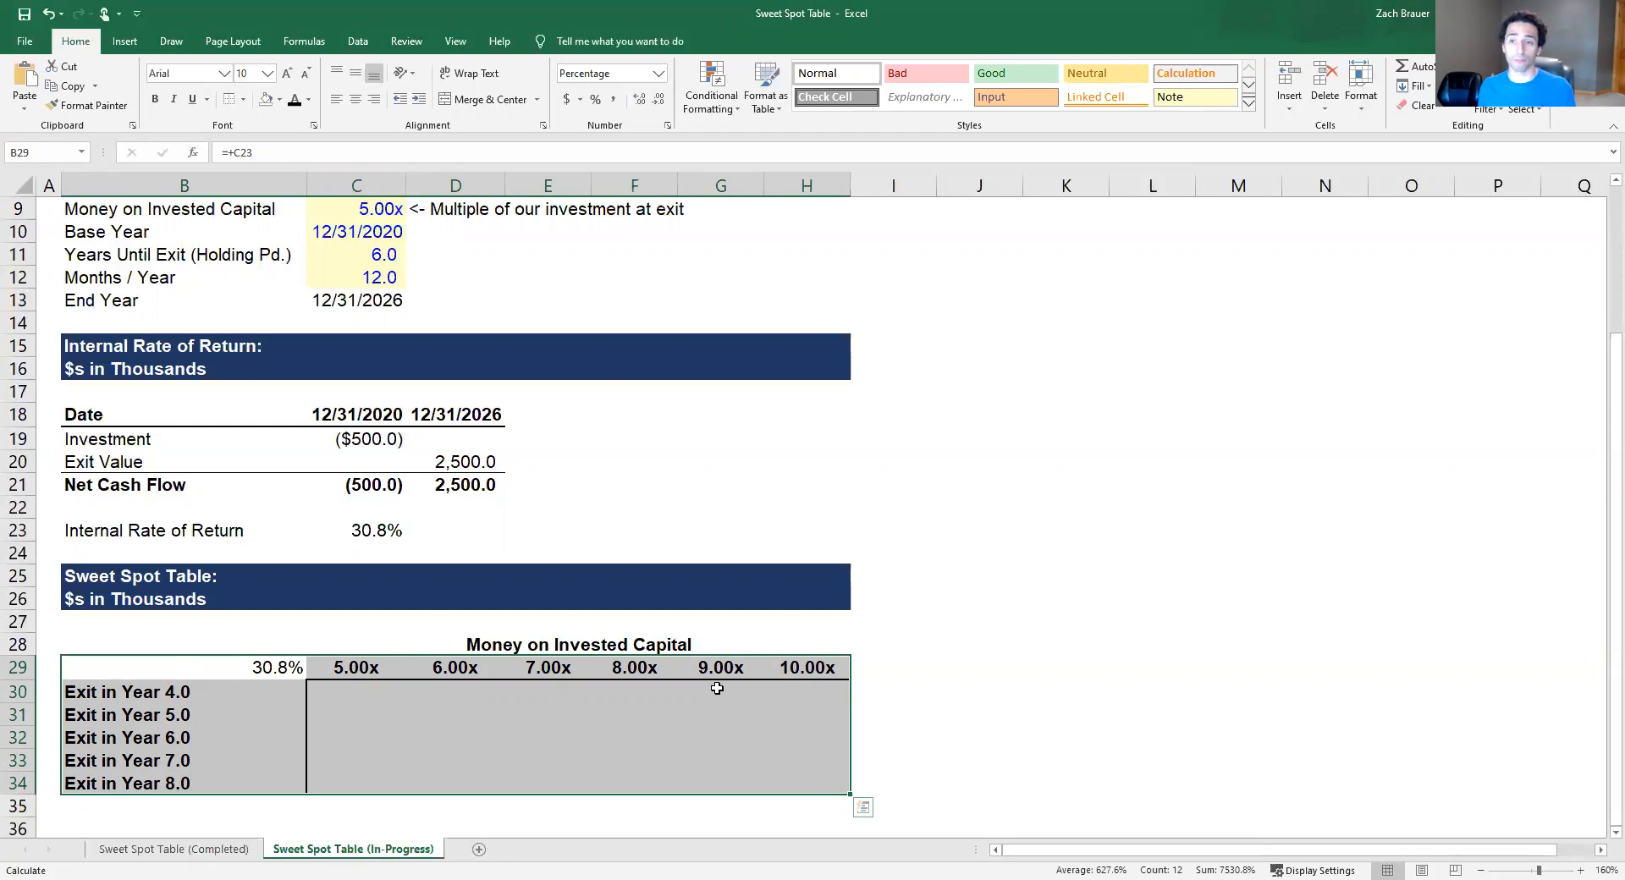
pyautogui.moveTo(606, 646)
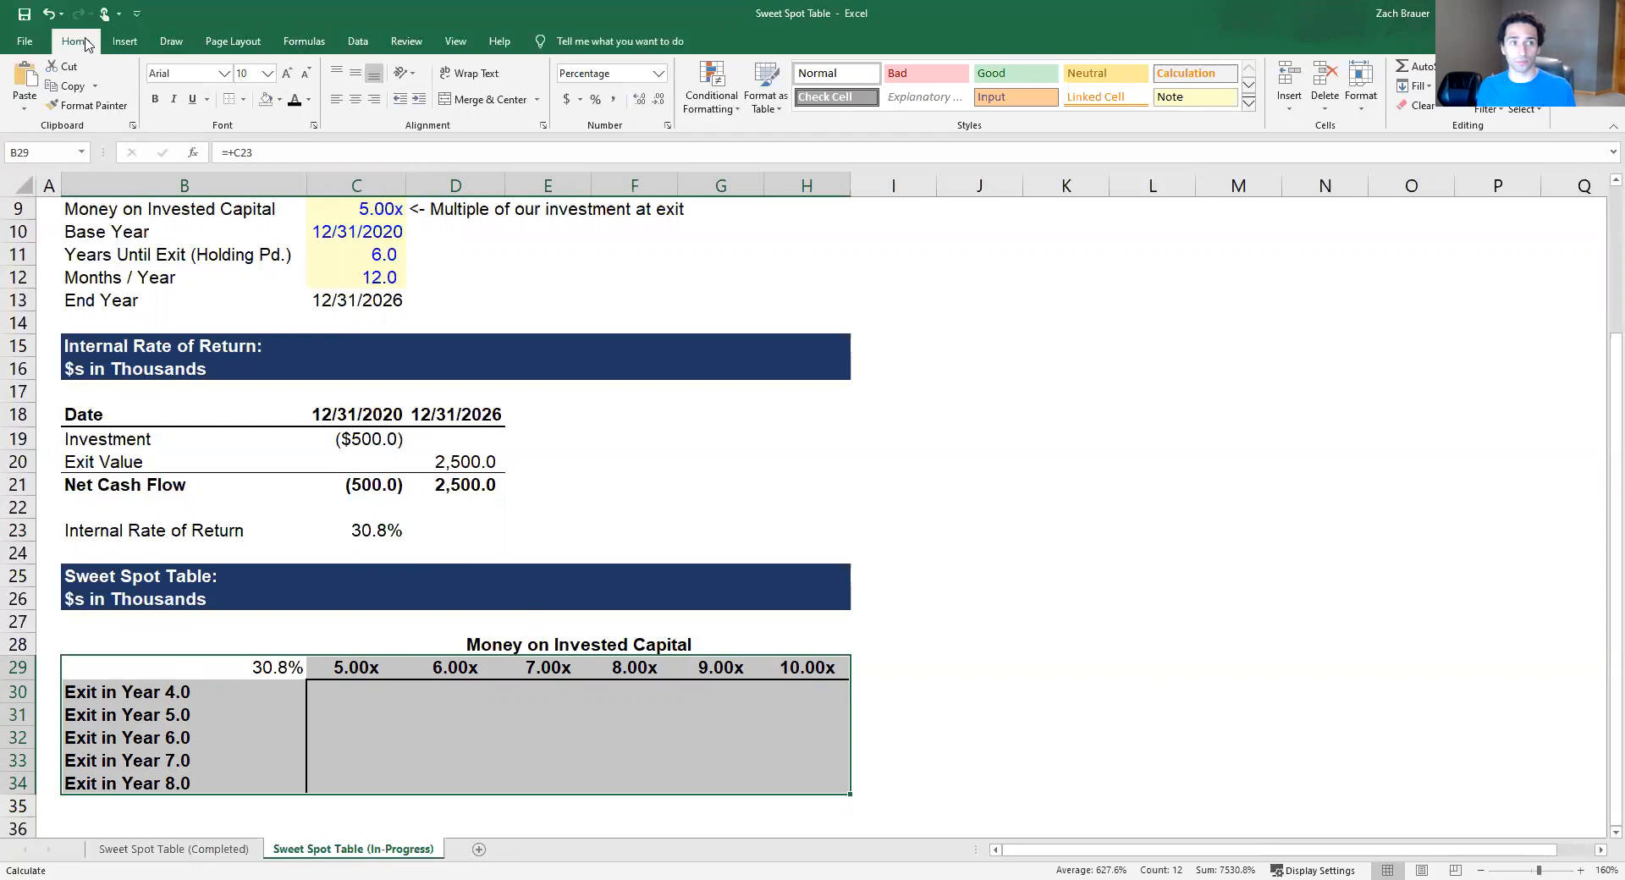
pyautogui.moveTo(371, 22)
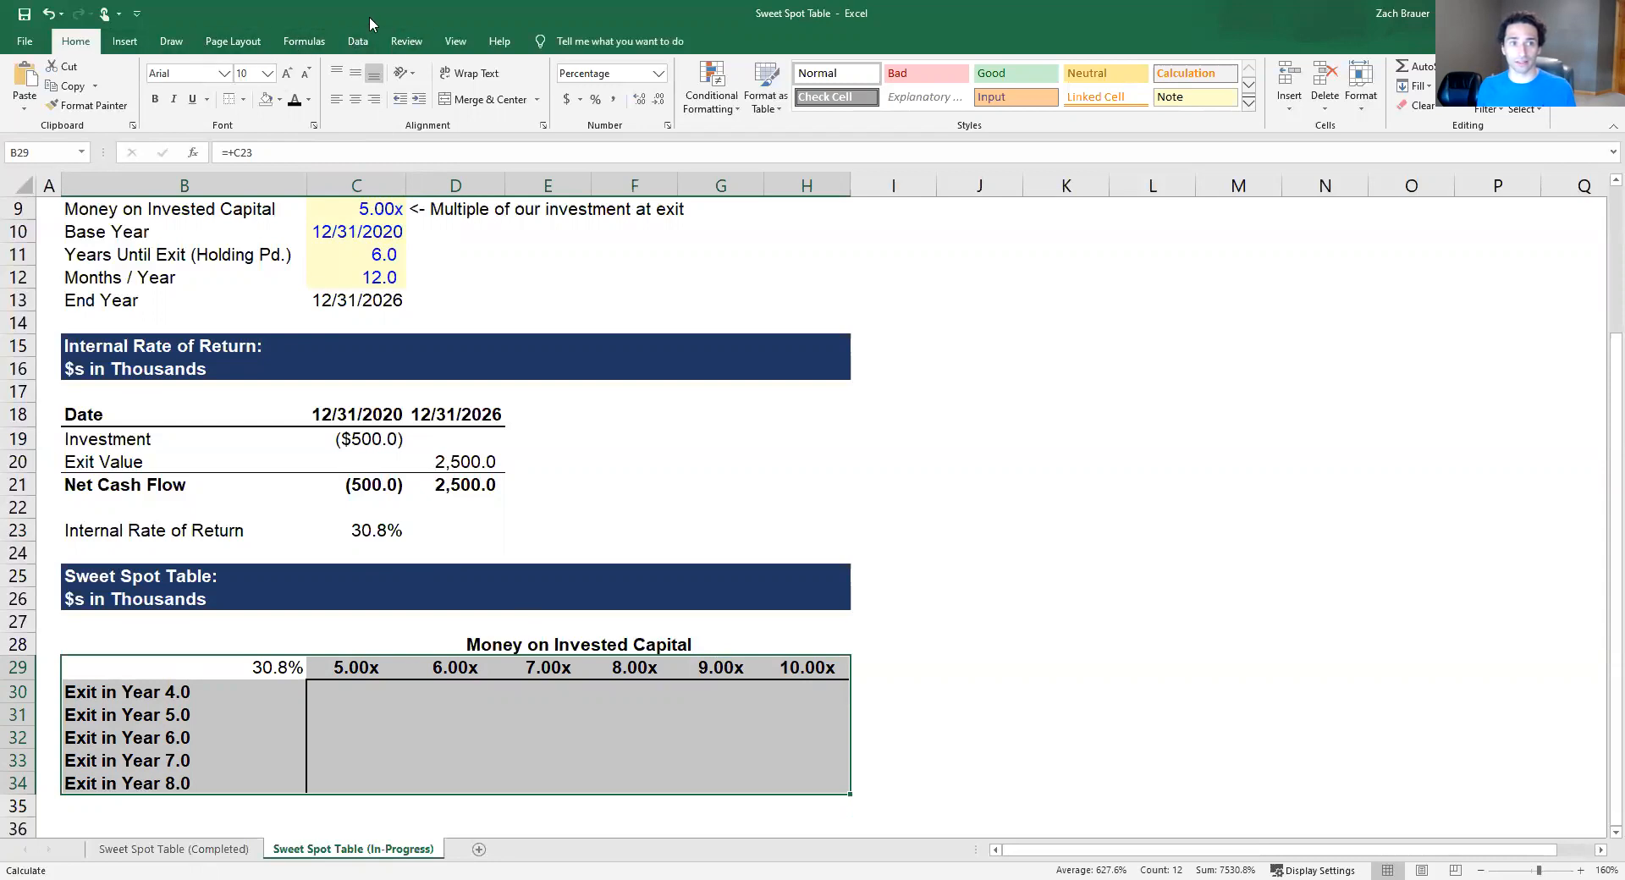
# Start a Data Table from What-If Analysis for the selected sweet spot range
pyautogui.click(358, 40)
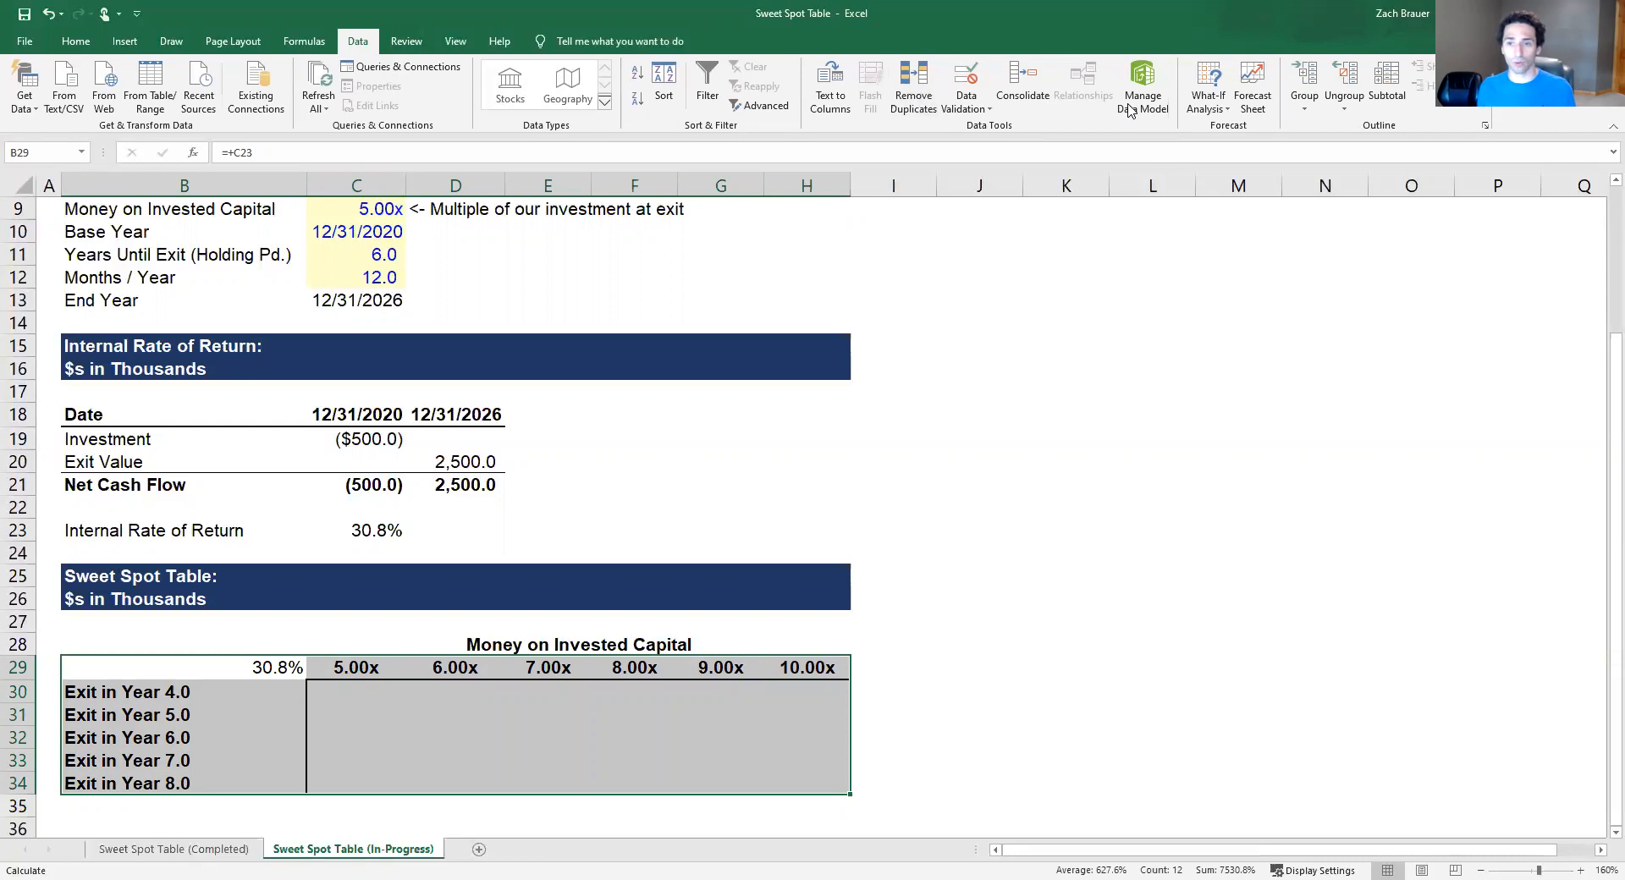
pyautogui.moveTo(1207, 85)
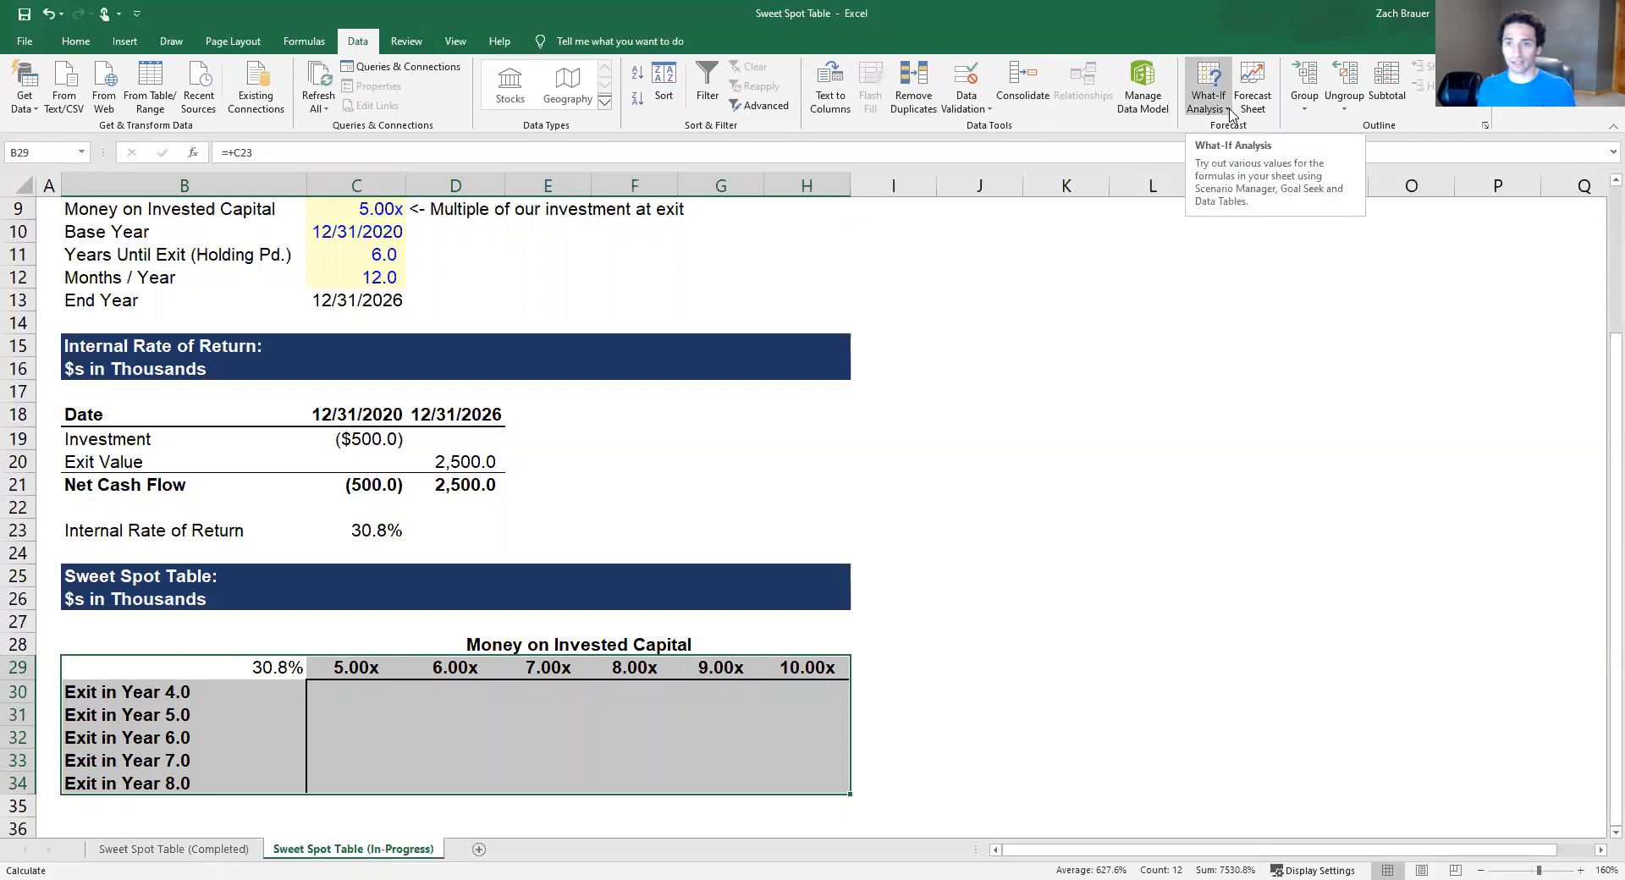
pyautogui.click(1207, 84)
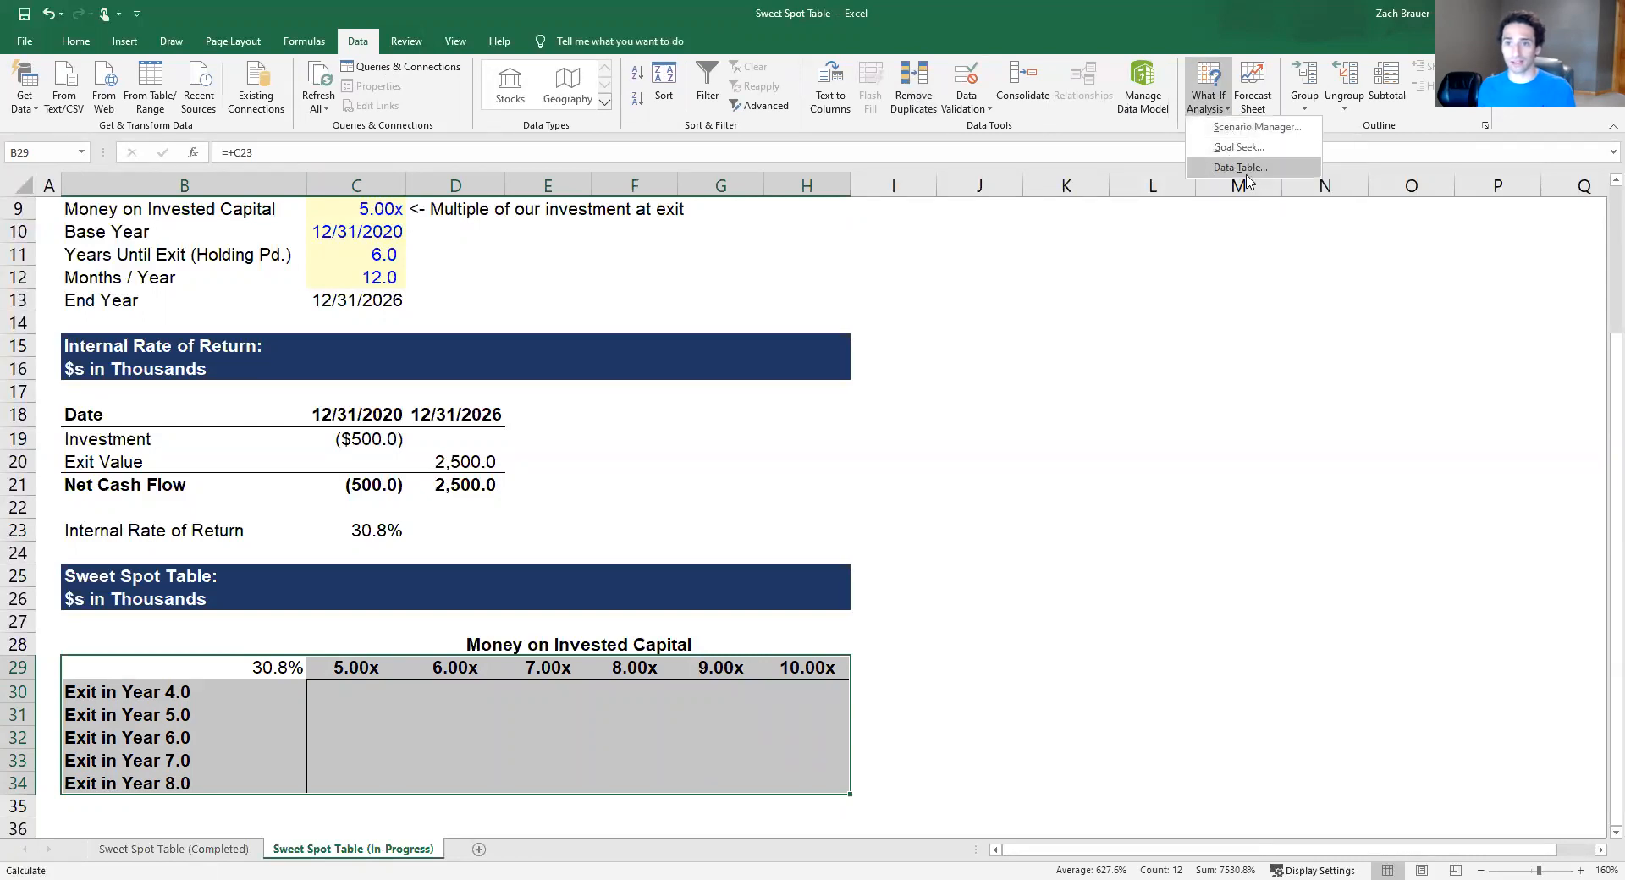
pyautogui.click(1240, 167)
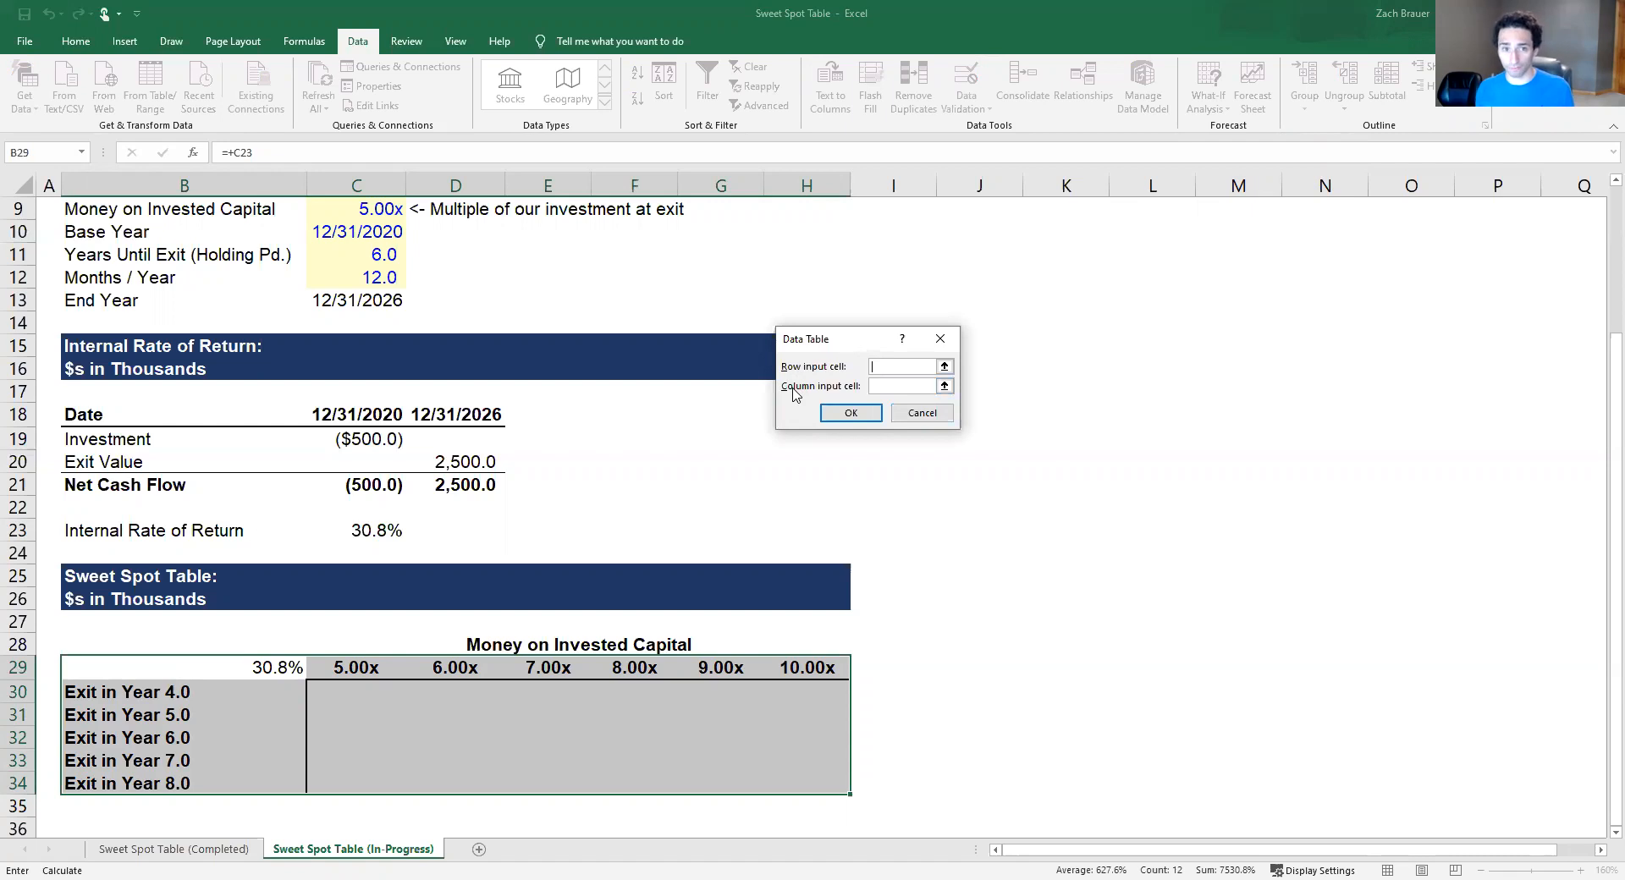
pyautogui.moveTo(1114, 490)
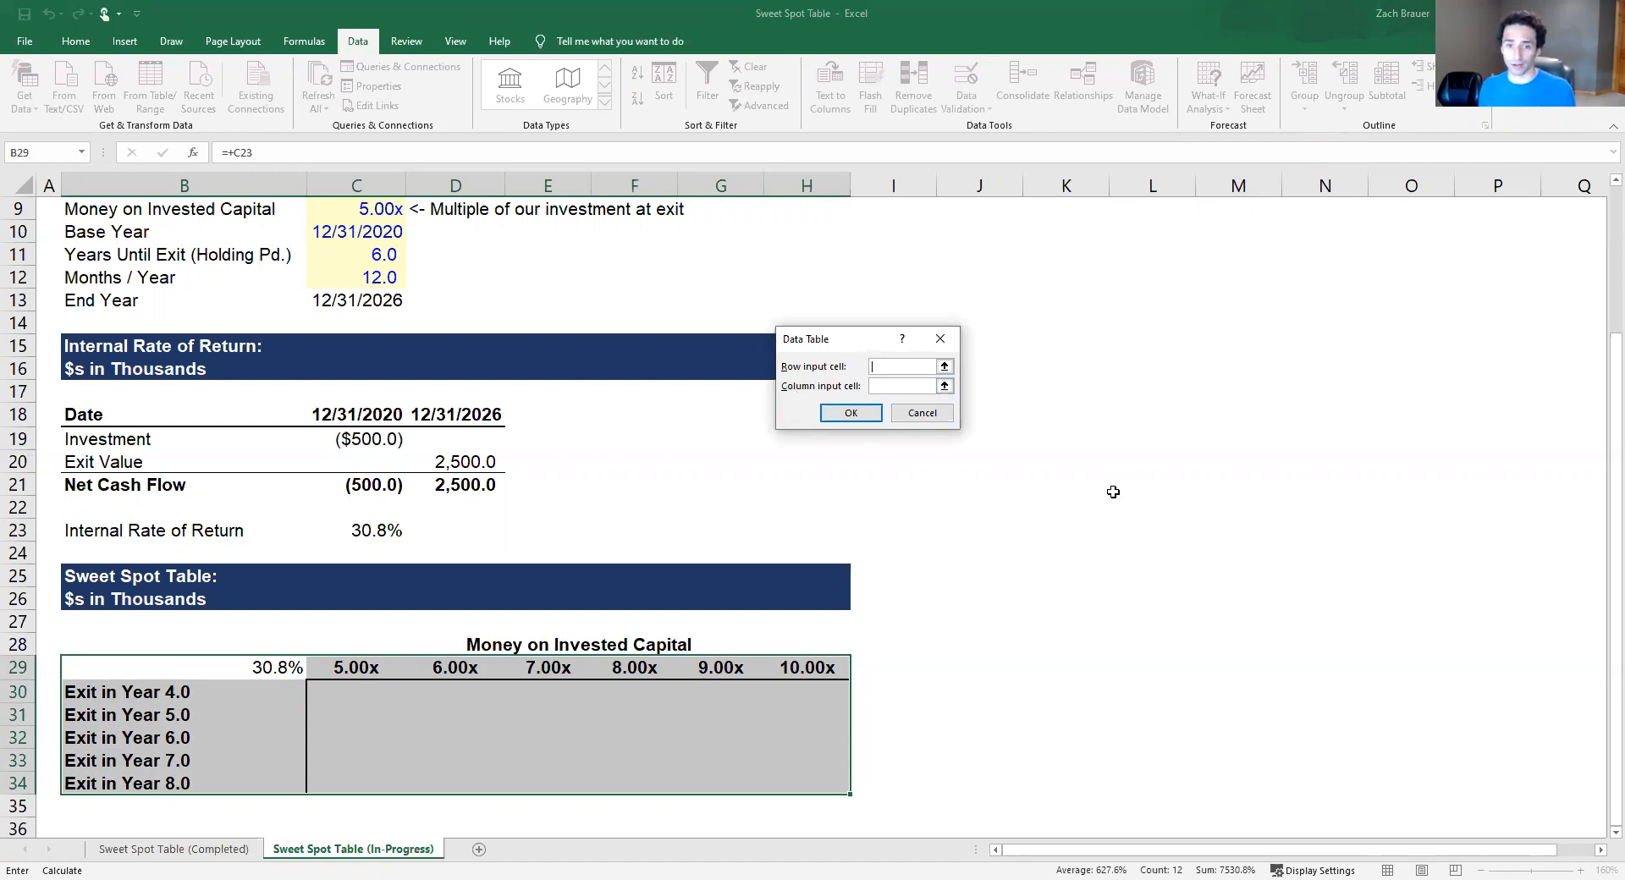
pyautogui.moveTo(372, 662)
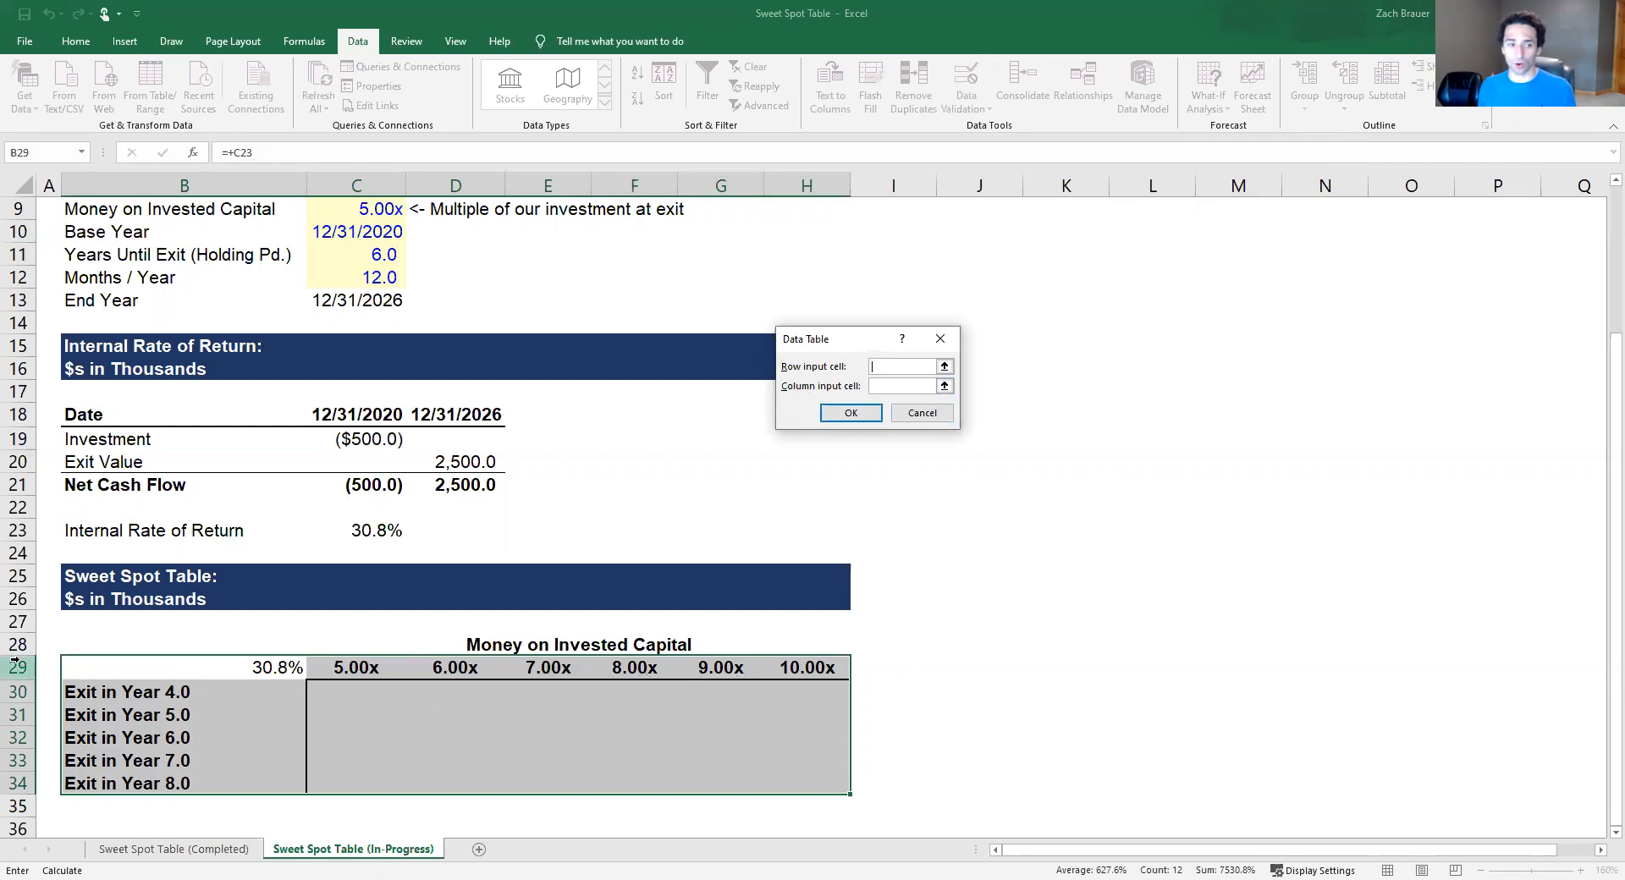
pyautogui.moveTo(219, 667)
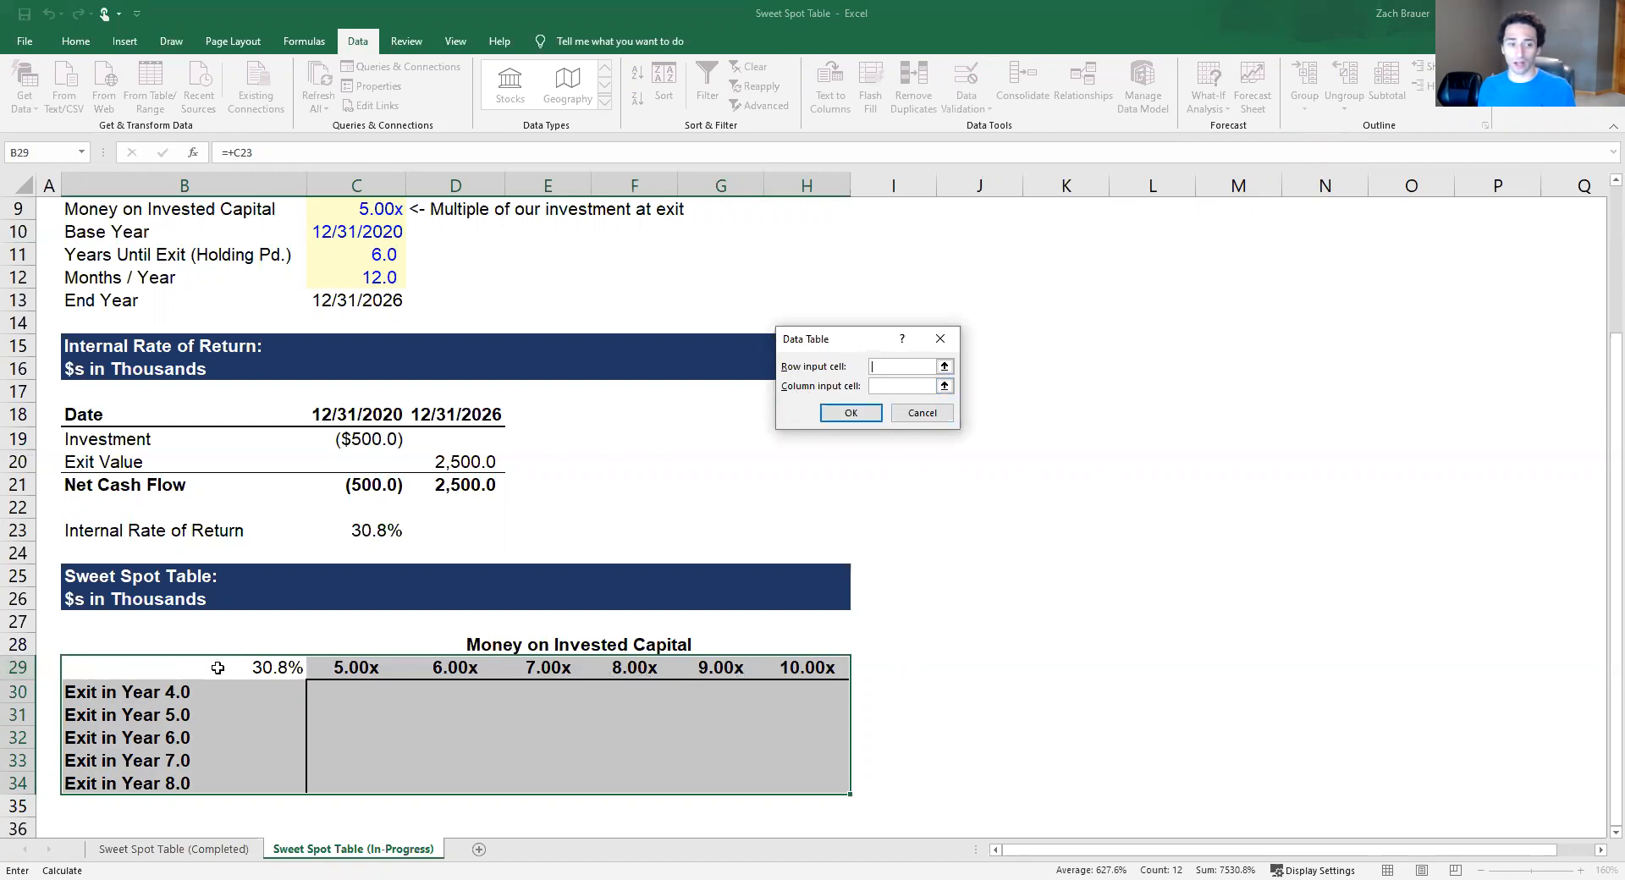
pyautogui.moveTo(244, 764)
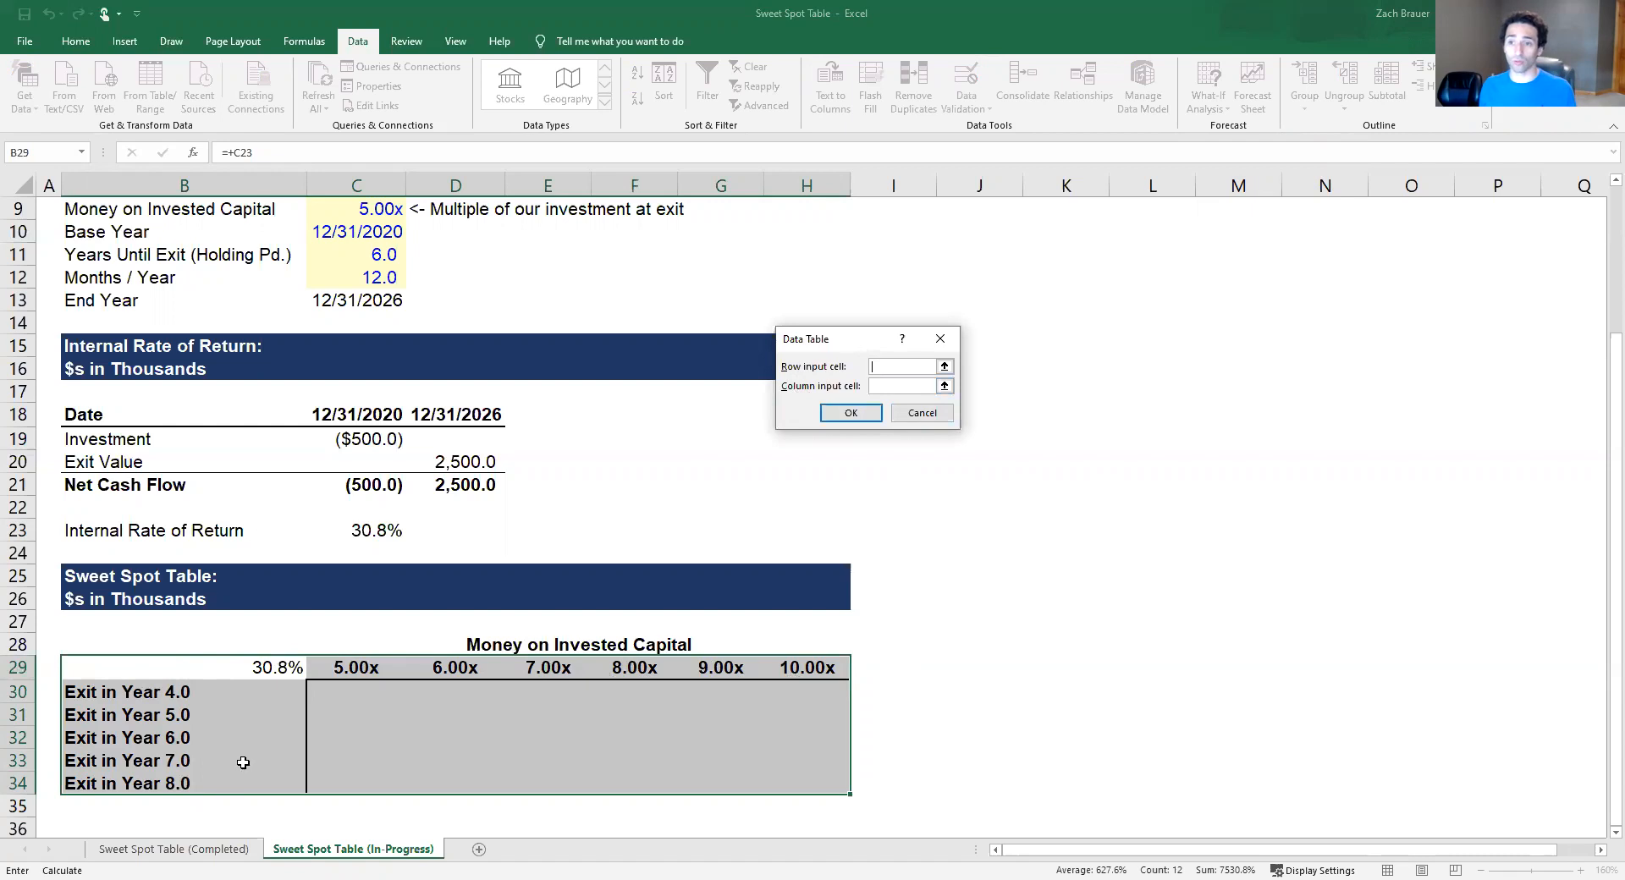
pyautogui.moveTo(493, 630)
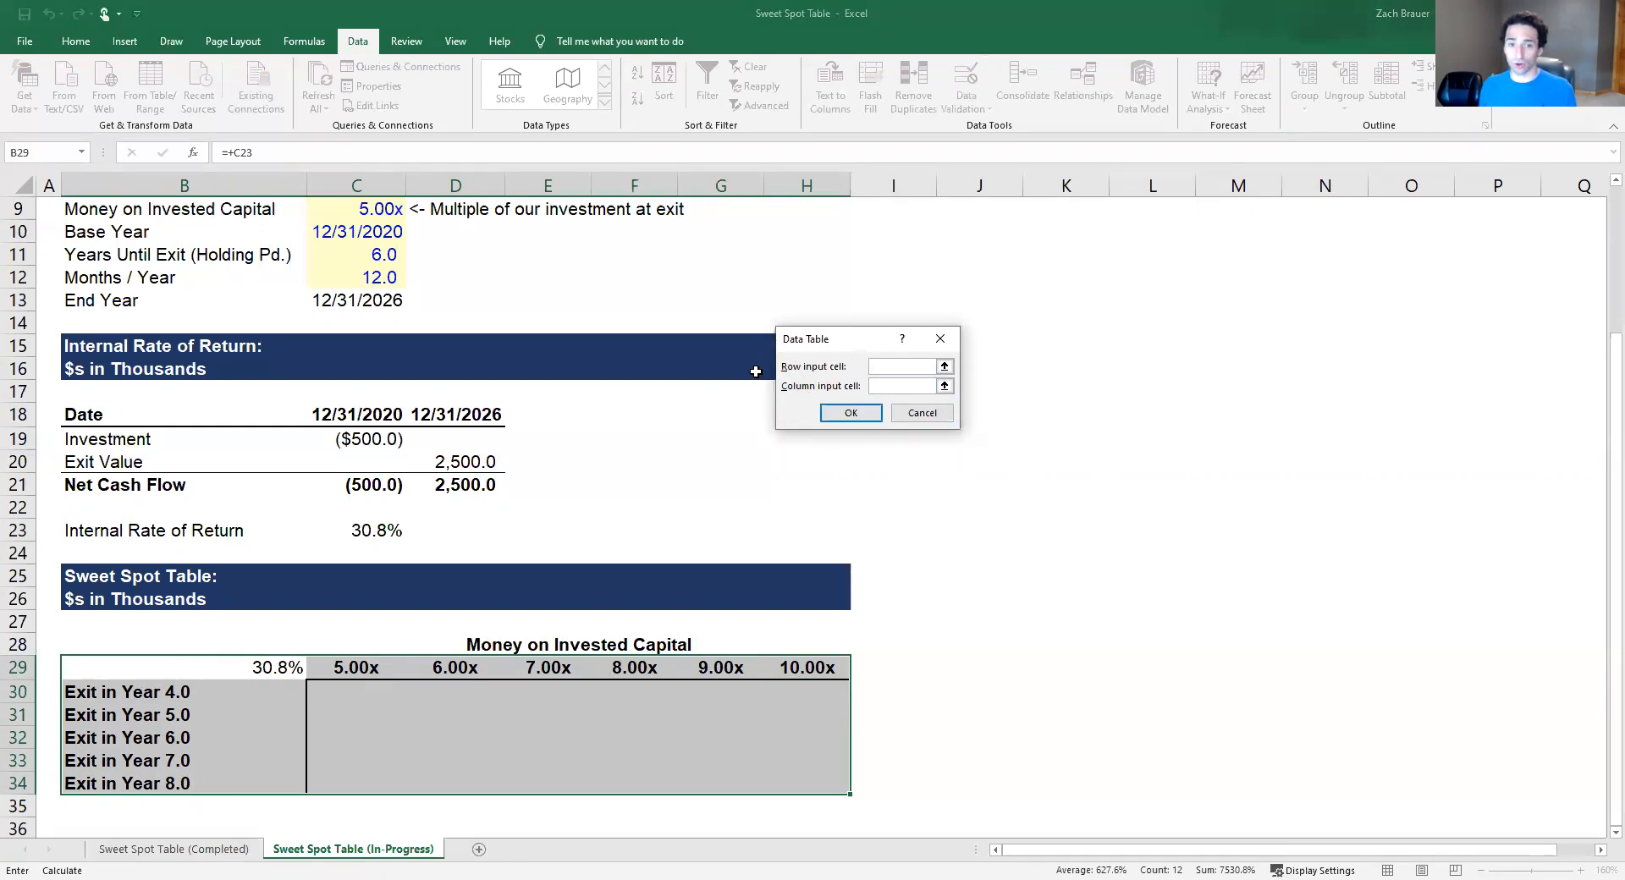
pyautogui.scroll(3)
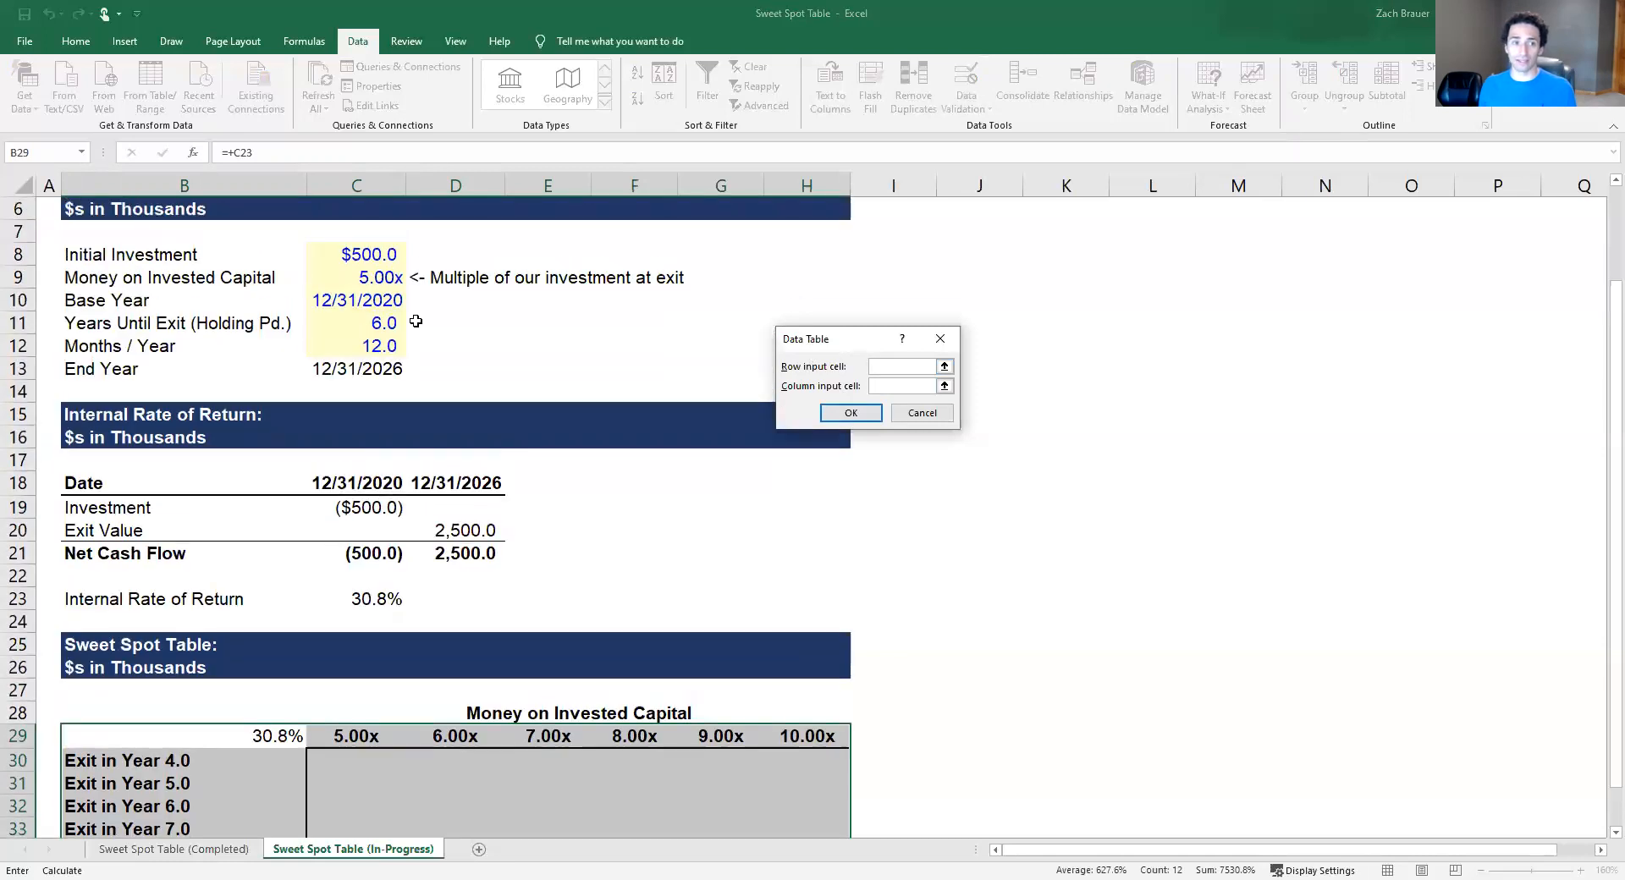
pyautogui.click(902, 366)
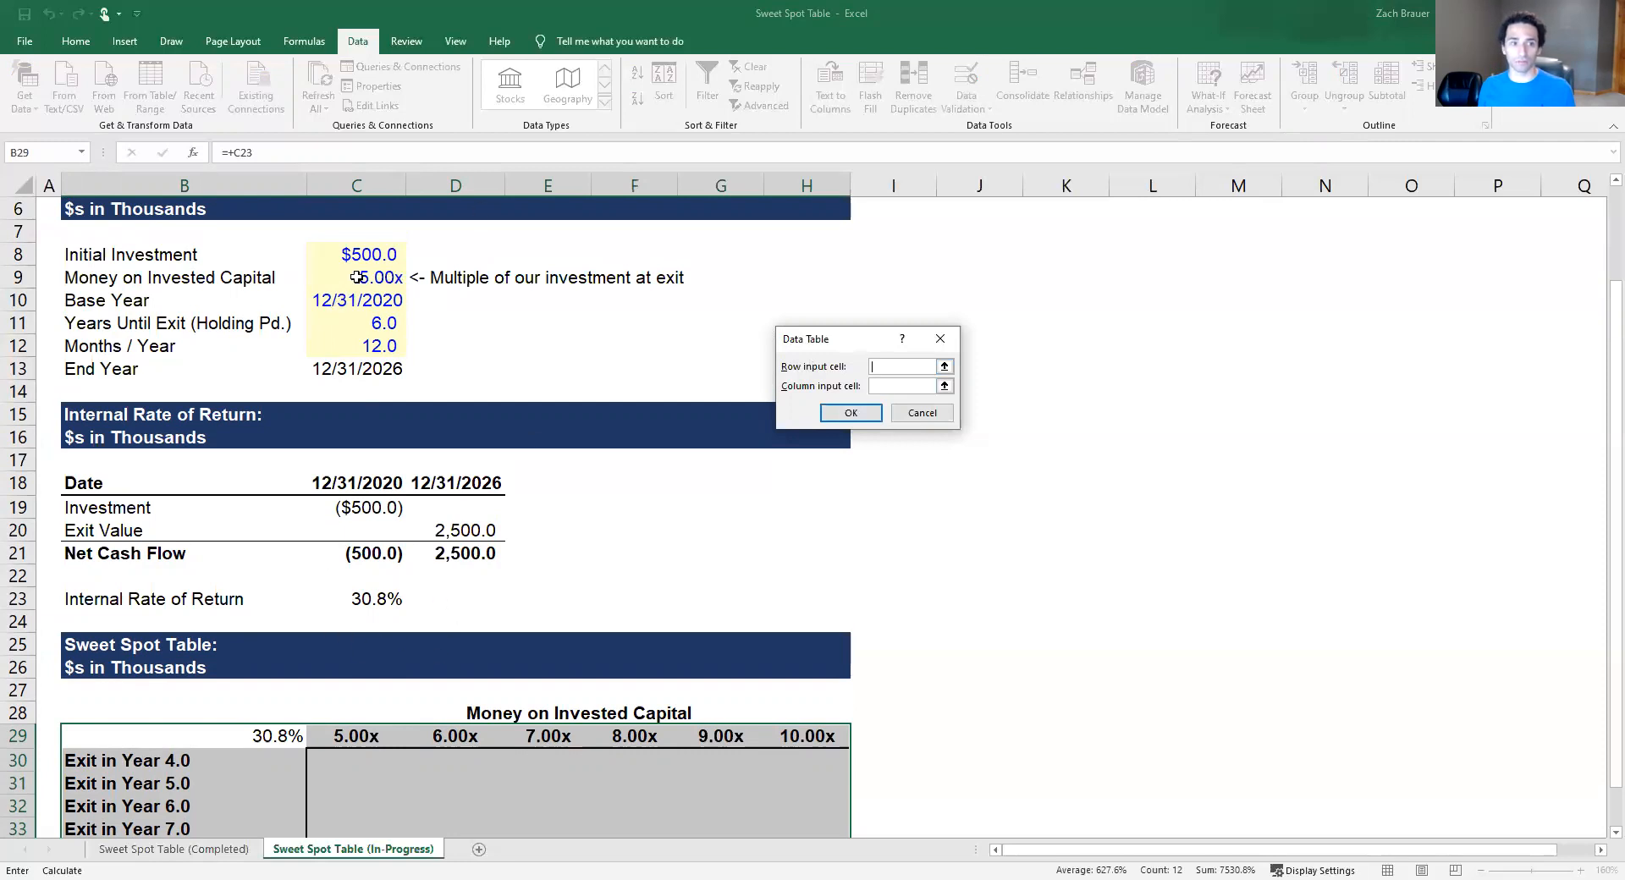
pyautogui.click(357, 278)
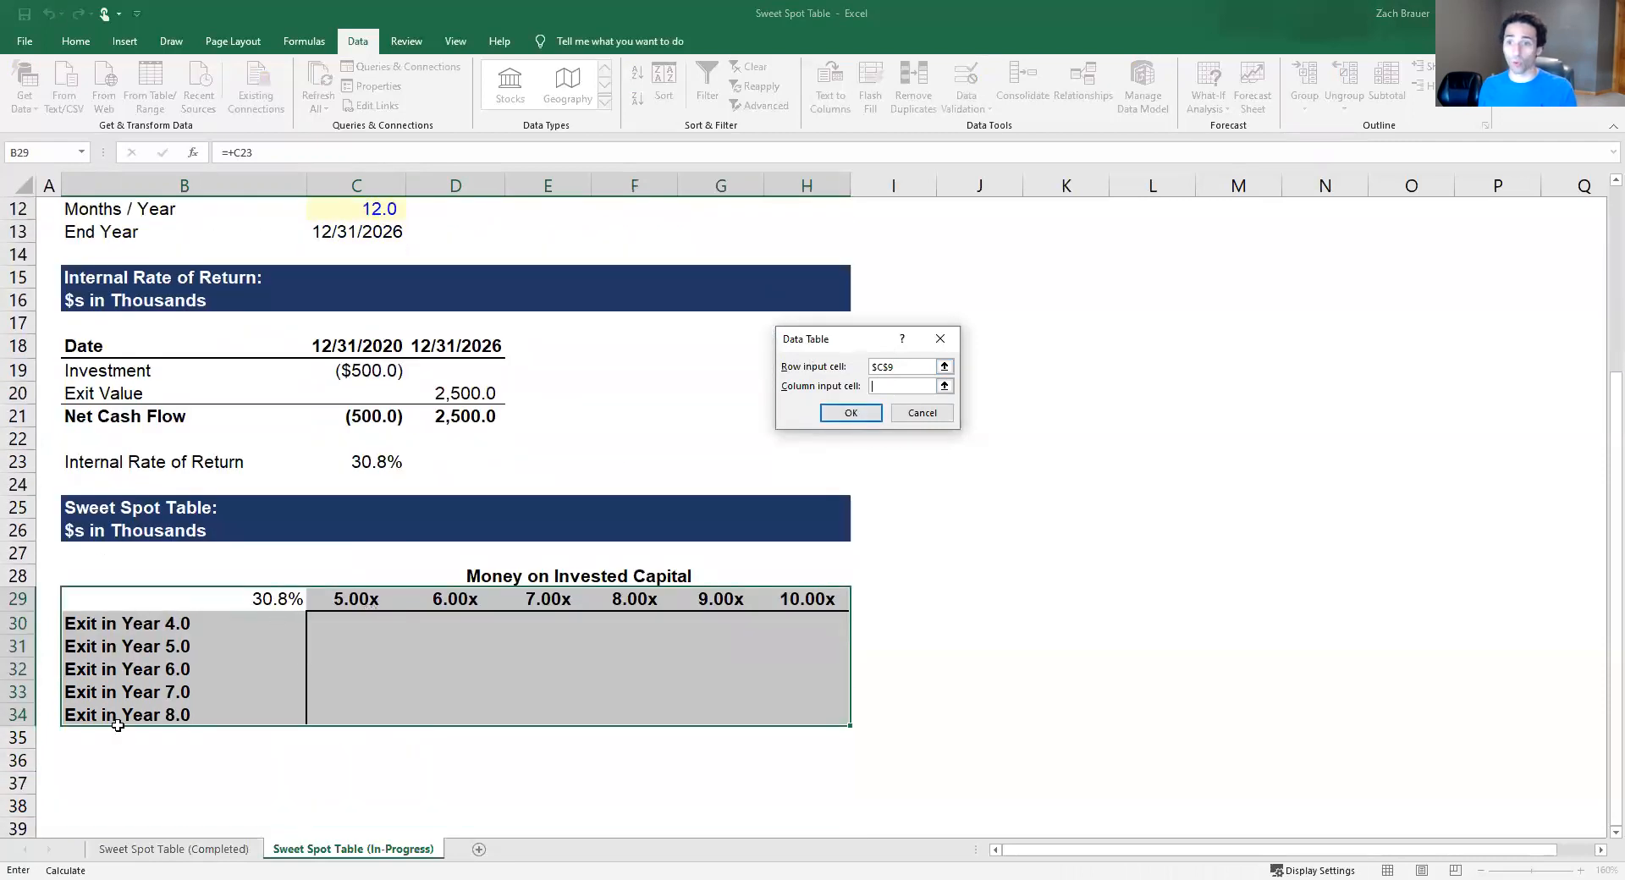
# Set row input $C$9 (MOIC) and column input $C$11 (holding period) and generate the IRR grid
pyautogui.scroll(3)
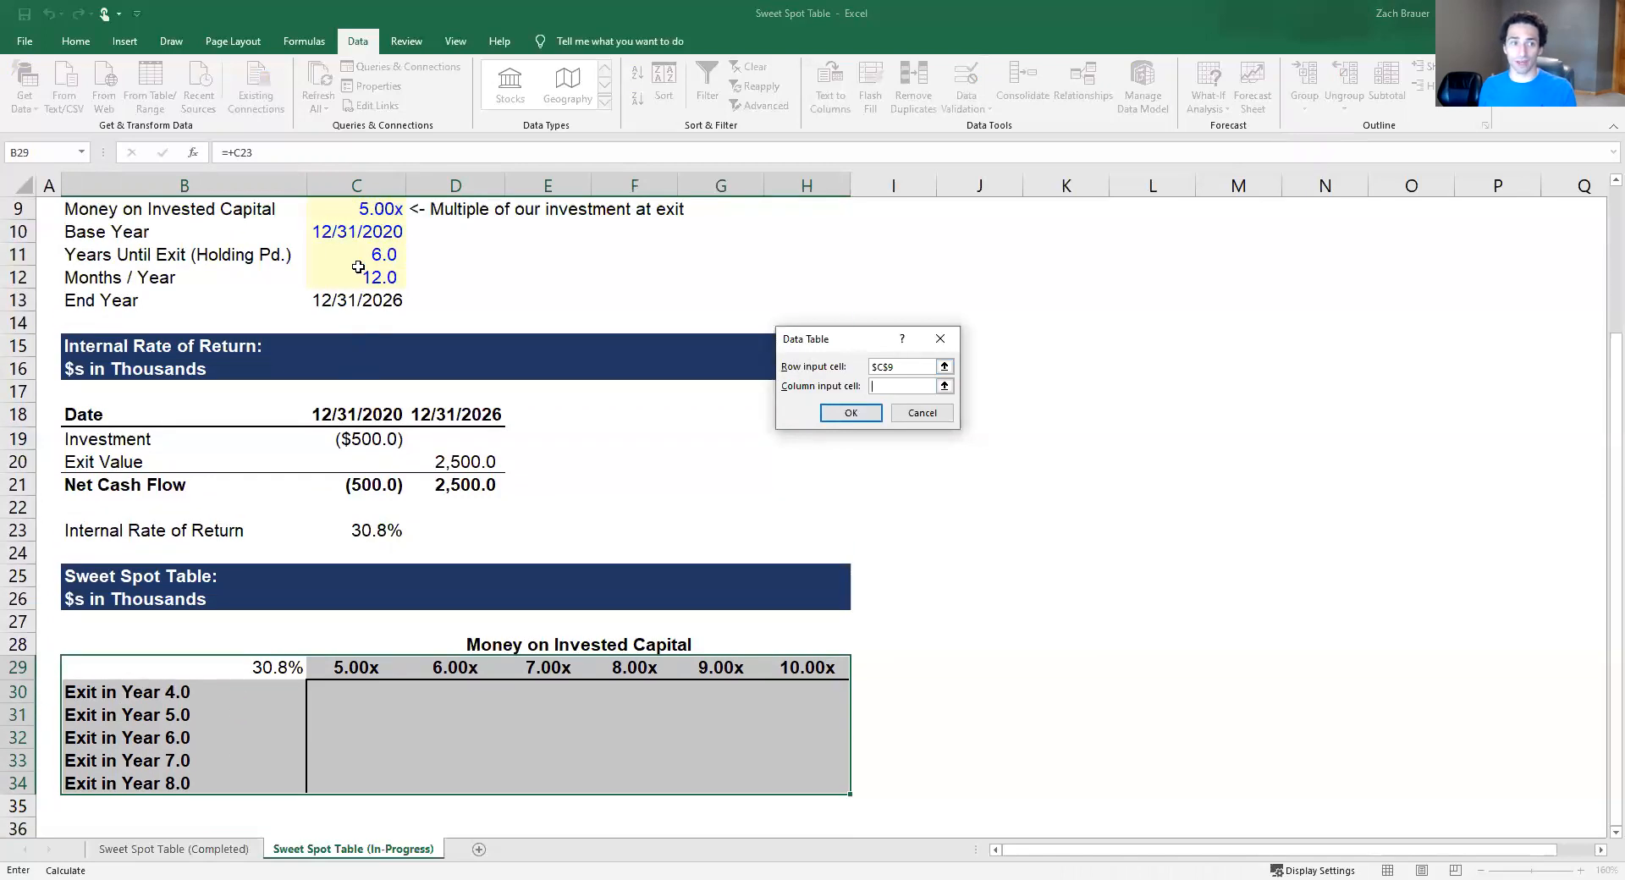
pyautogui.moveTo(225, 257)
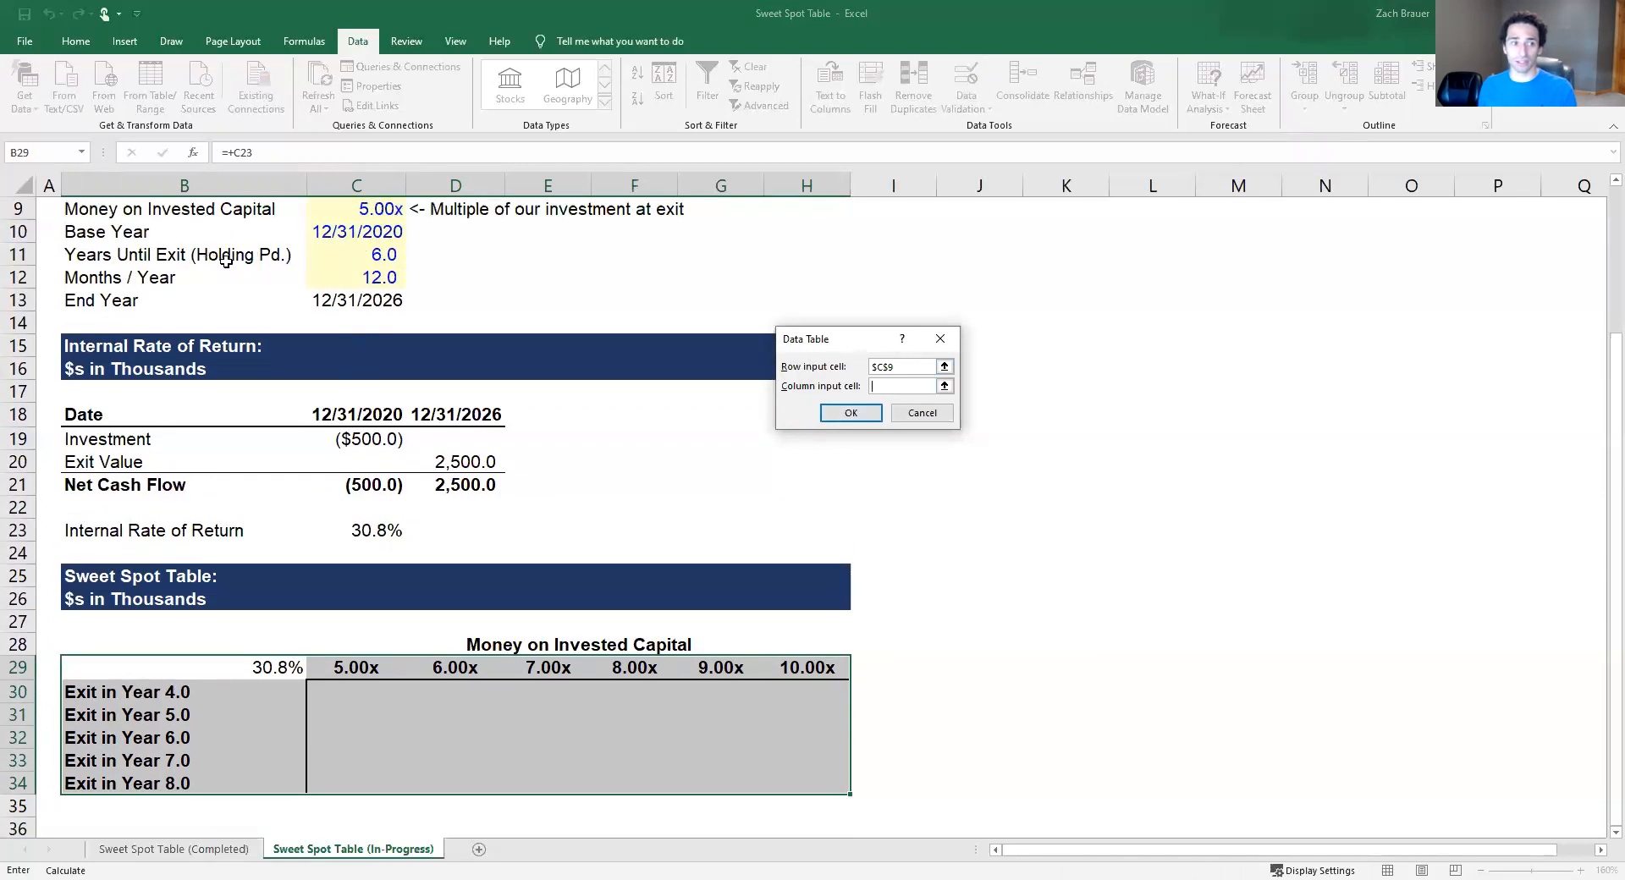
pyautogui.scroll(-3)
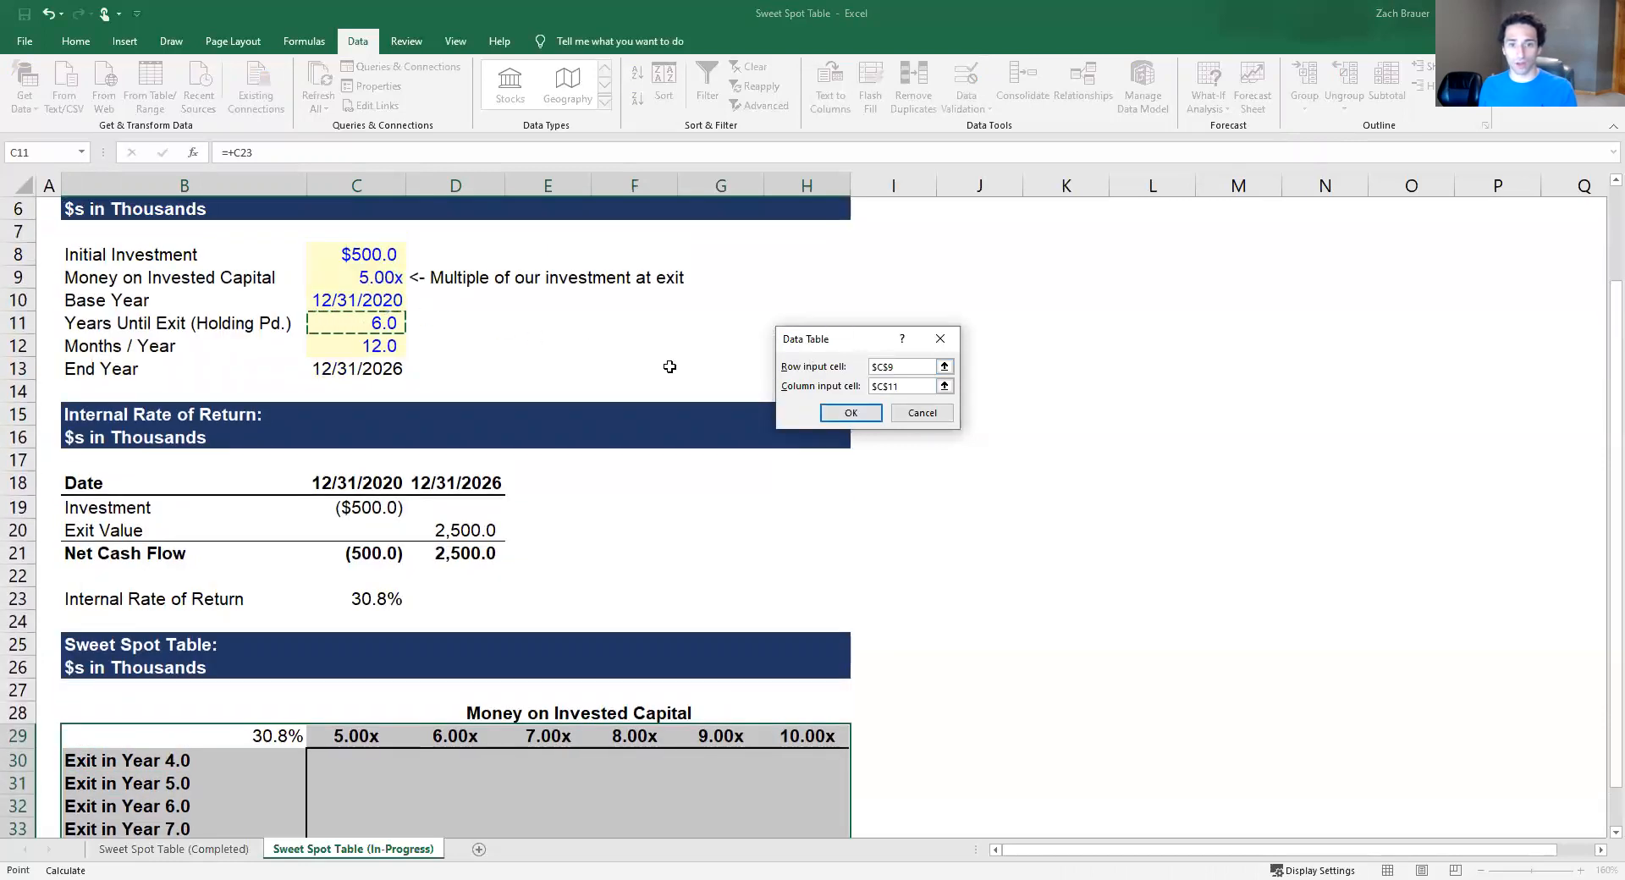
pyautogui.scroll(-3)
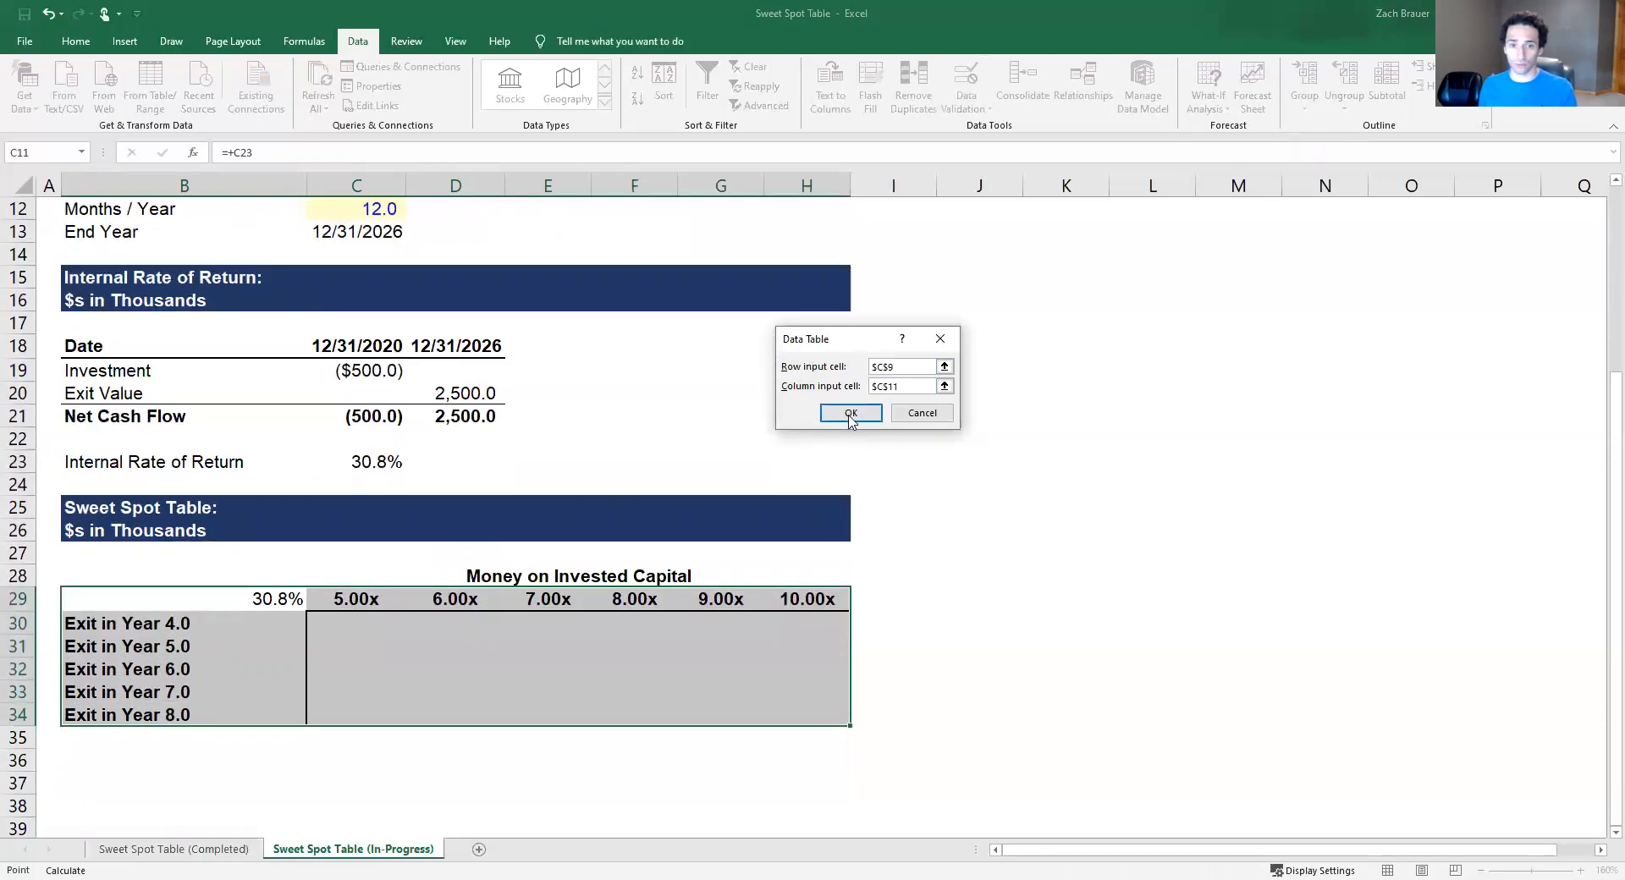
pyautogui.click(850, 413)
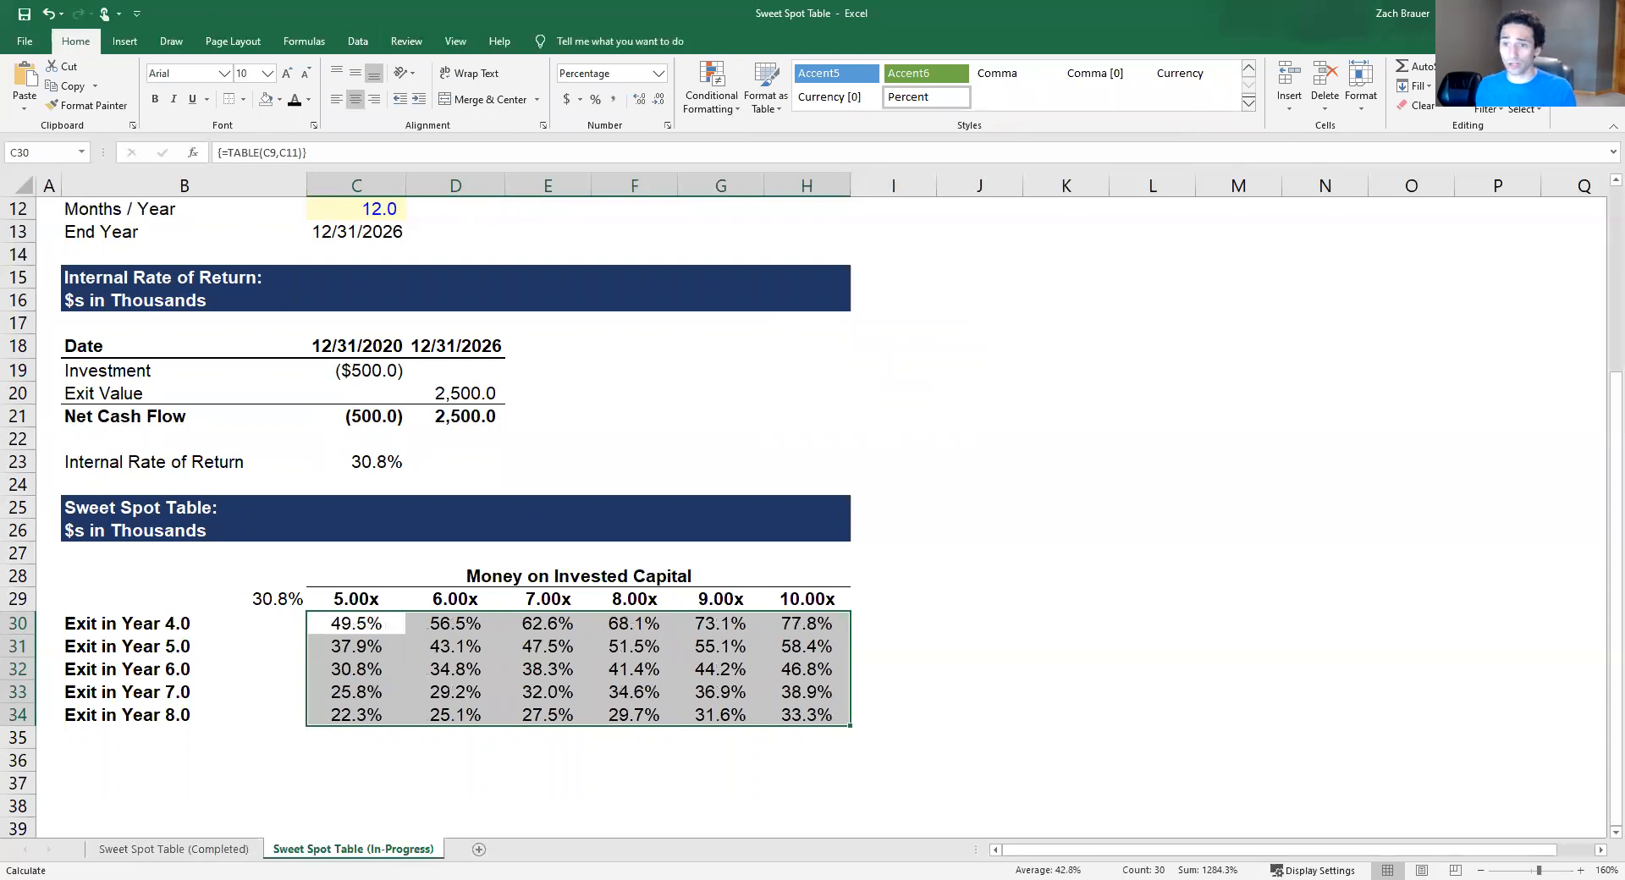
# Review the filled IRR grid for exit years 4–8 across 5.00x–10.00x multiples
pyautogui.click(1064, 528)
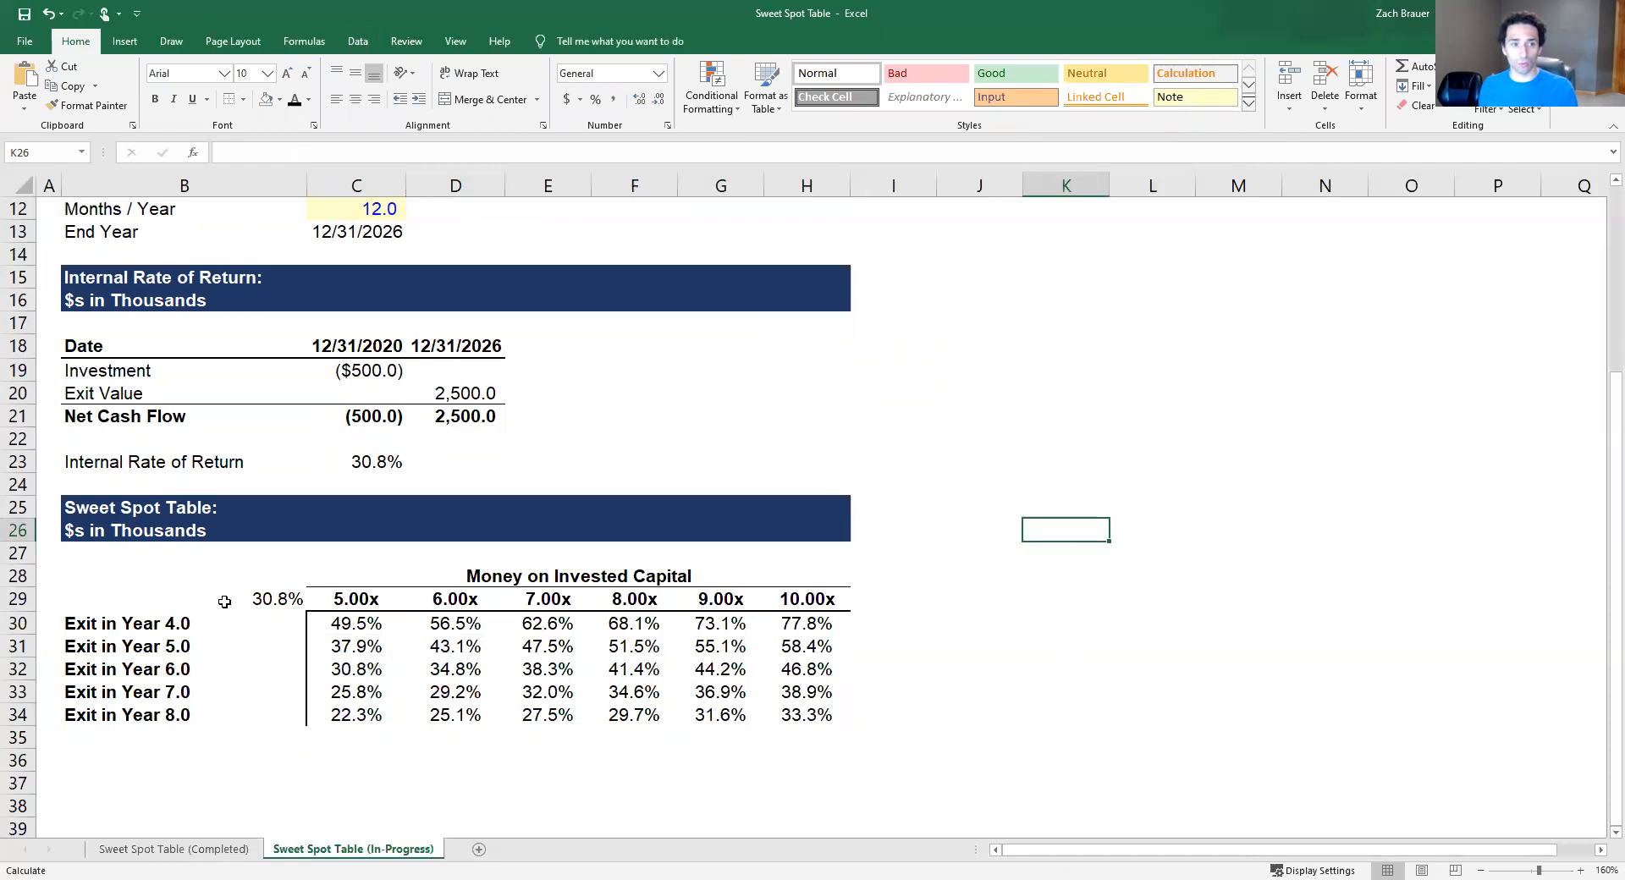
pyautogui.scroll(3)
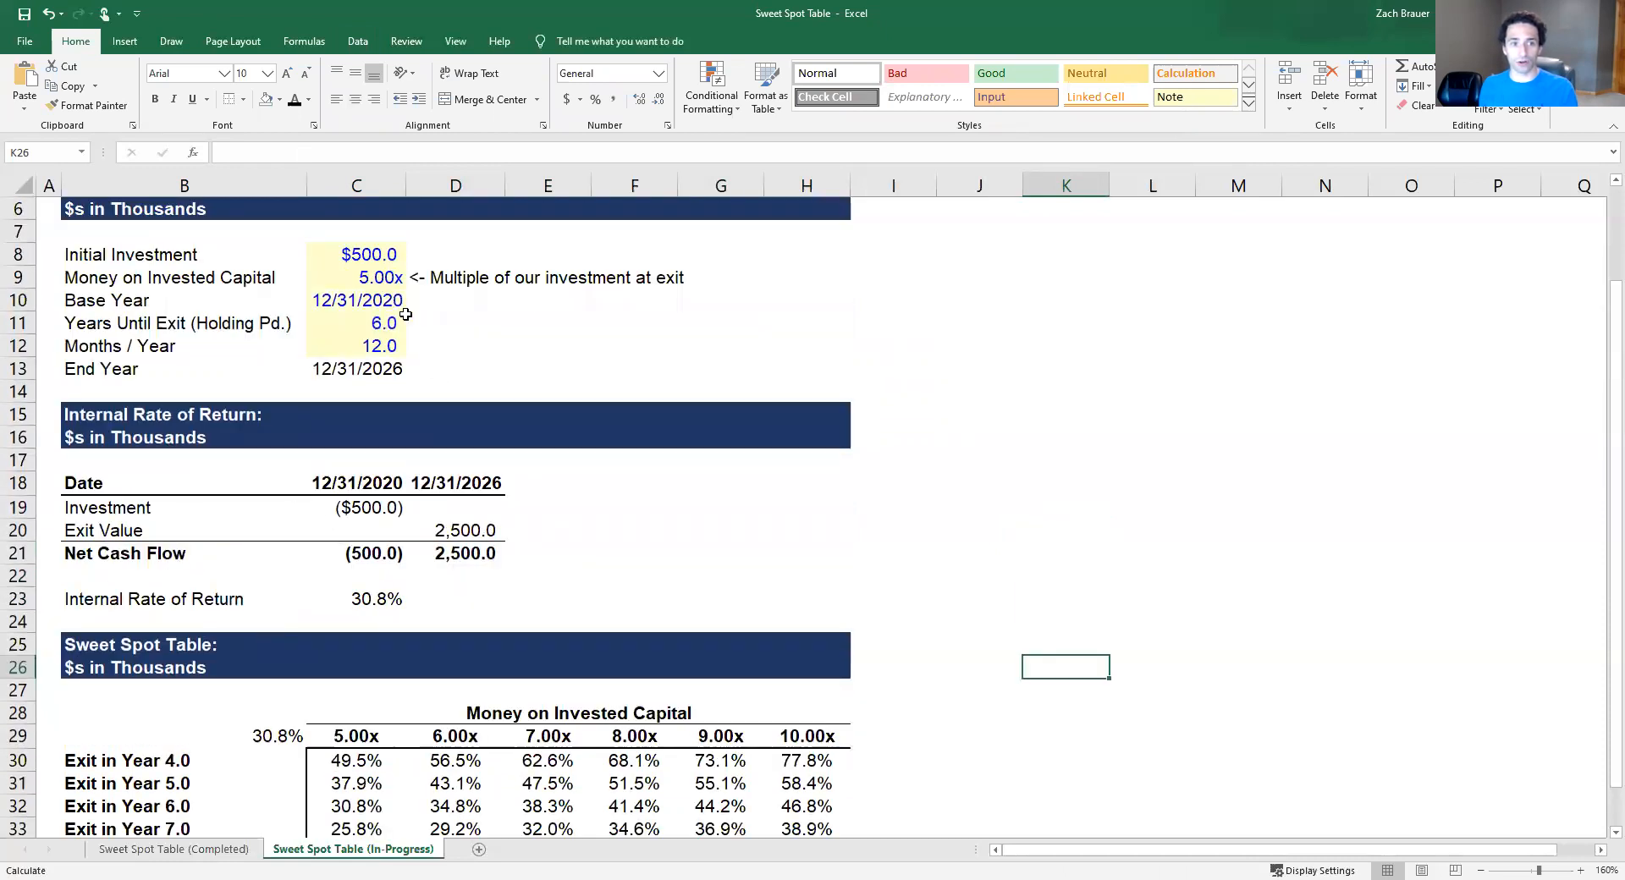
pyautogui.moveTo(385, 322)
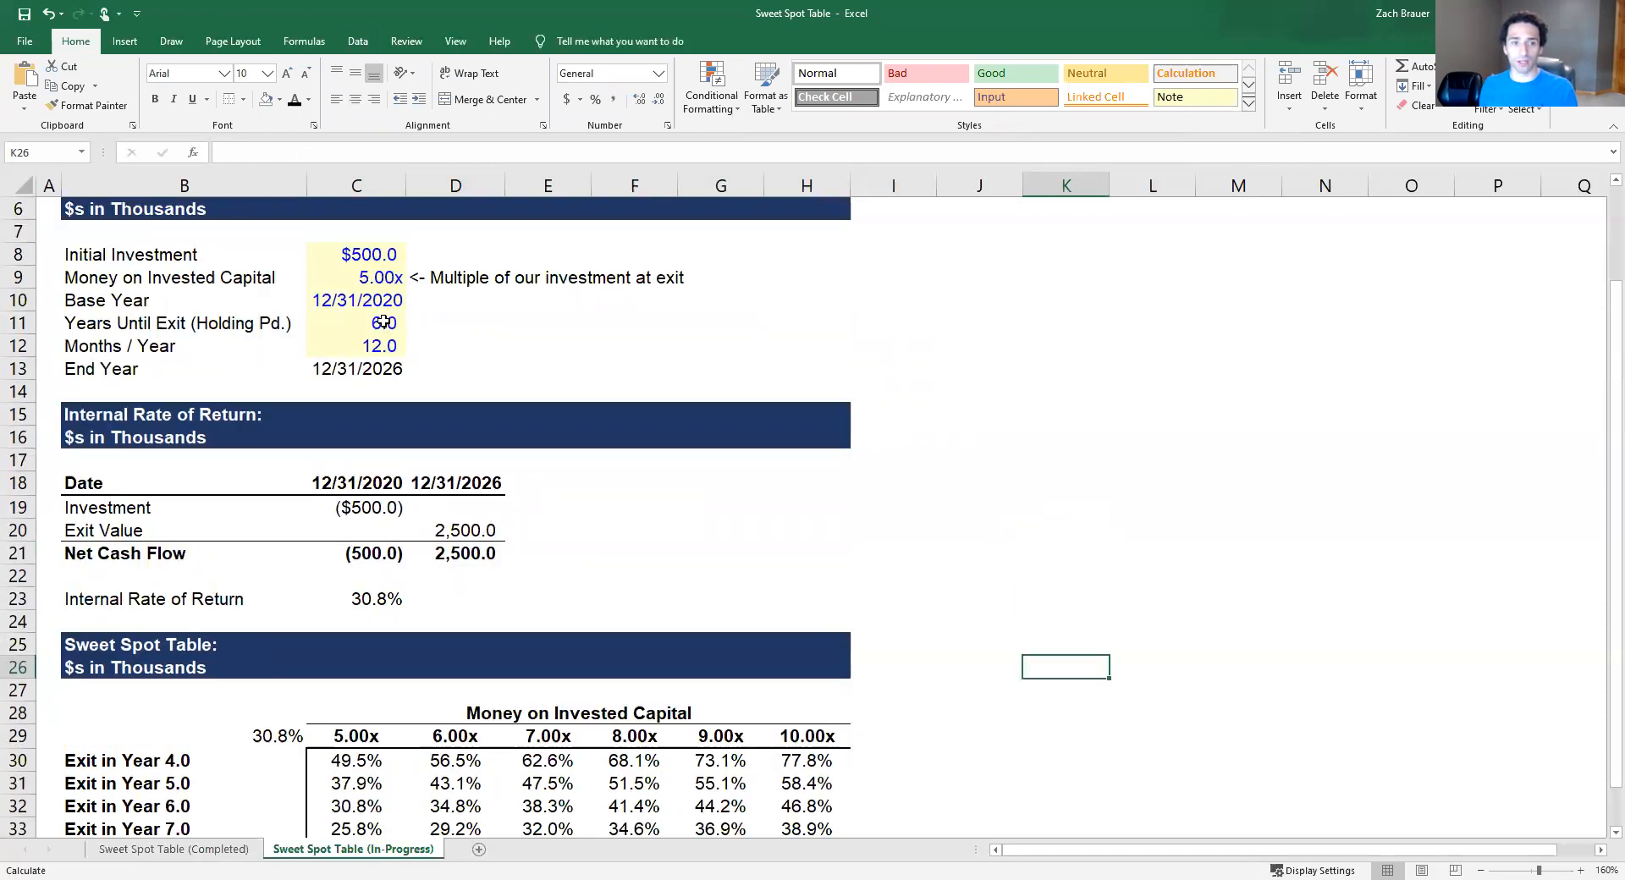
pyautogui.scroll(-3)
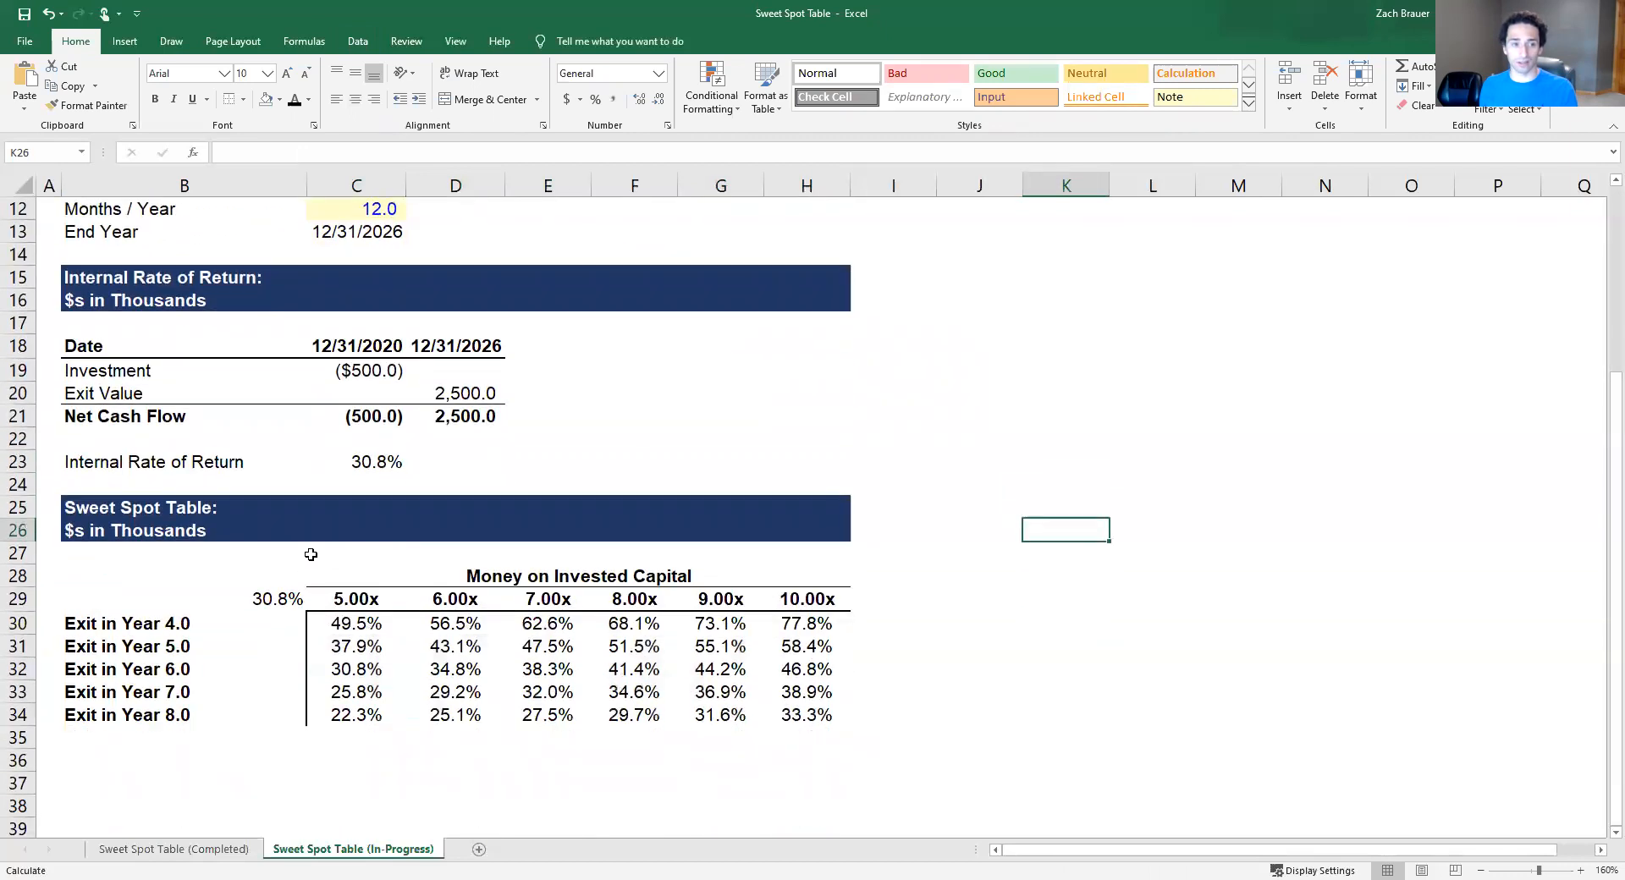
pyautogui.moveTo(423, 445)
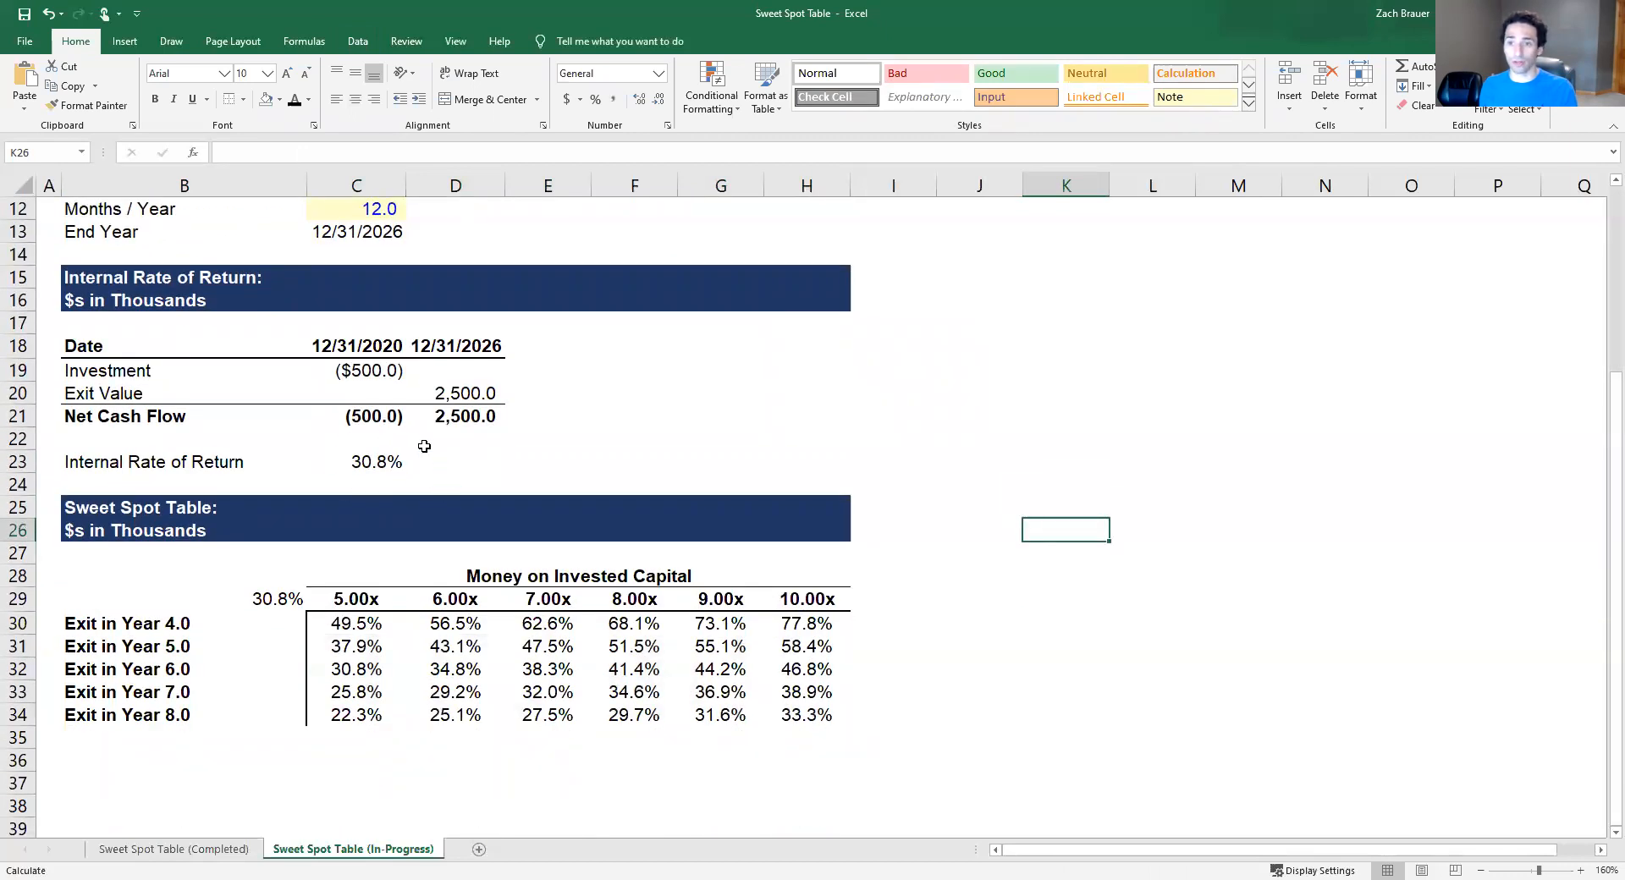
pyautogui.moveTo(335, 556)
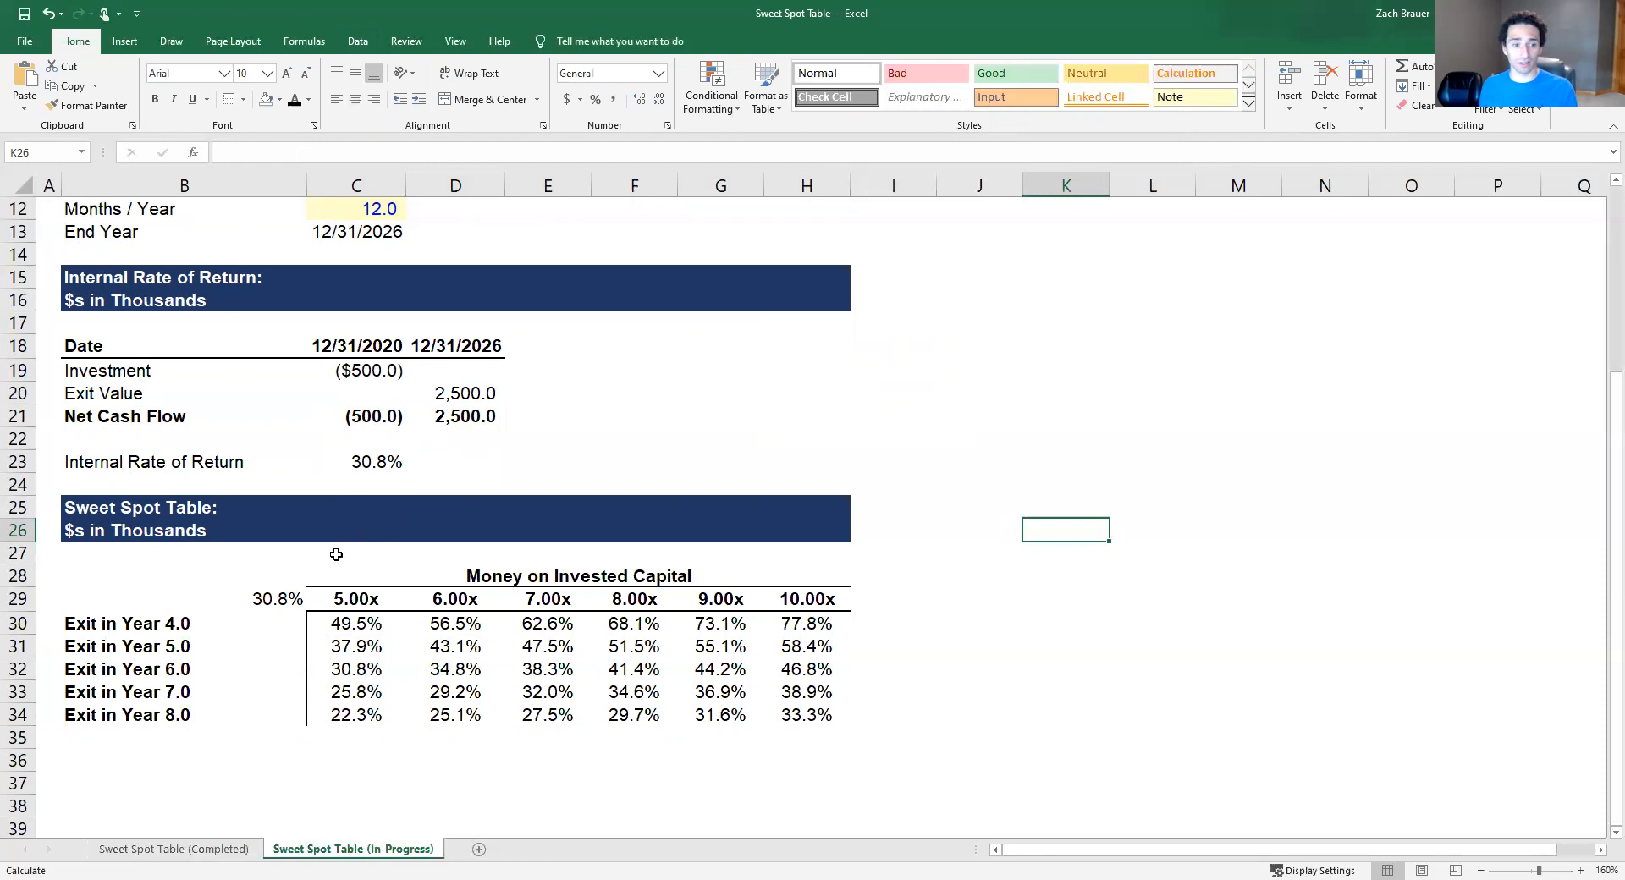
pyautogui.moveTo(367, 597)
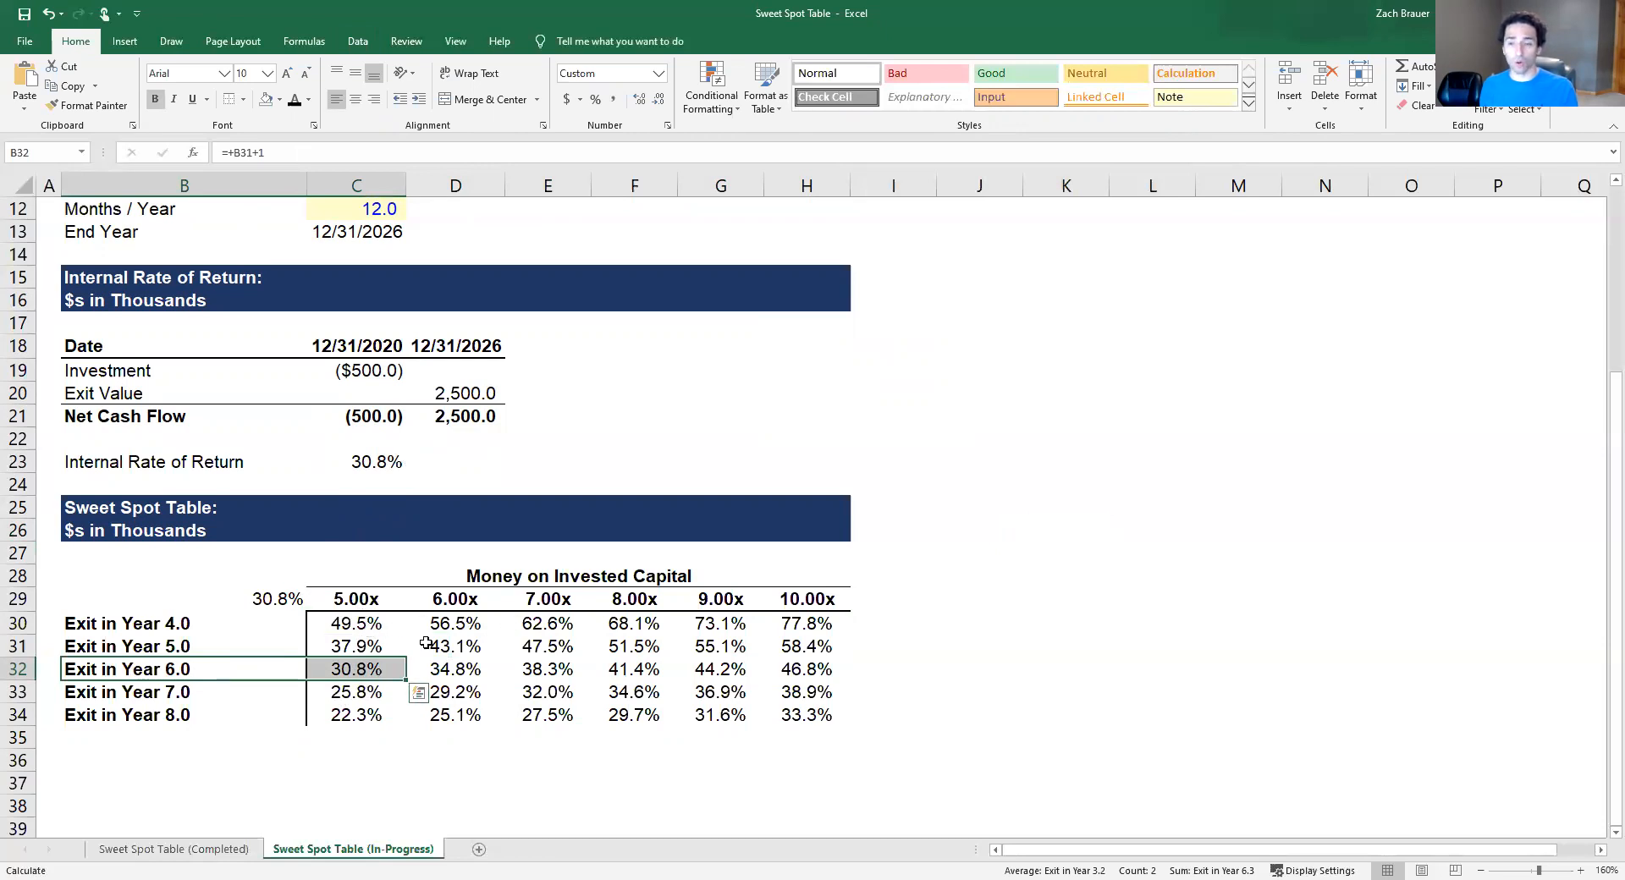
pyautogui.click(892, 597)
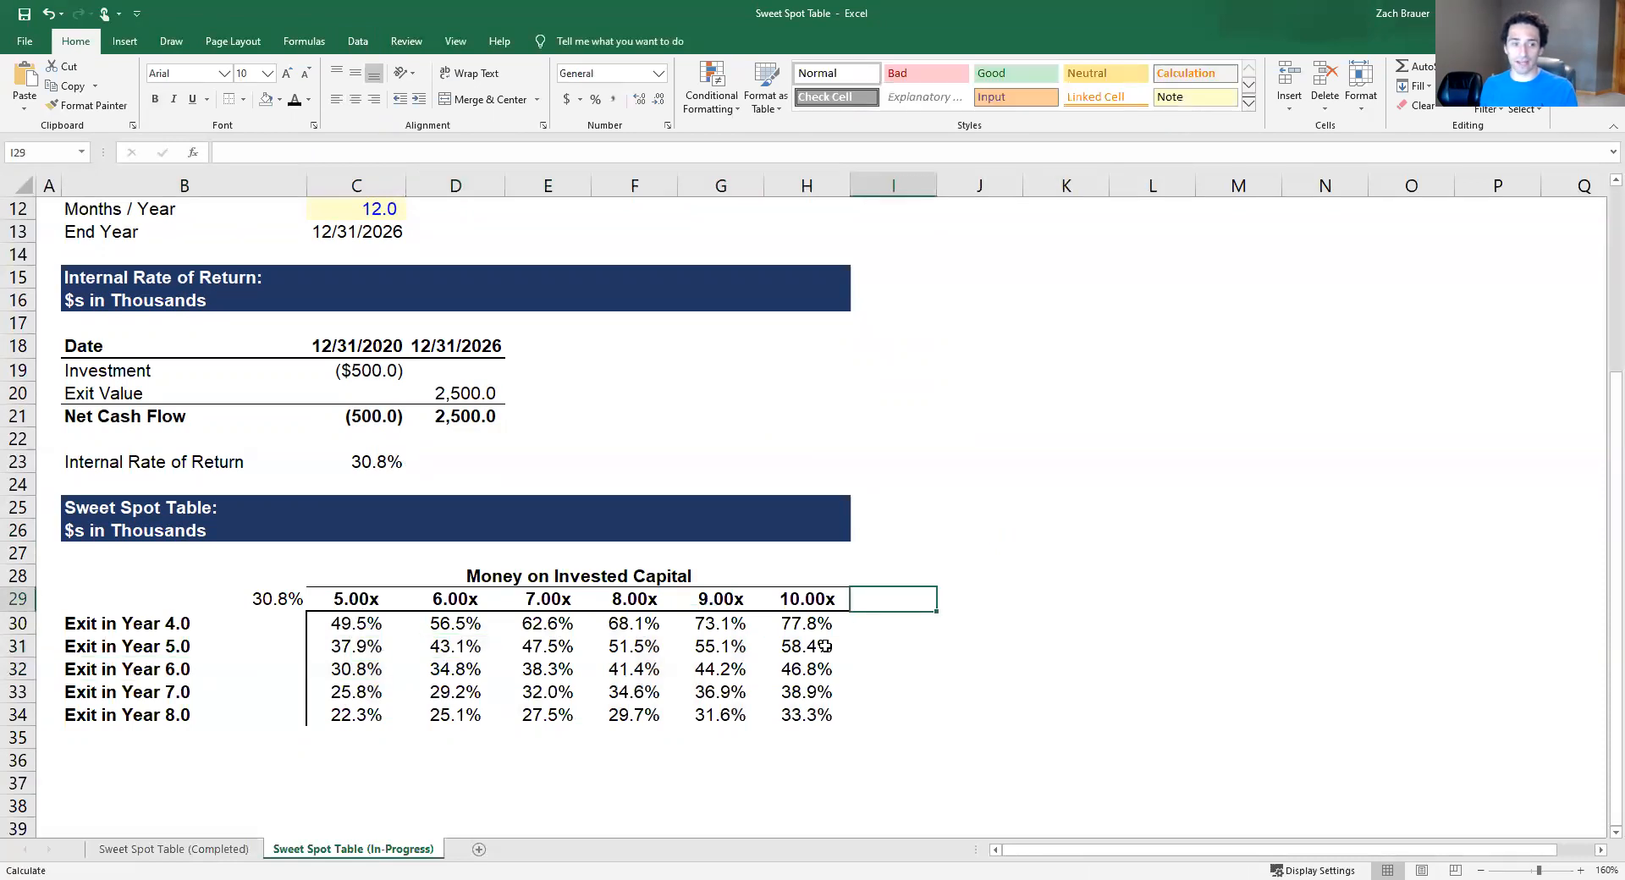
pyautogui.moveTo(361, 623)
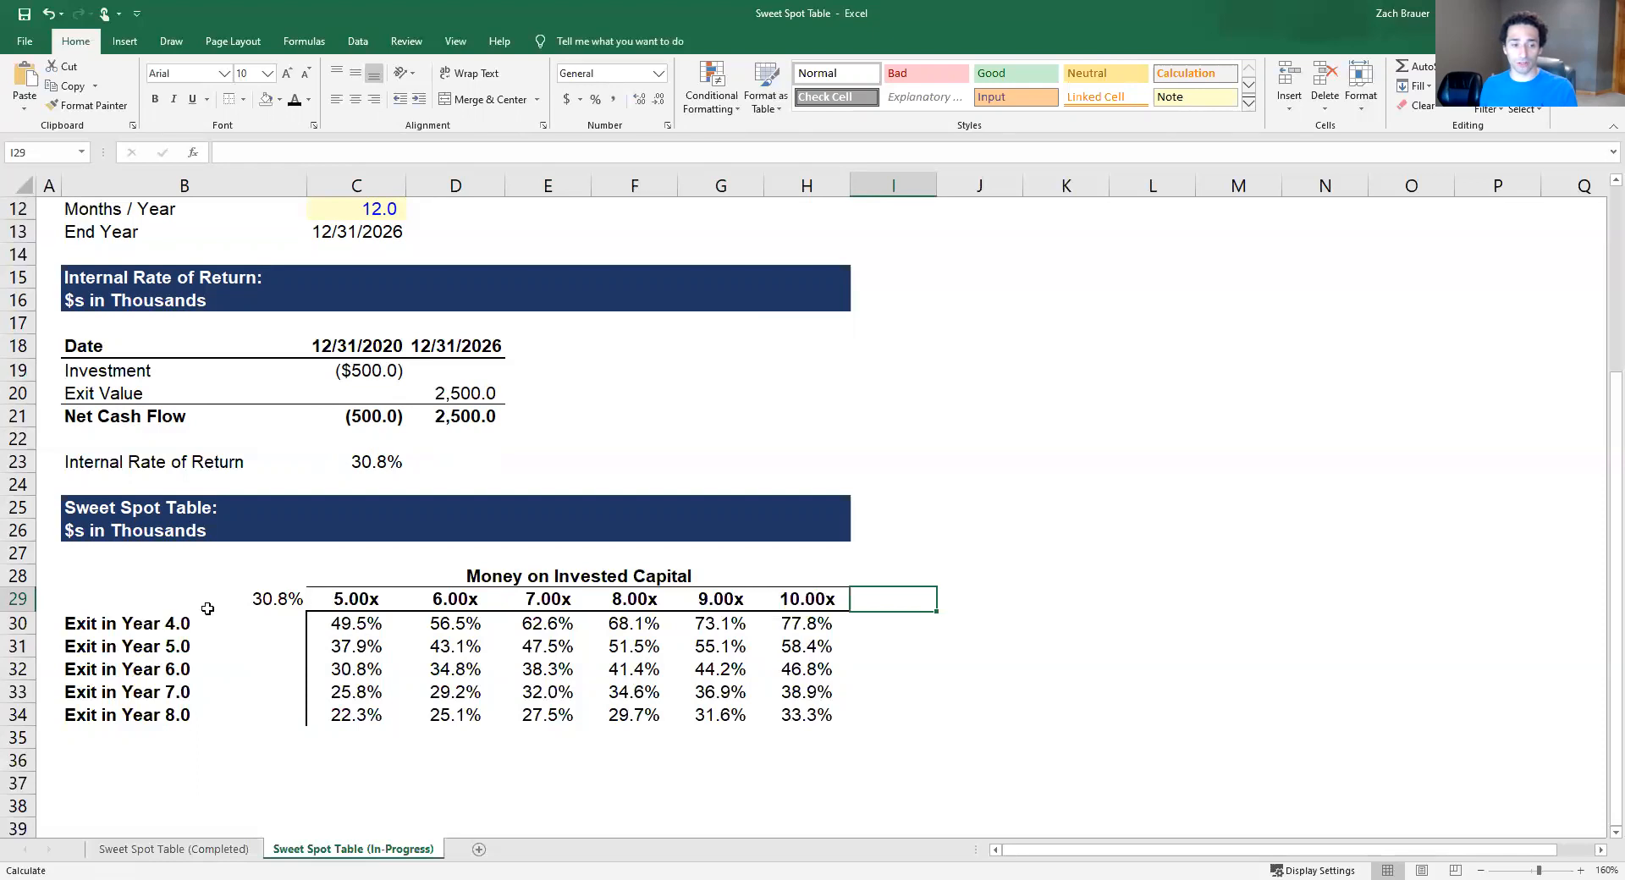
pyautogui.moveTo(350, 587)
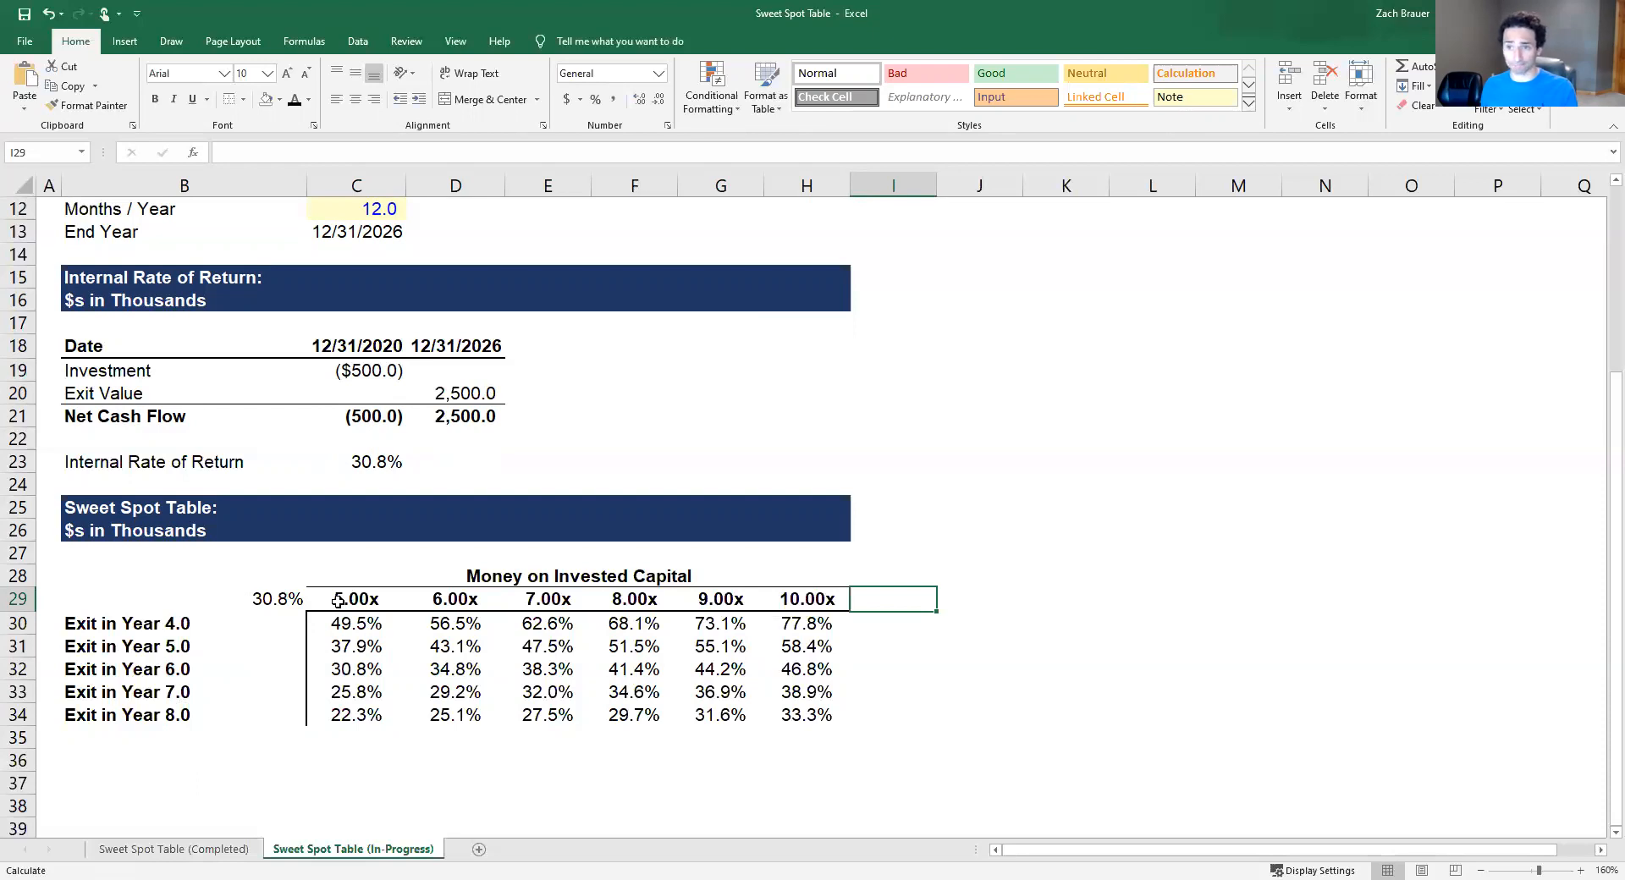
pyautogui.moveTo(243, 581)
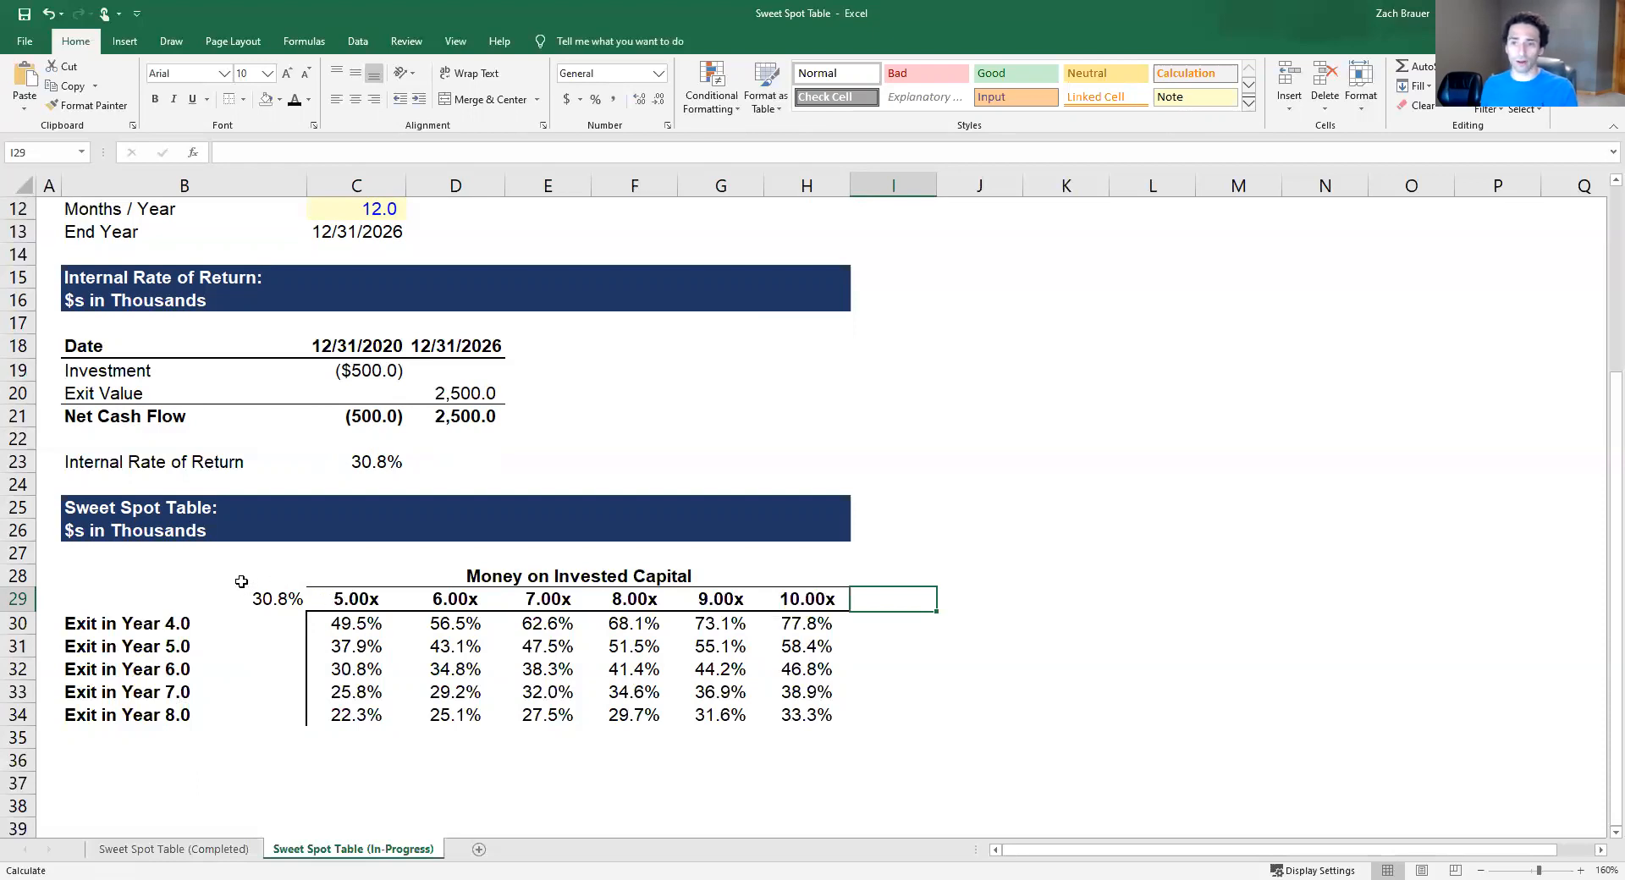
pyautogui.moveTo(320, 581)
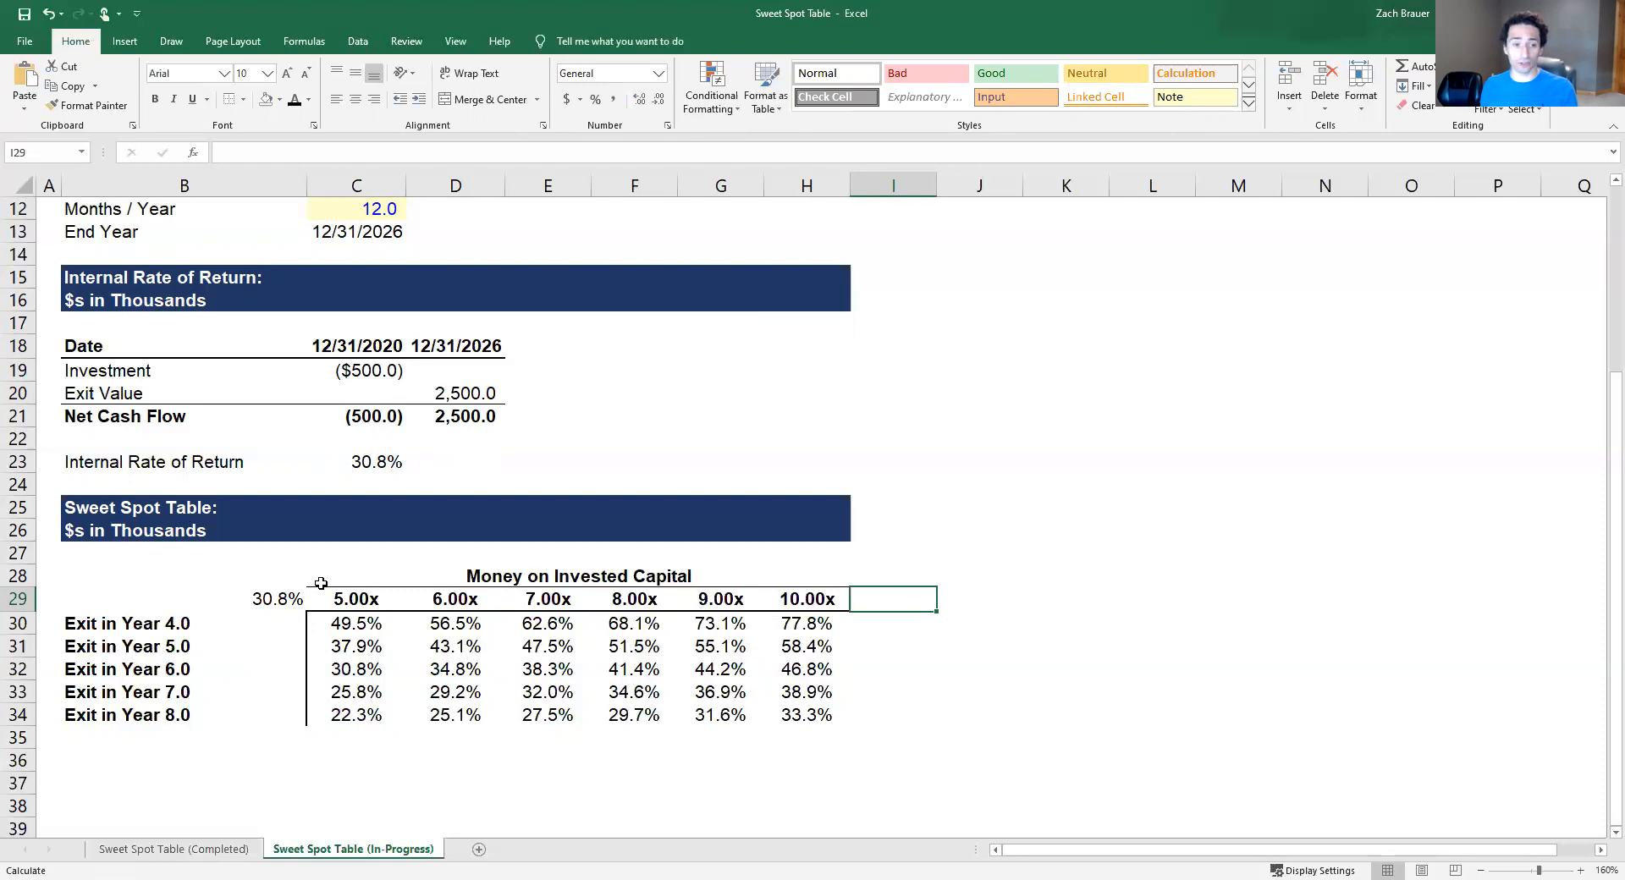
# Make the corner 30.8% IRR in B29 white so it disappears
pyautogui.click(183, 597)
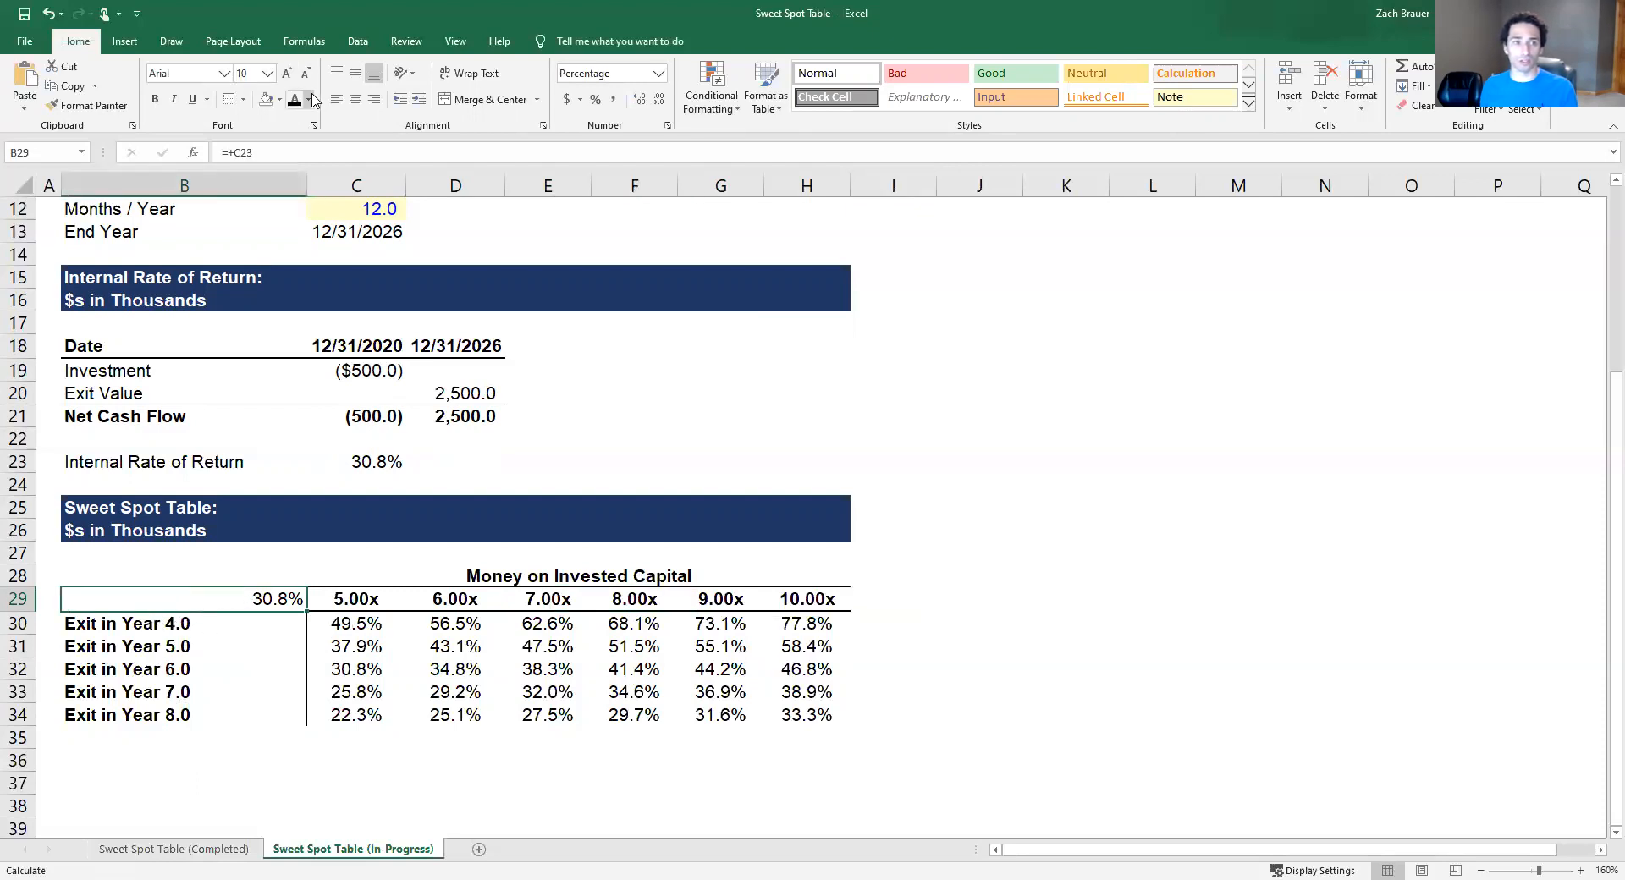
pyautogui.click(310, 98)
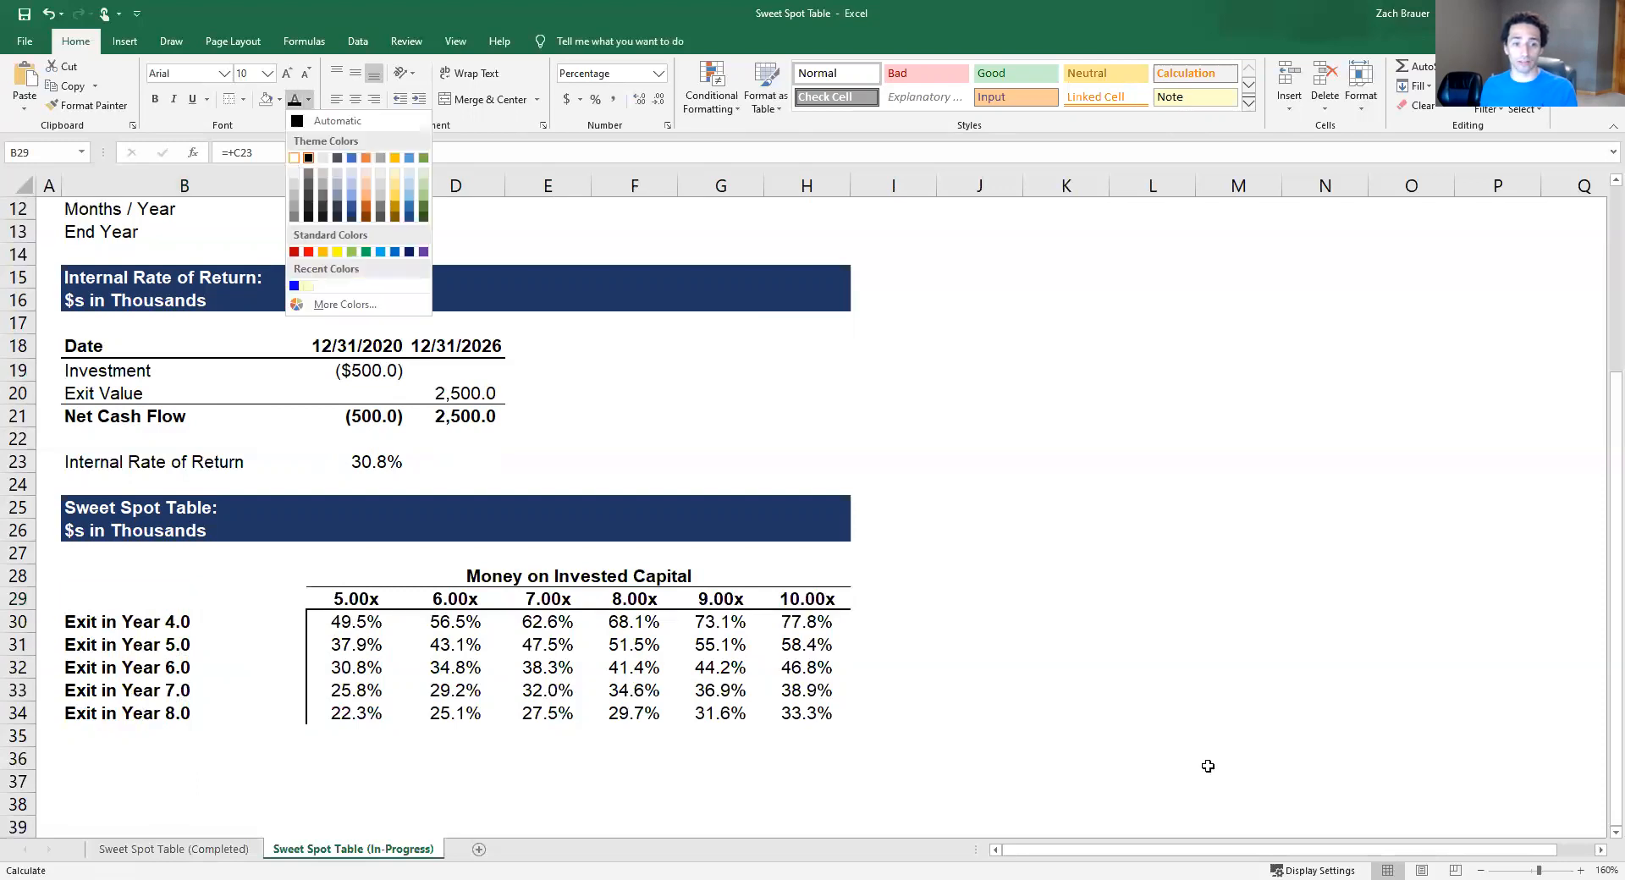
pyautogui.click(1236, 760)
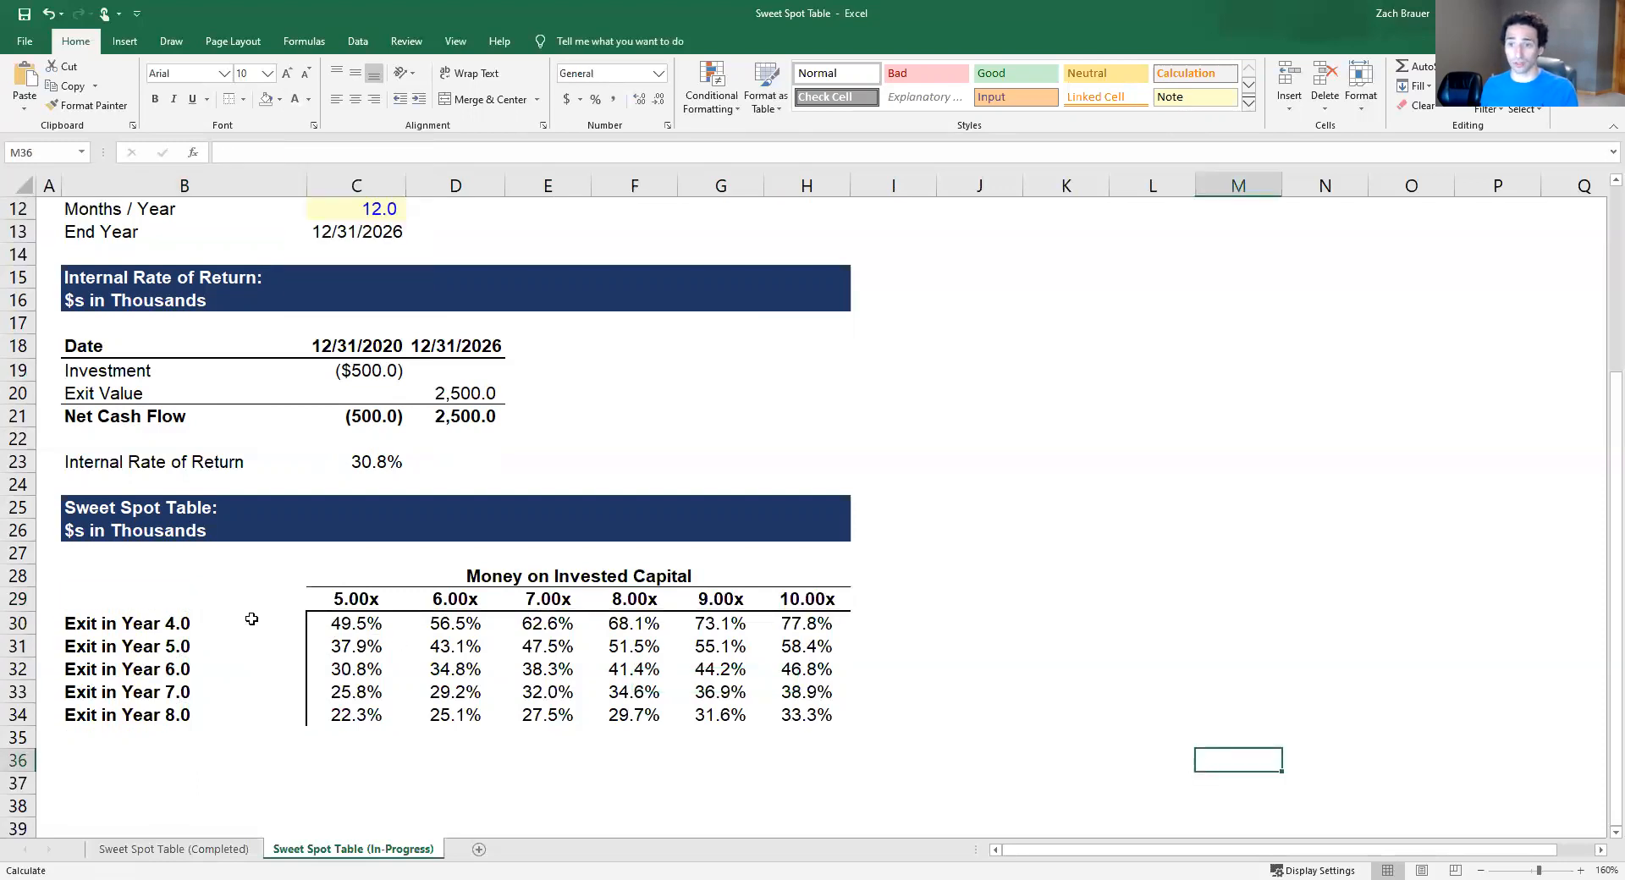
pyautogui.moveTo(763, 670)
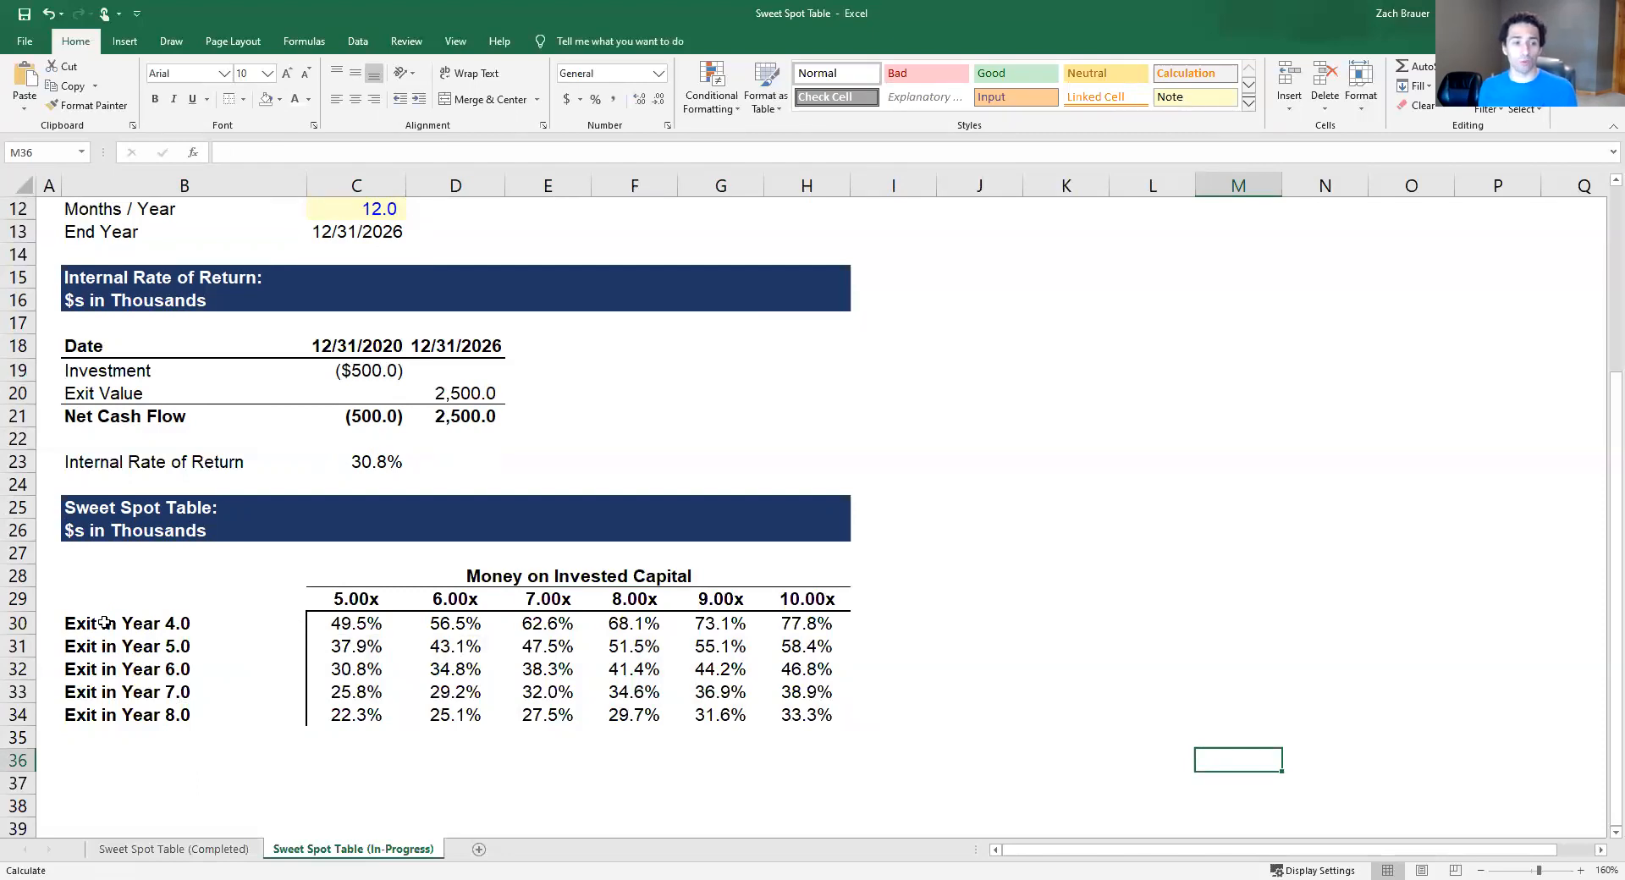
# Select the Exit in Year 4.0 label in B30 and inspect the TABLE formula inputs
pyautogui.click(126, 623)
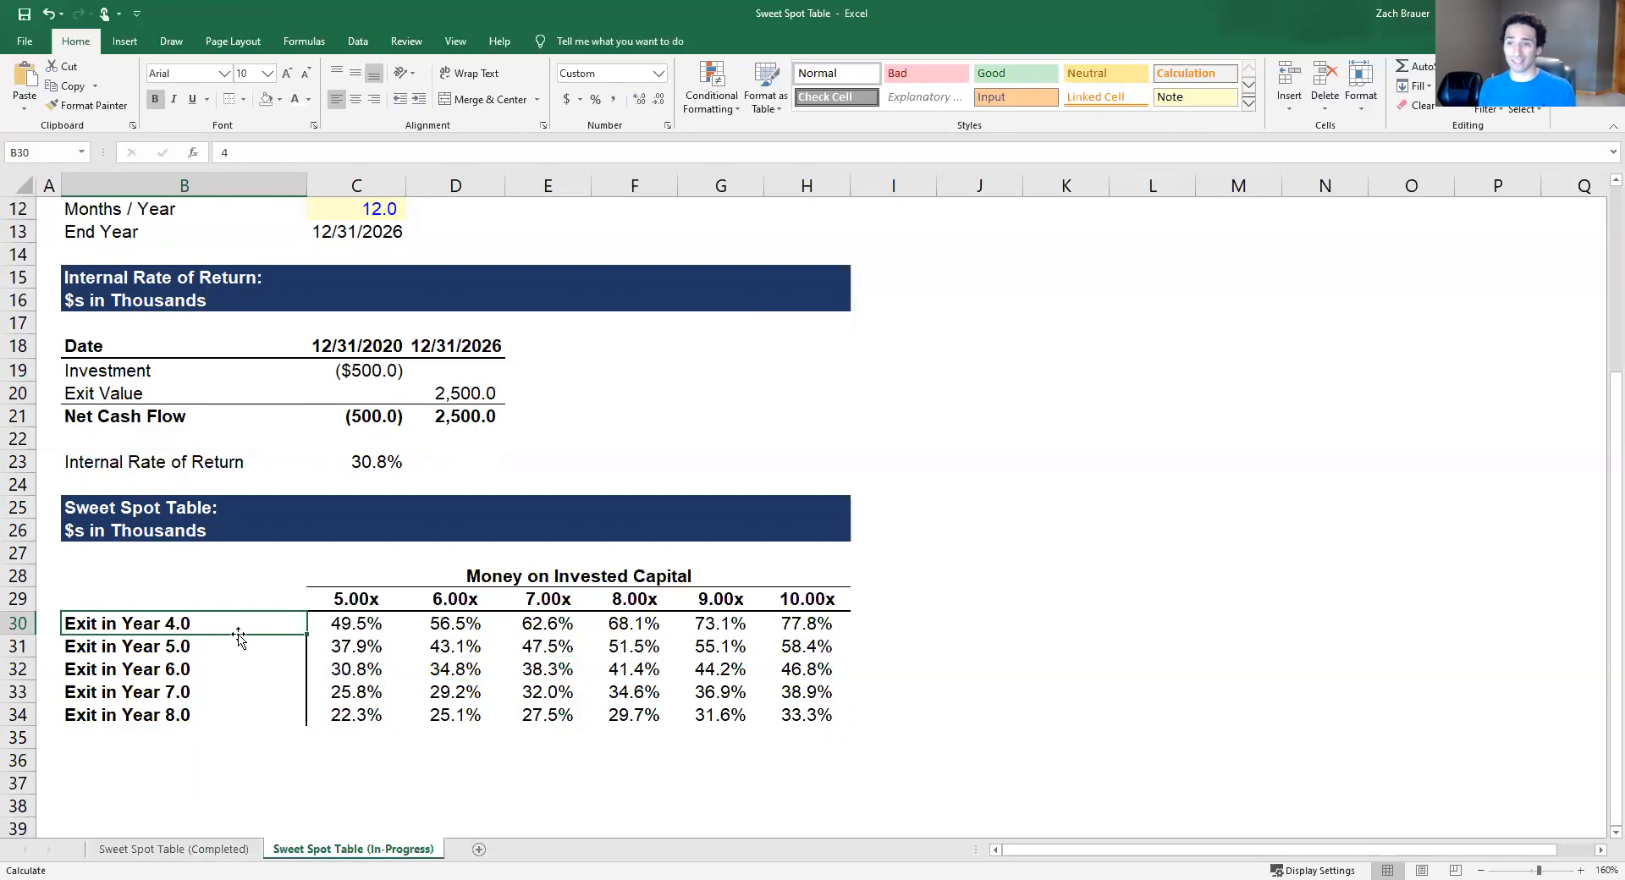
pyautogui.moveTo(340, 606)
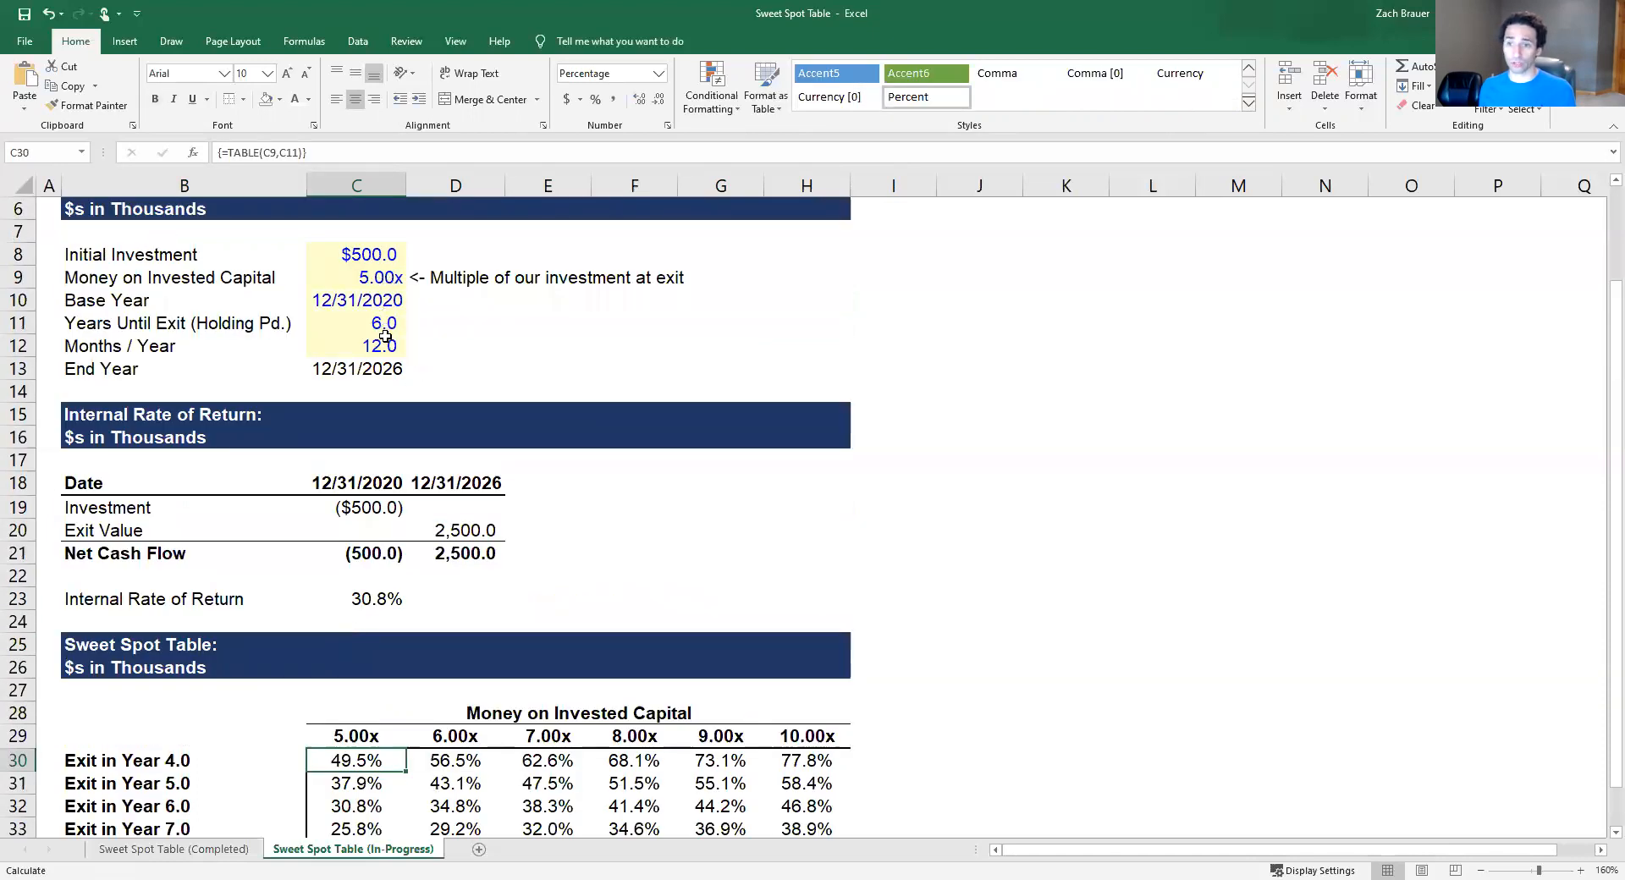
pyautogui.scroll(-3)
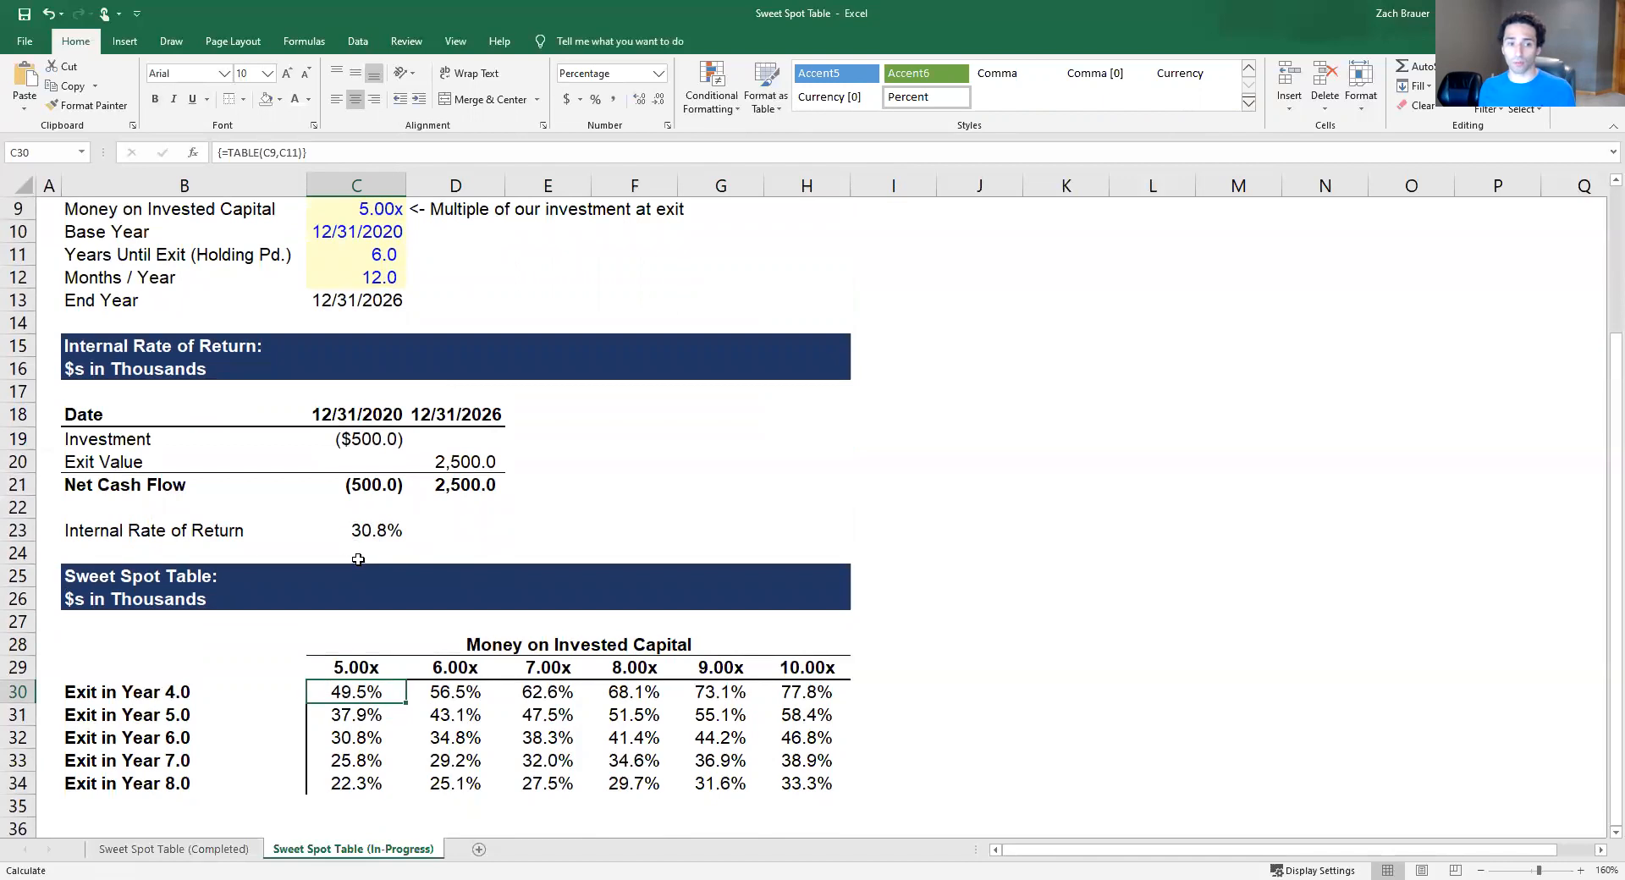
pyautogui.moveTo(395, 566)
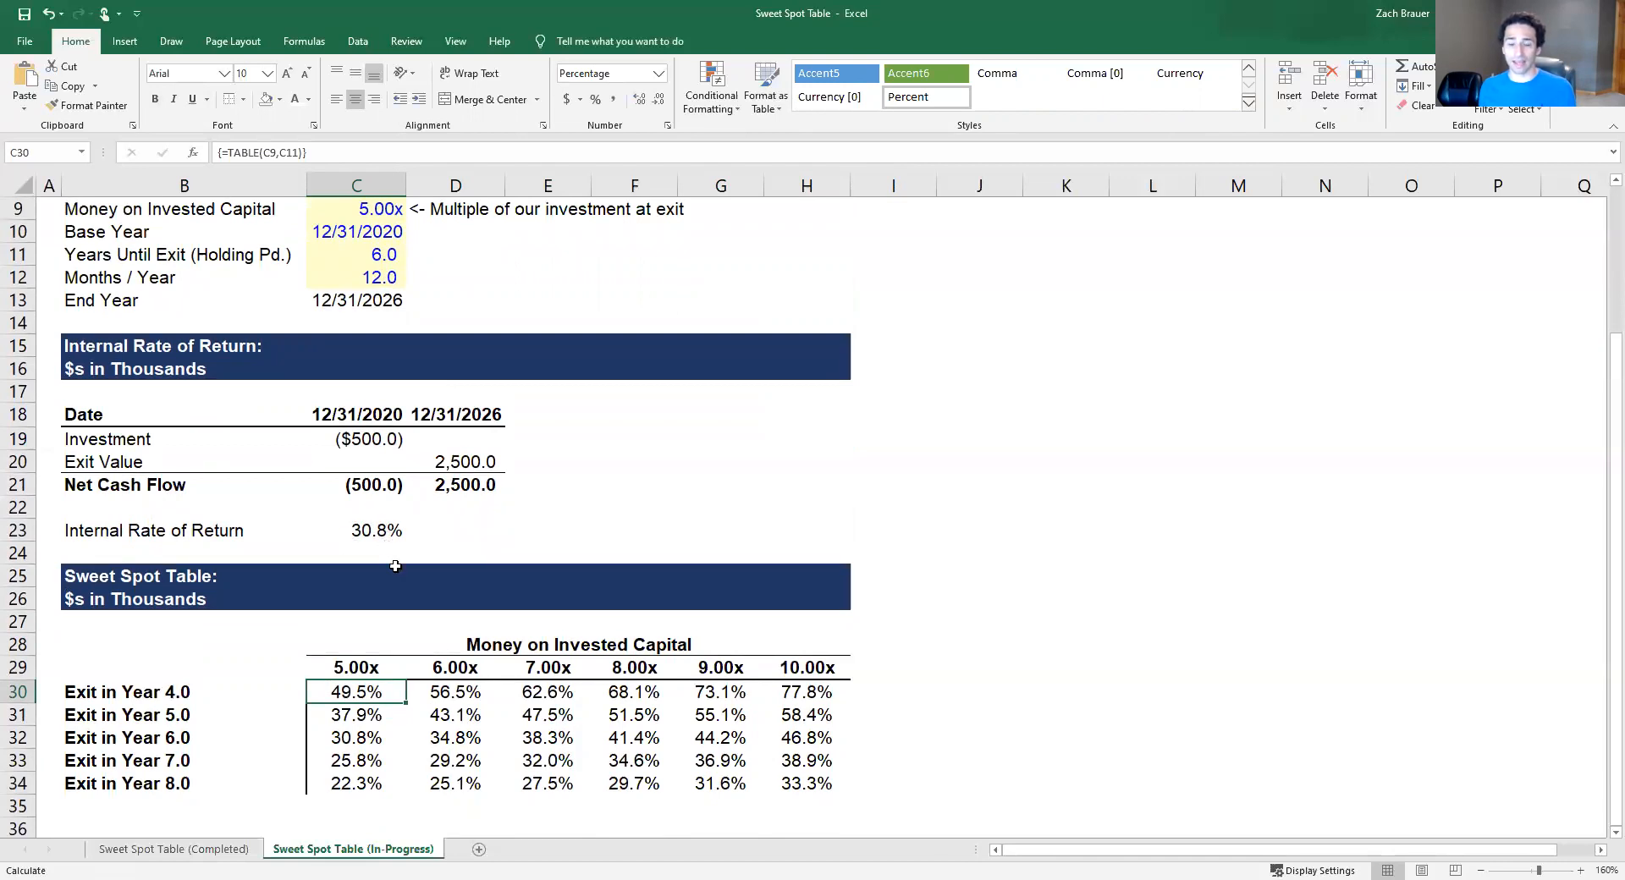
pyautogui.moveTo(398, 570)
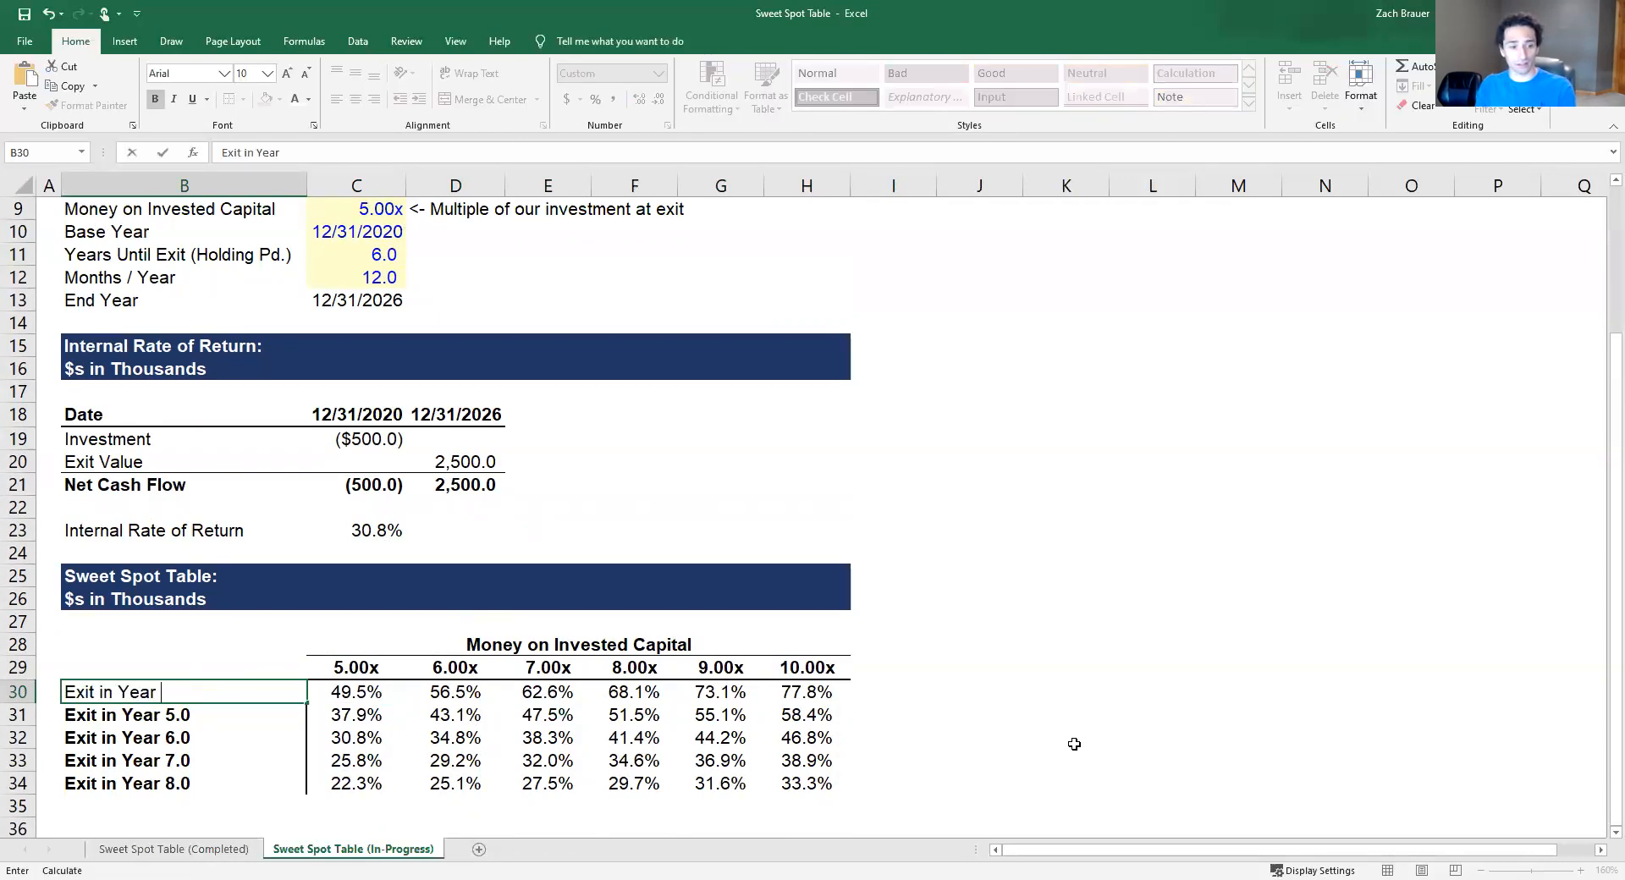
# Cancel the B30 edit so the label stays Exit in Year 4.0
pyautogui.write('4')
pyautogui.press('Return')
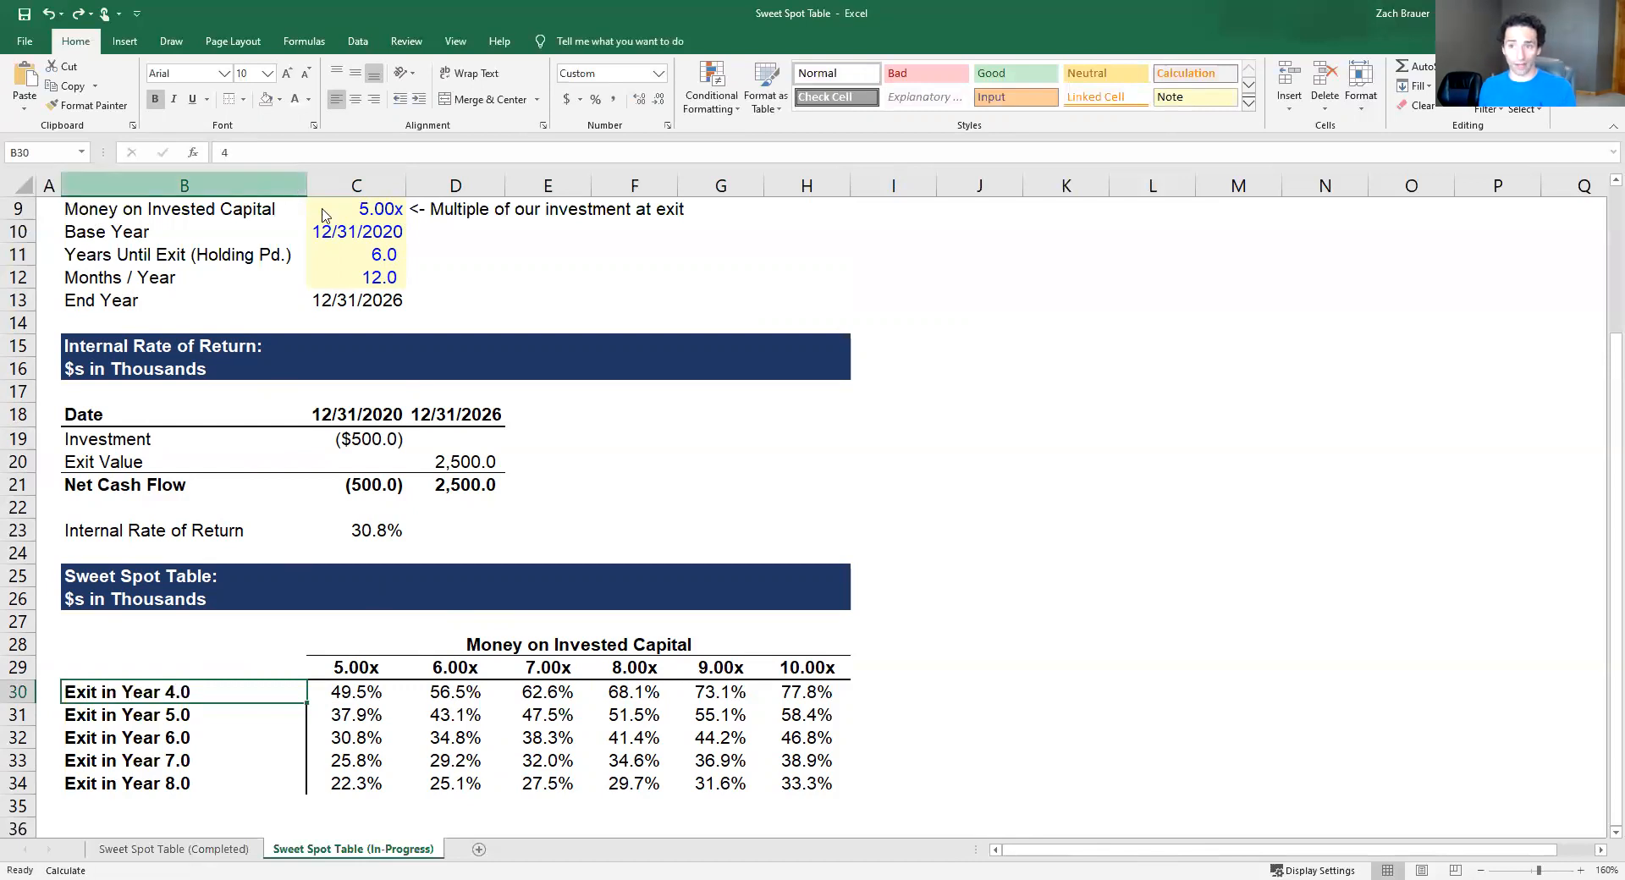
pyautogui.moveTo(1549, 277)
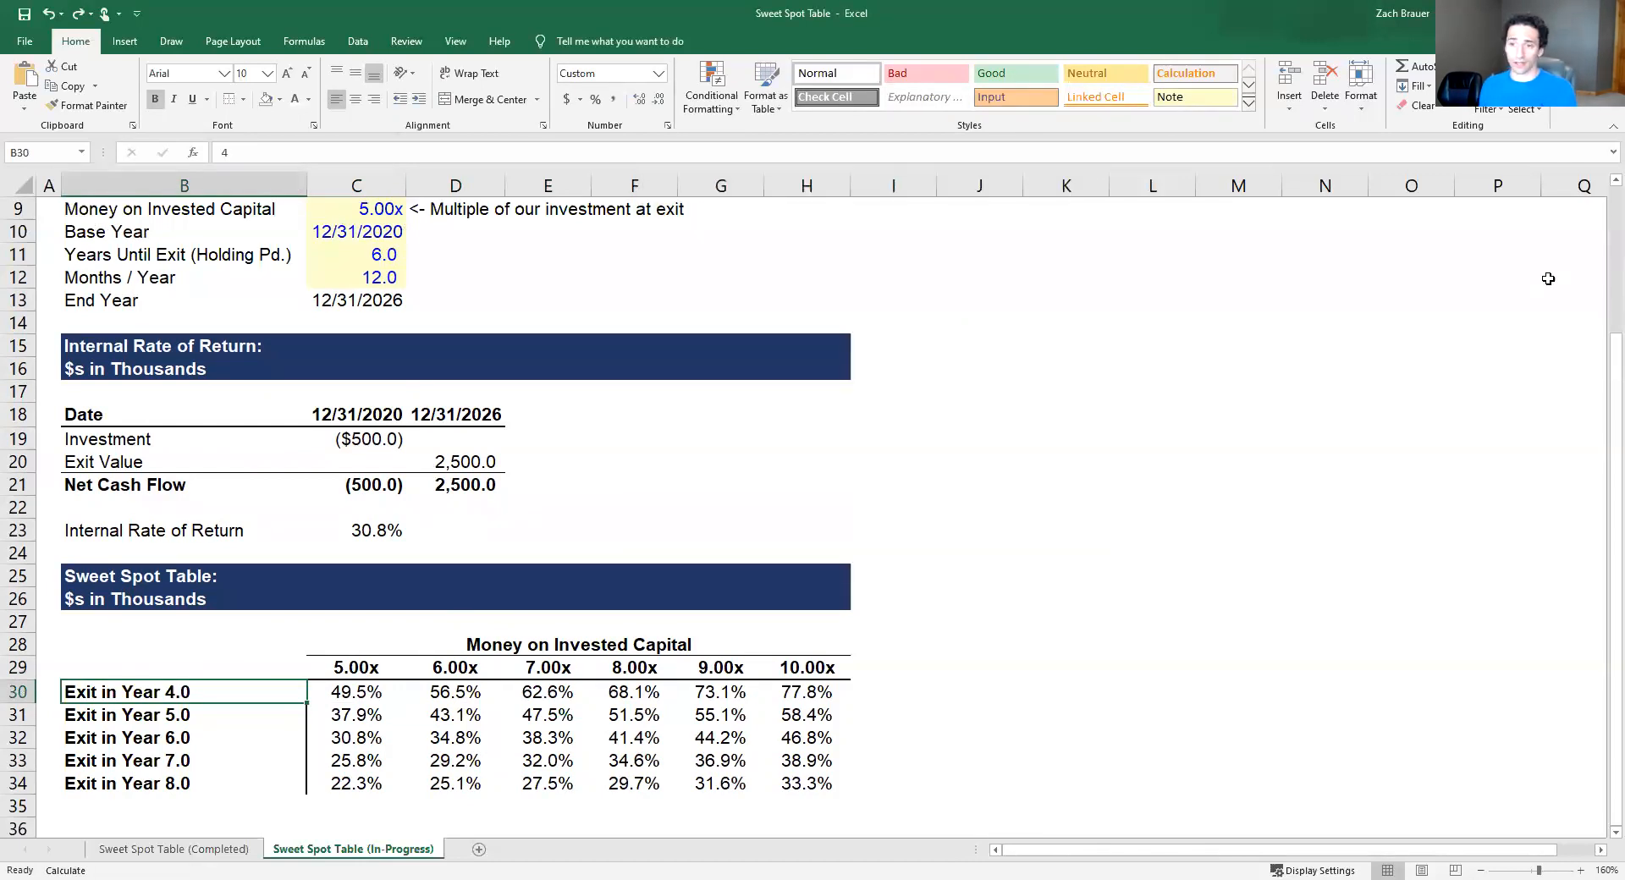